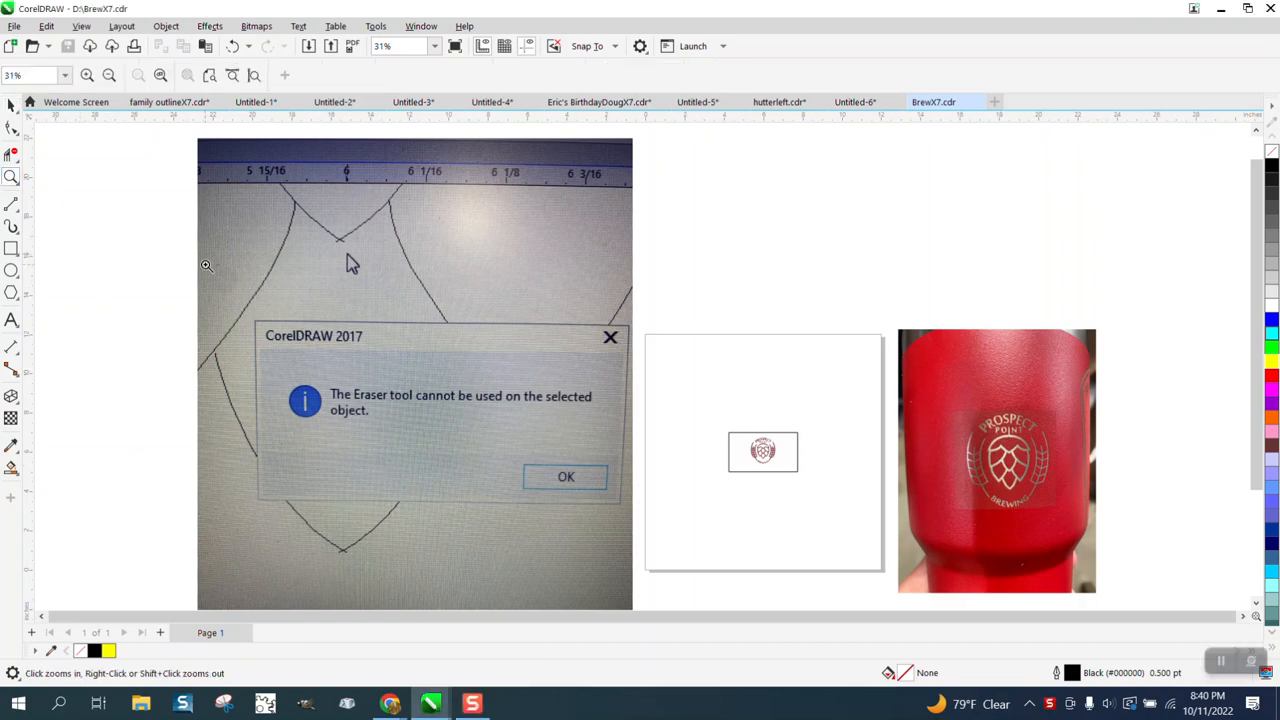
Inspect the engraved tumbler logo in the reference photo, then return to the drawn logo
click(566, 476)
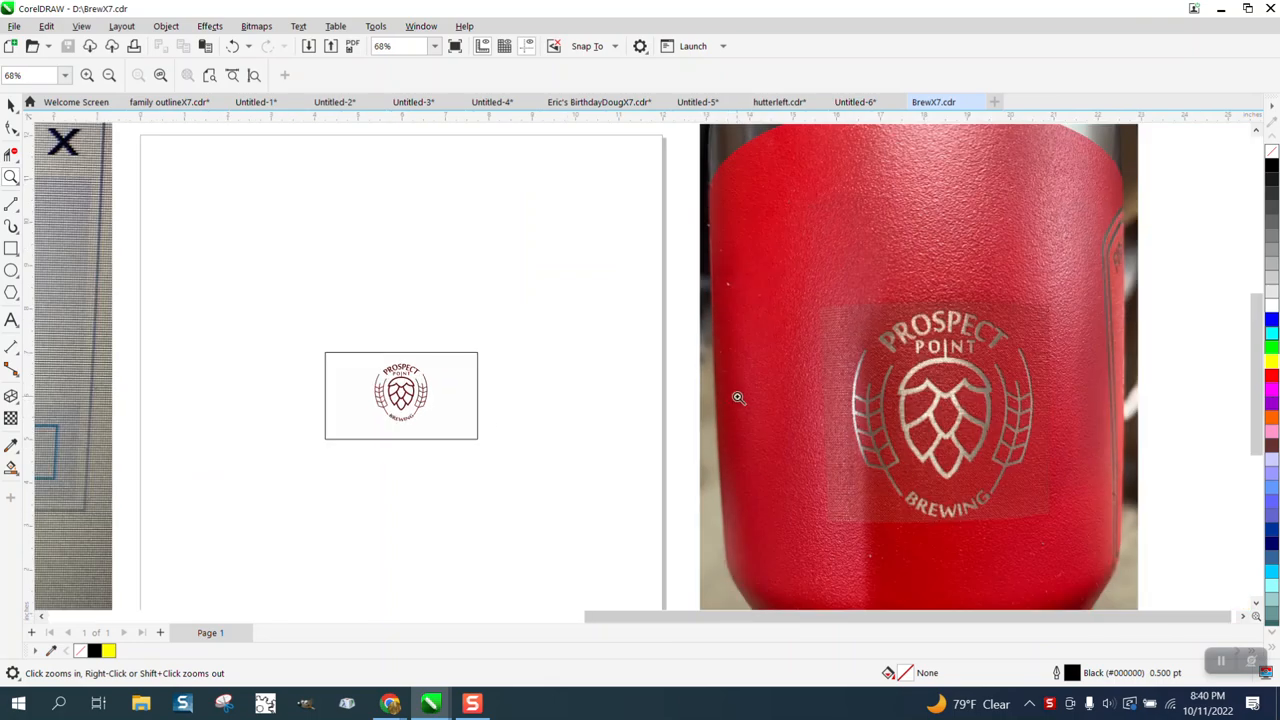
click(738, 398)
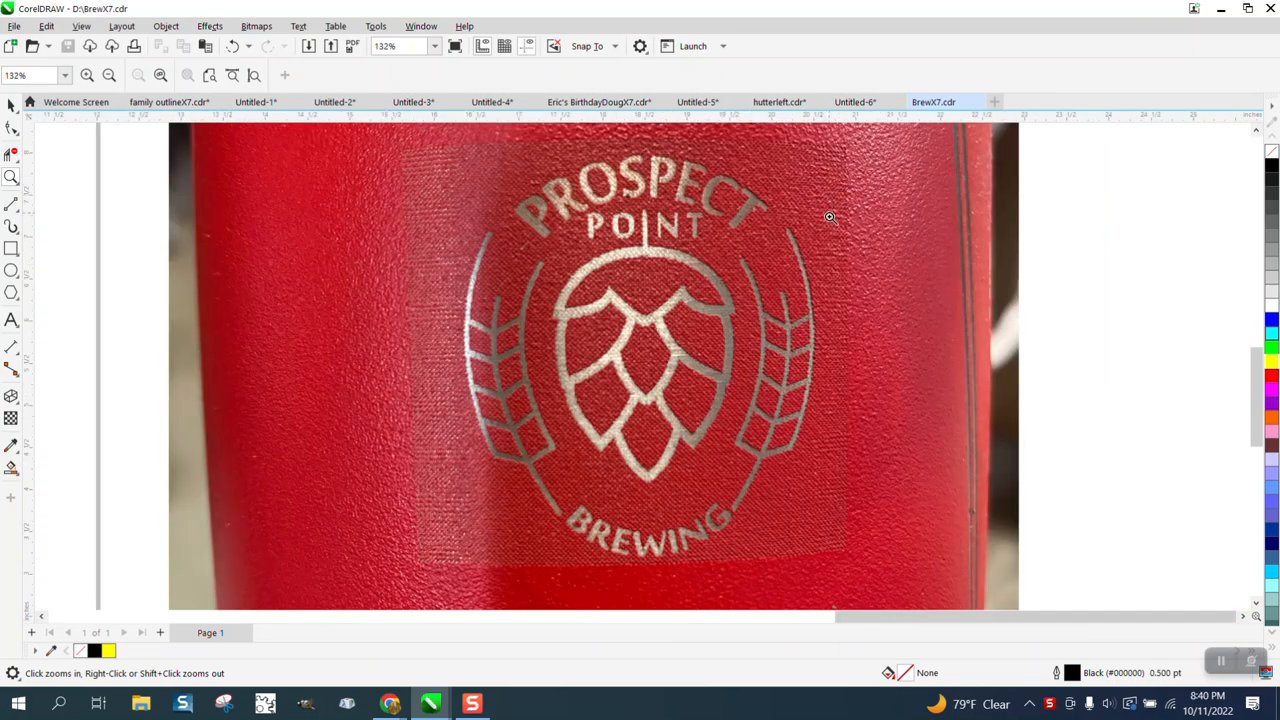
right_click(829, 217)
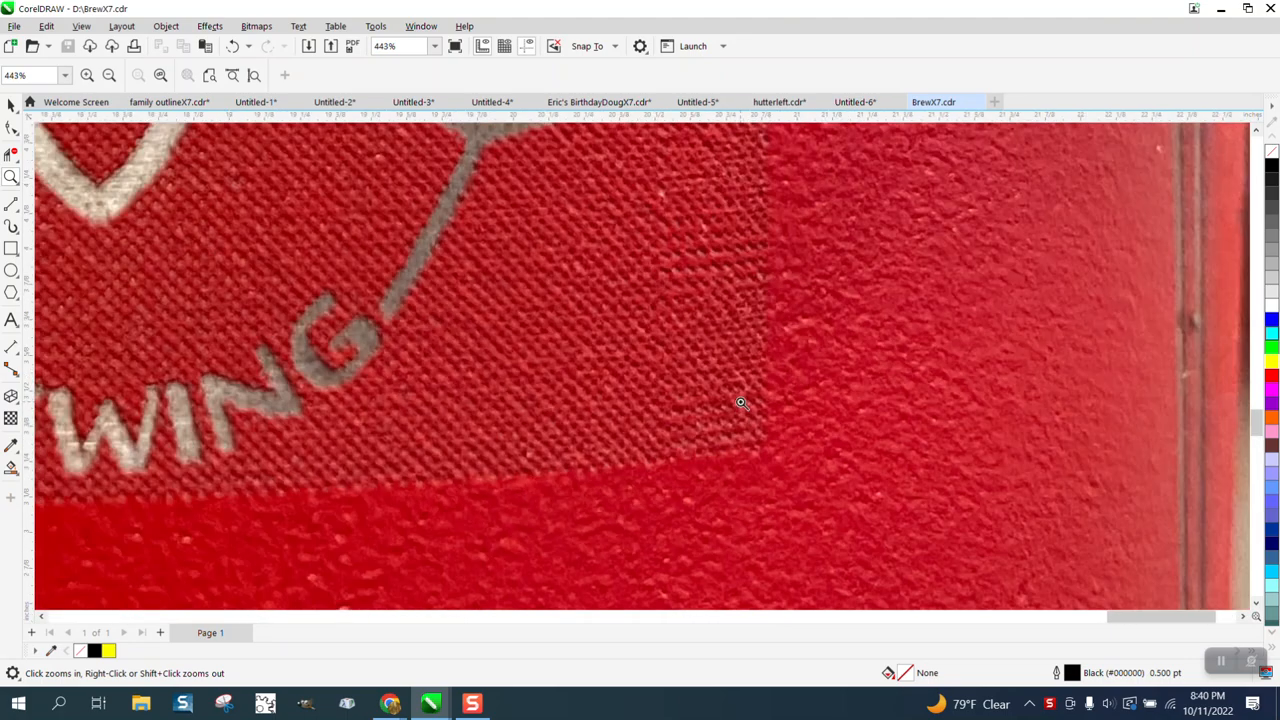
right_click(741, 403)
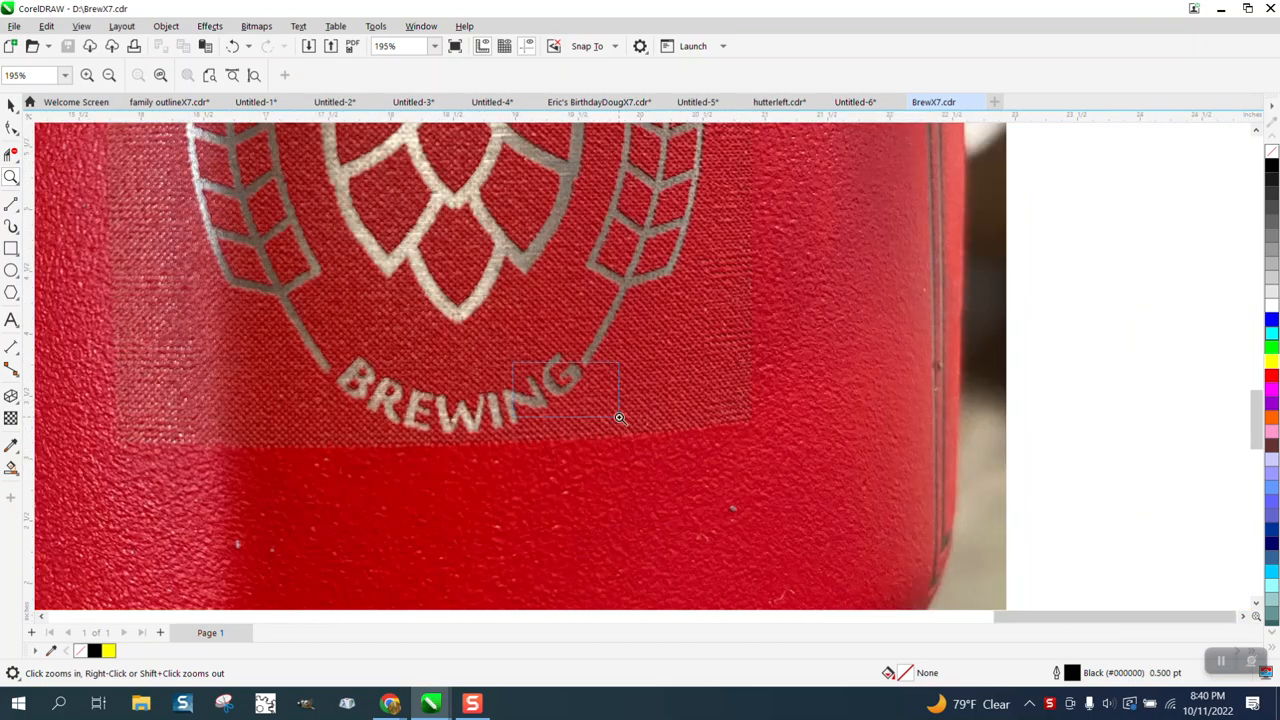
click(619, 417)
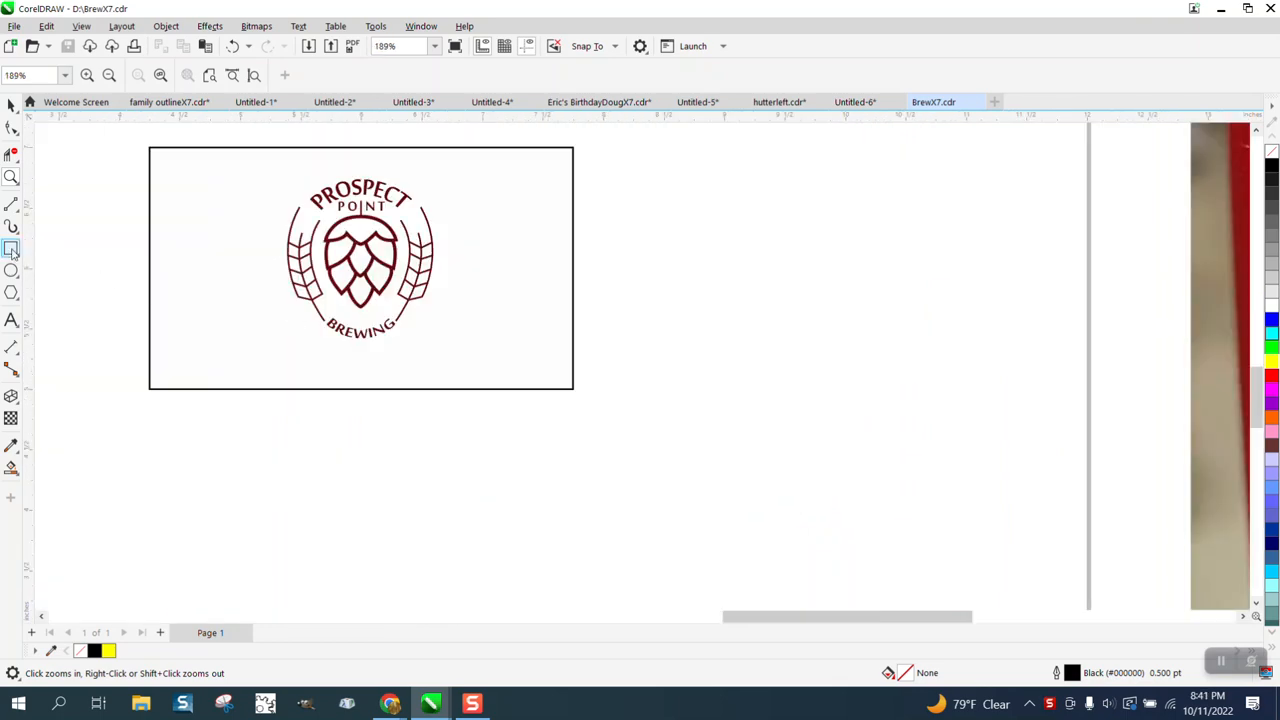
Draw a yellow rectangle, send it to the back of the page, and ungroup the logo
click(11, 249)
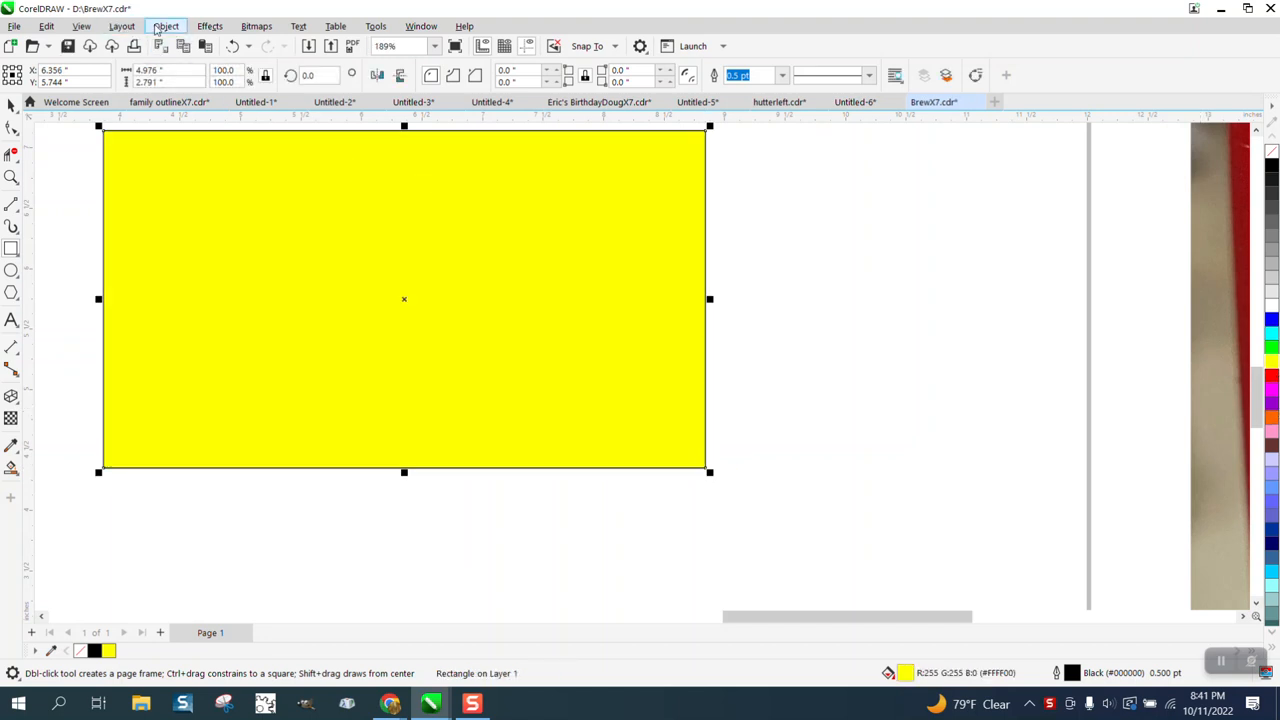
click(166, 26)
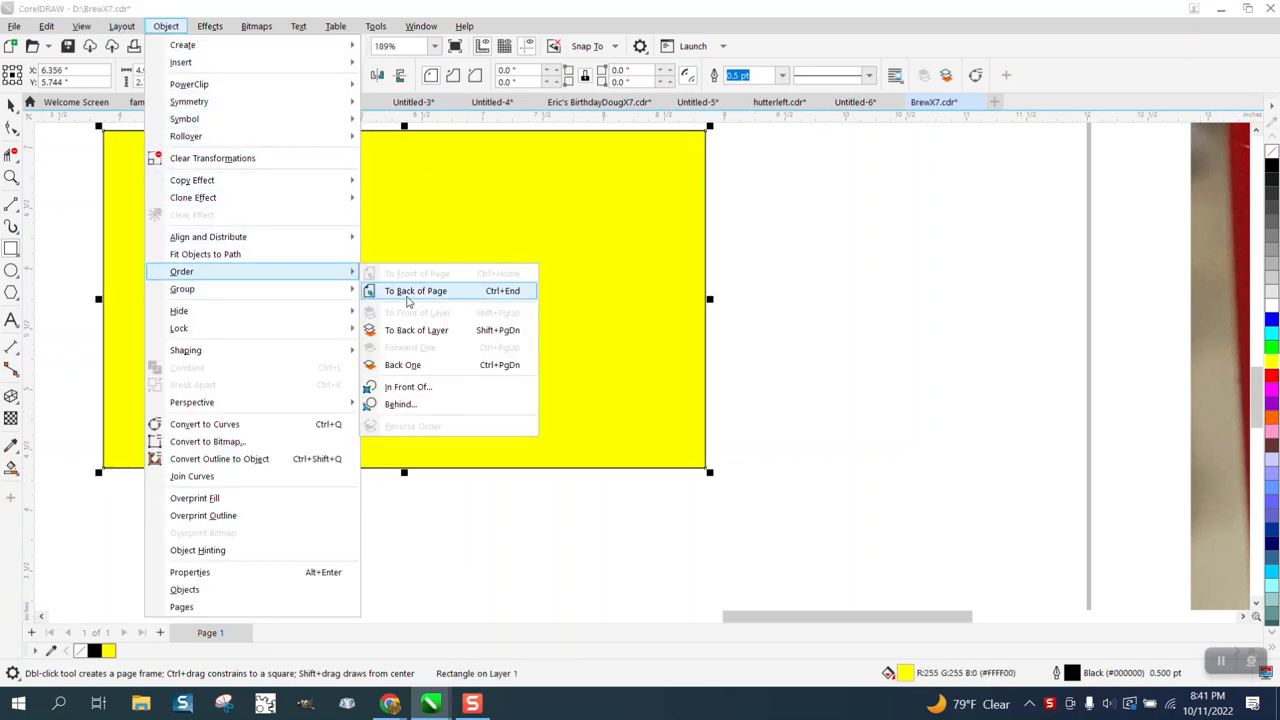
click(415, 290)
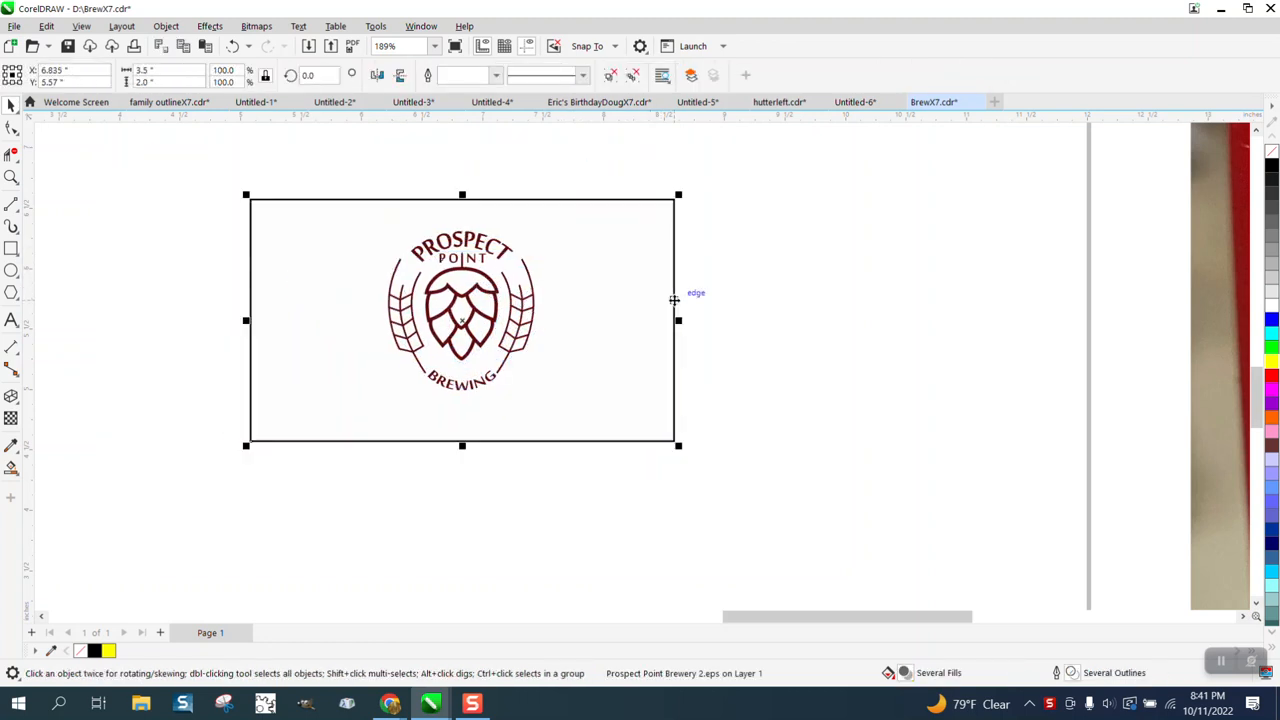
click(166, 26)
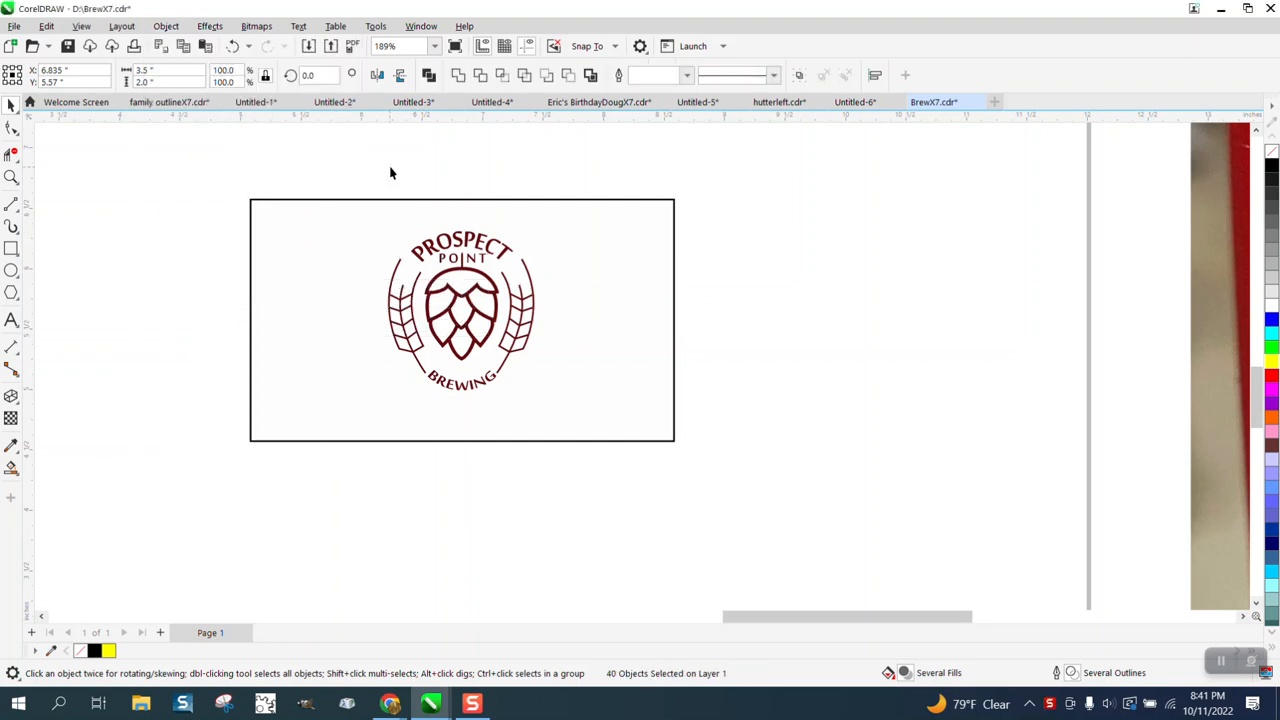
Draw a larger yellow rectangle and send it to the back of the page
click(461, 194)
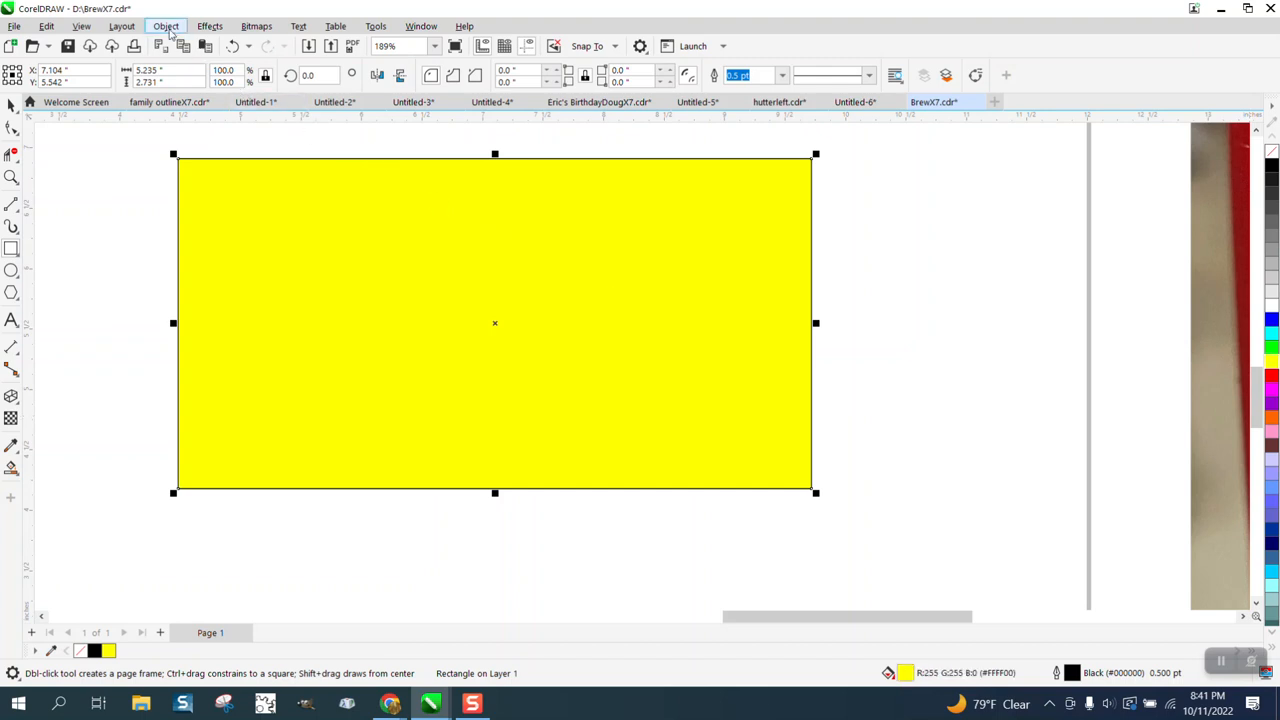
click(166, 26)
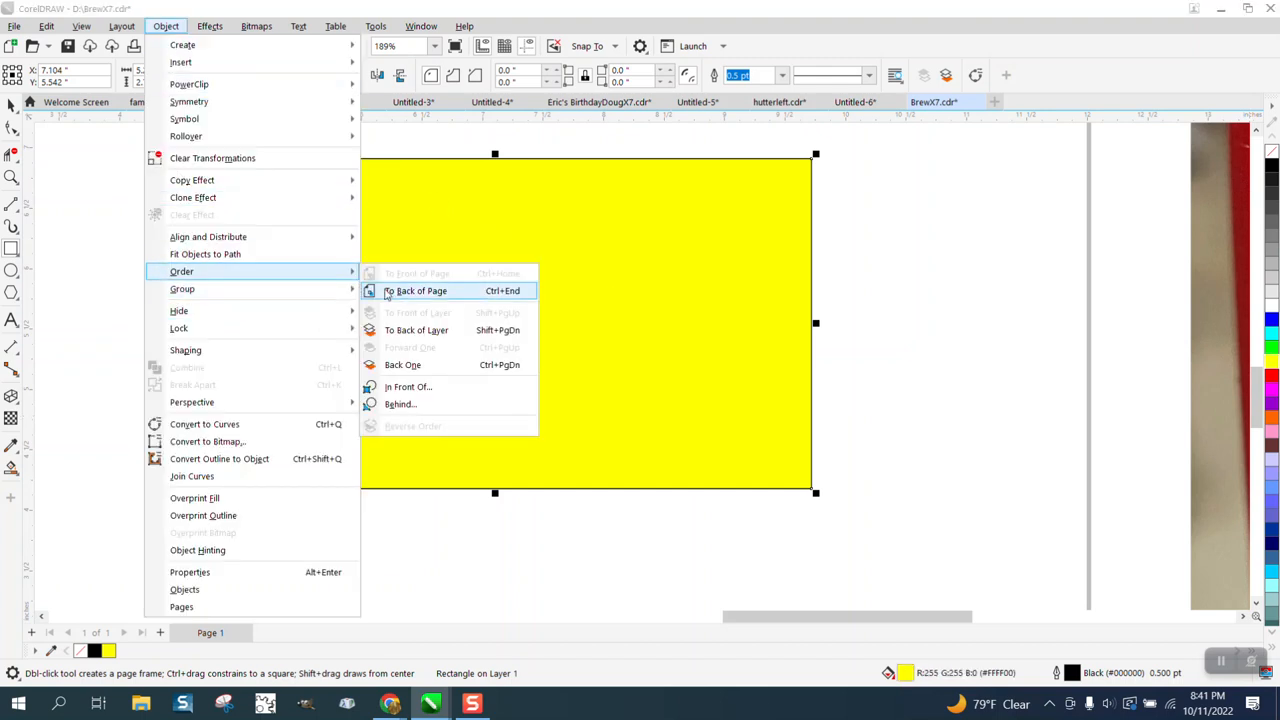
click(416, 290)
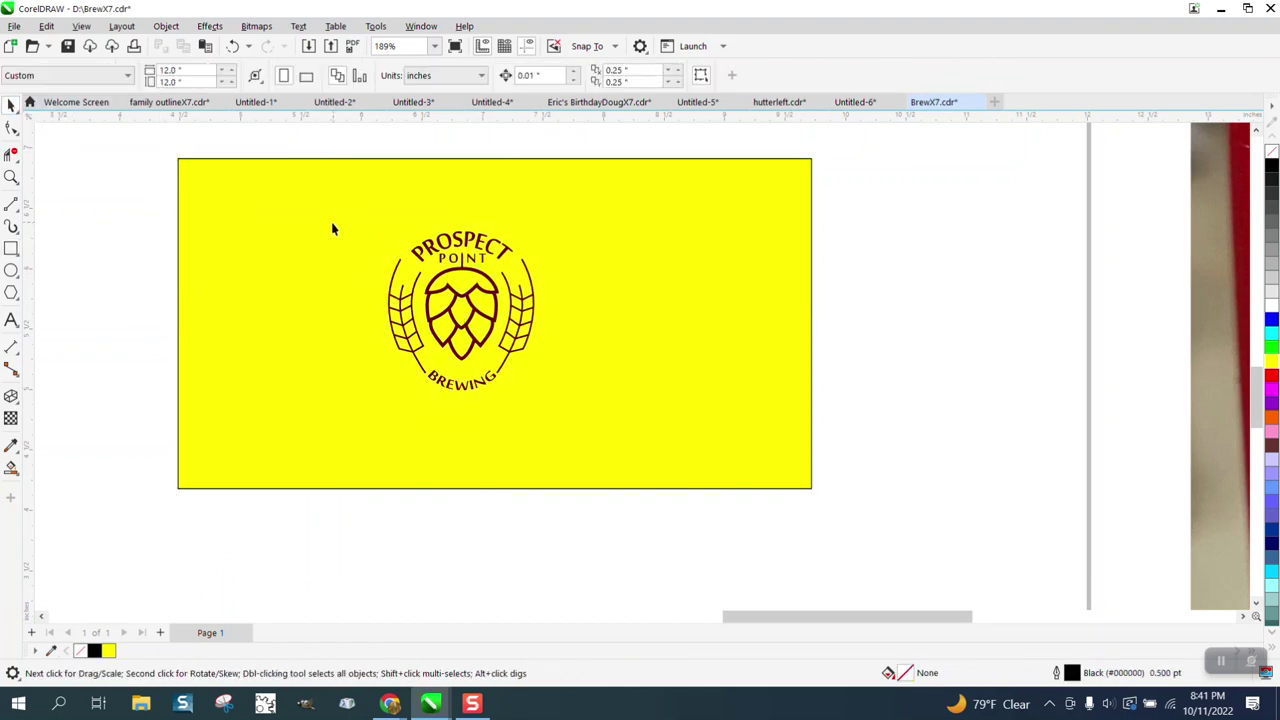
Delete the yellow rectangle and give the stray curve beside PROSPECT's T a 2 pt outline
click(266, 281)
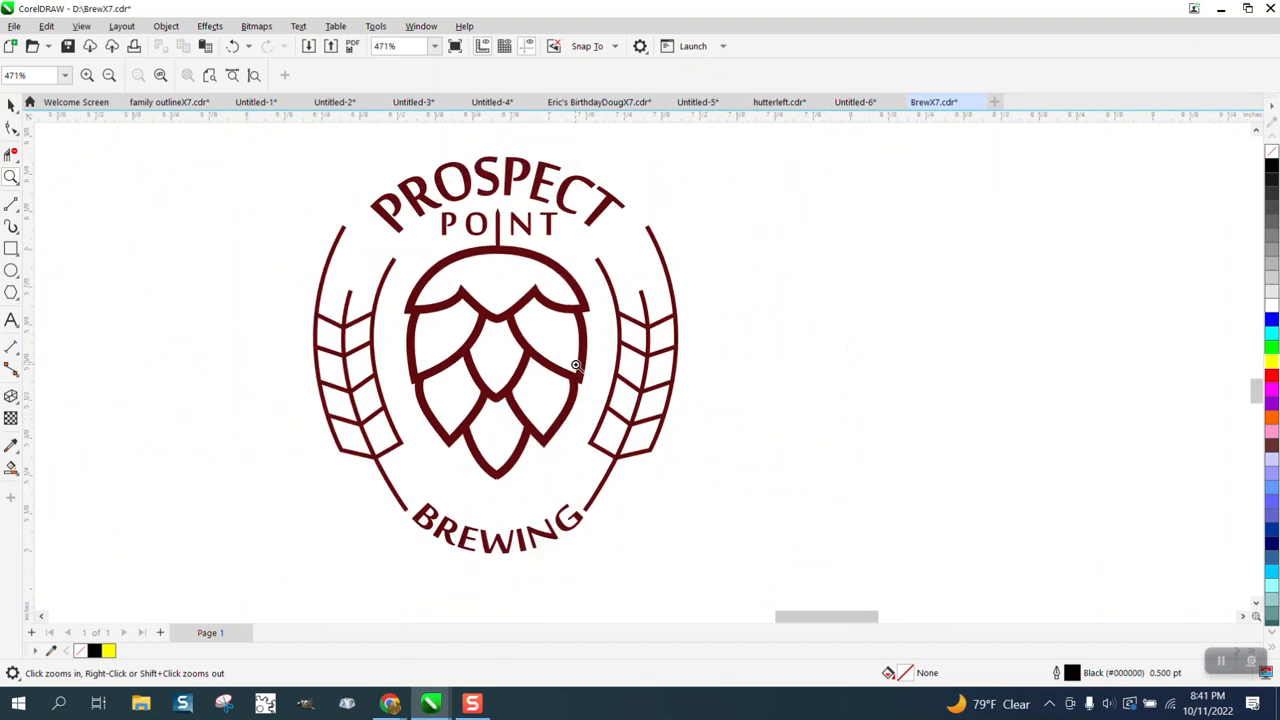
mouse_move(565, 294)
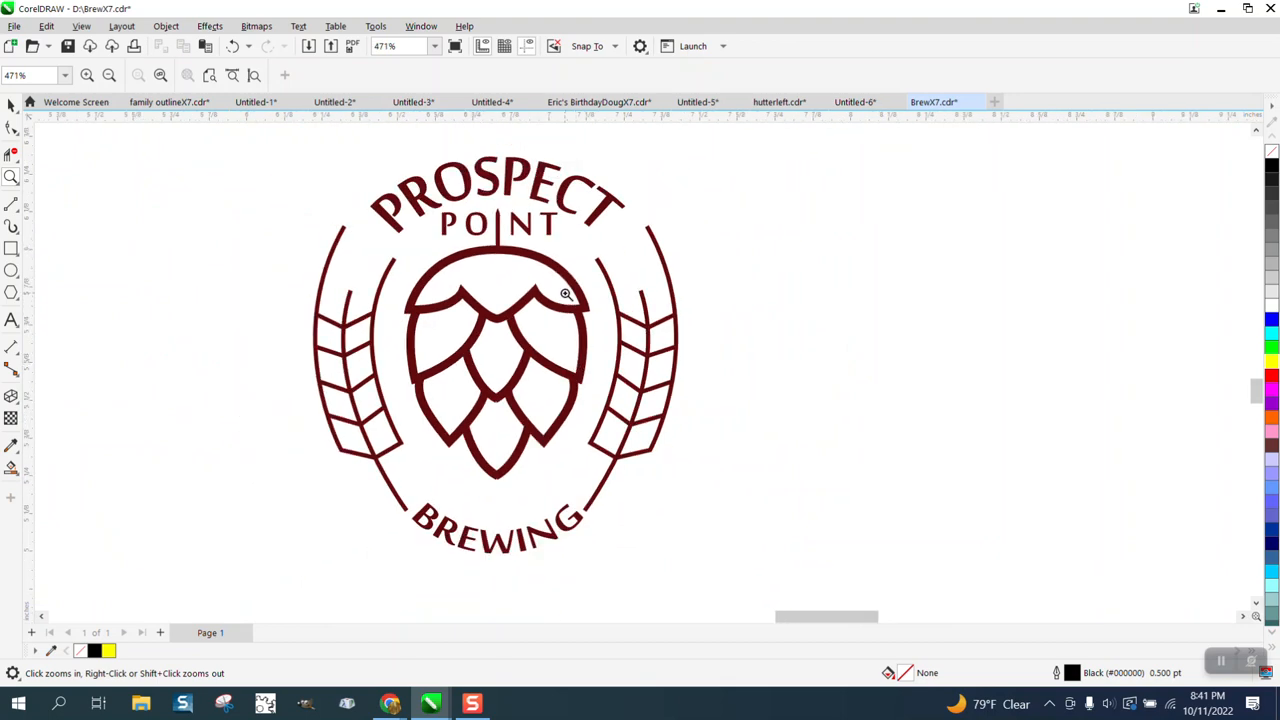
click(565, 293)
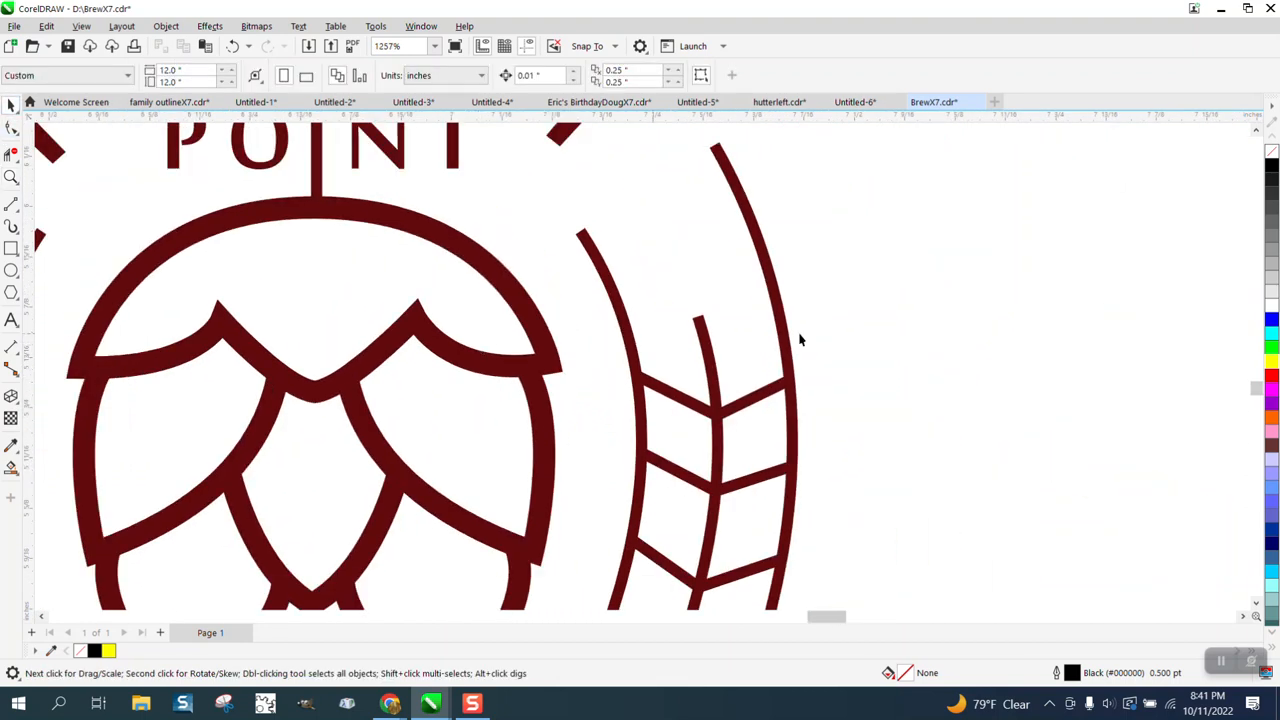
mouse_move(1004, 571)
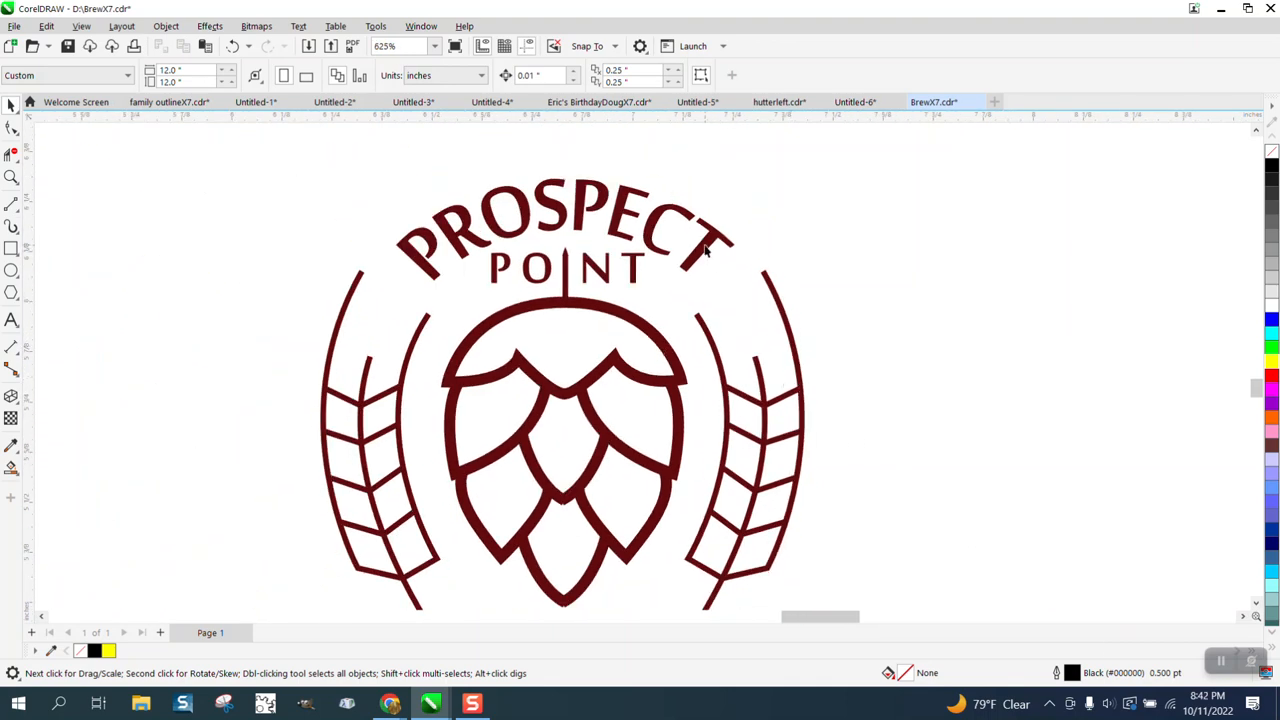
click(708, 245)
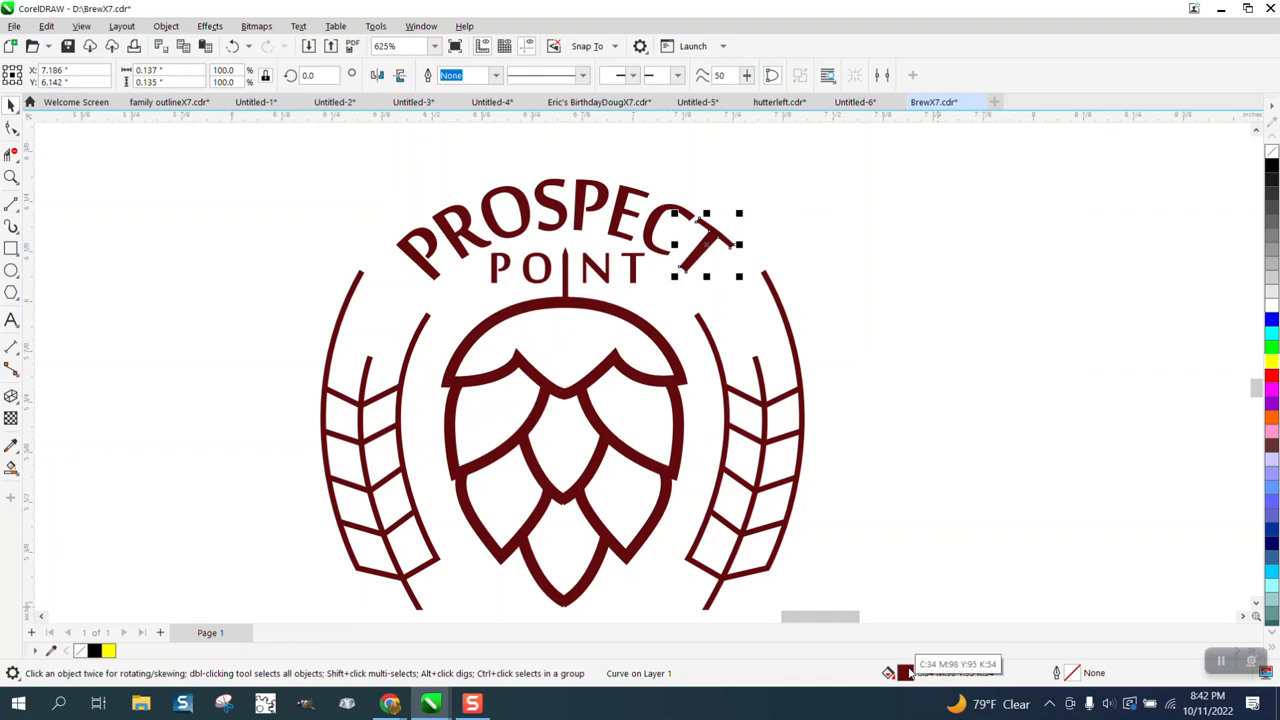
mouse_move(683, 425)
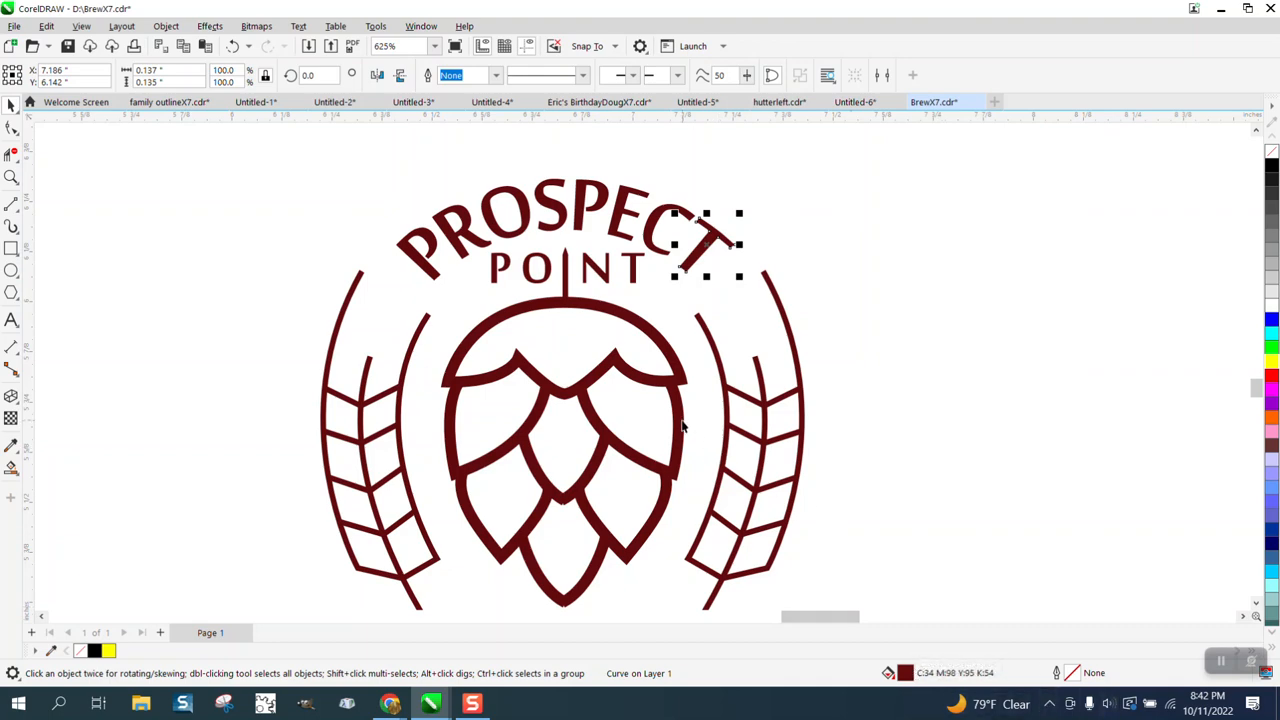
click(628, 427)
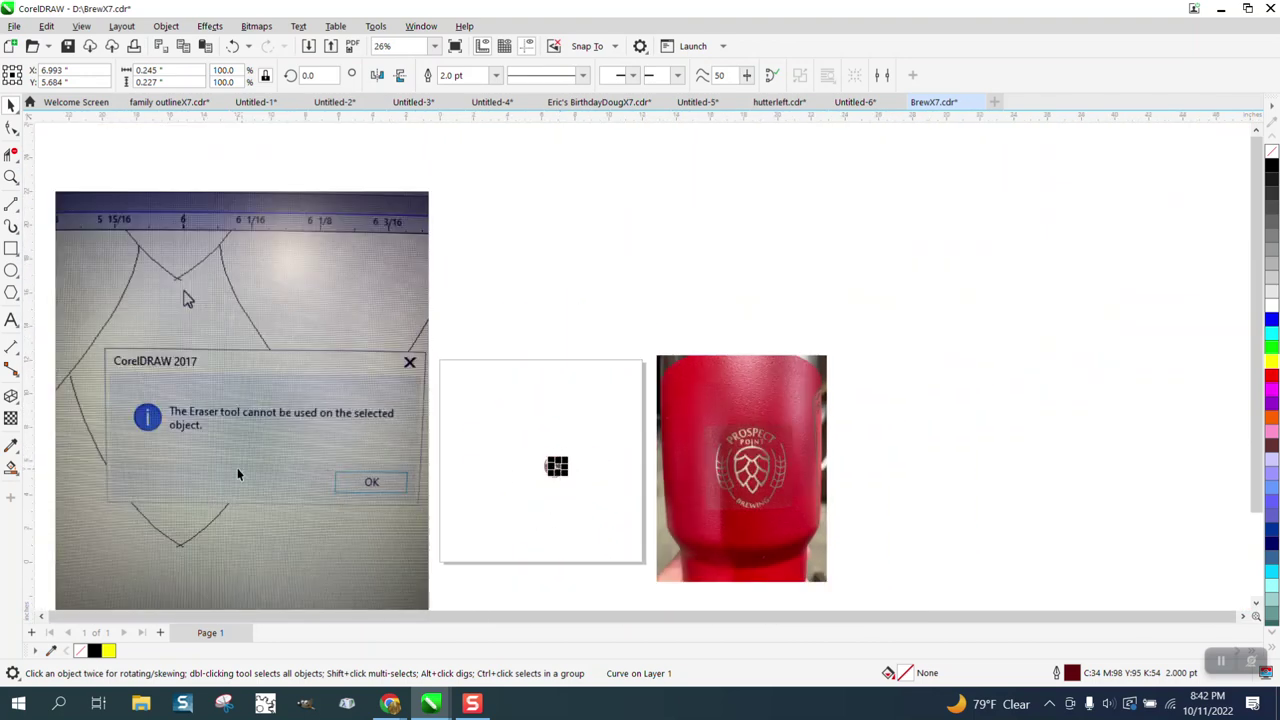
mouse_move(180, 549)
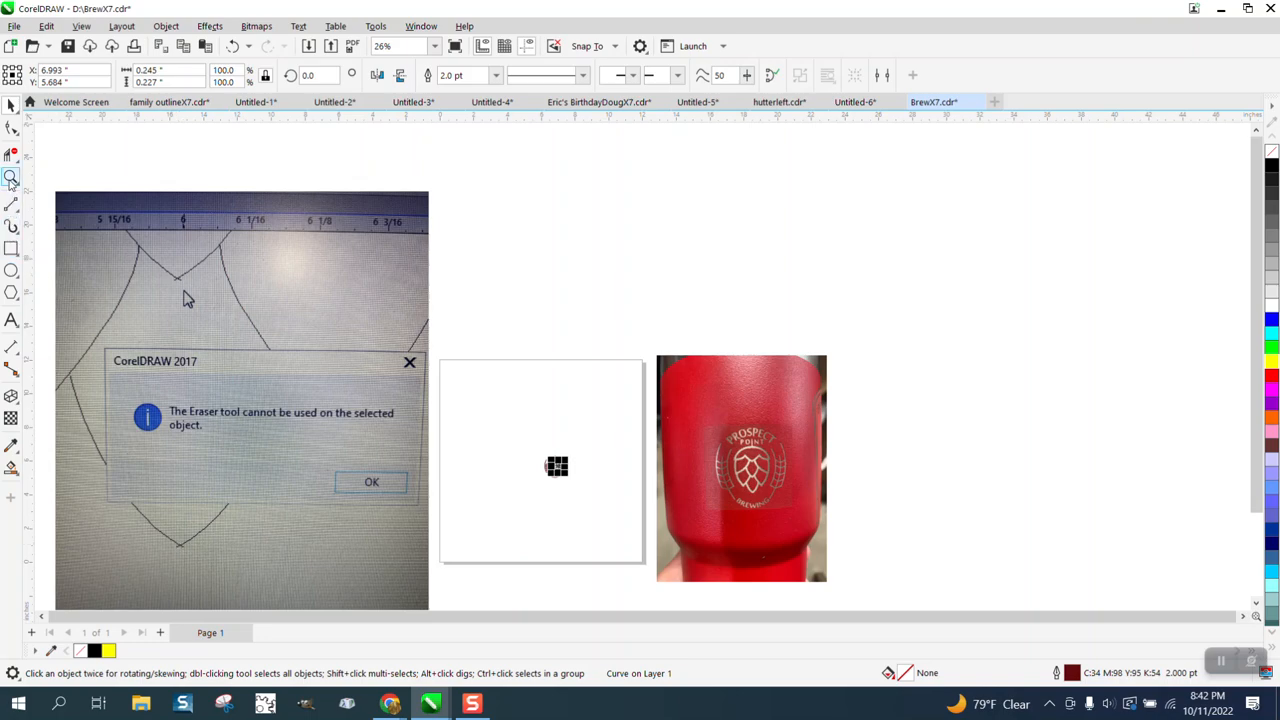
click(11, 177)
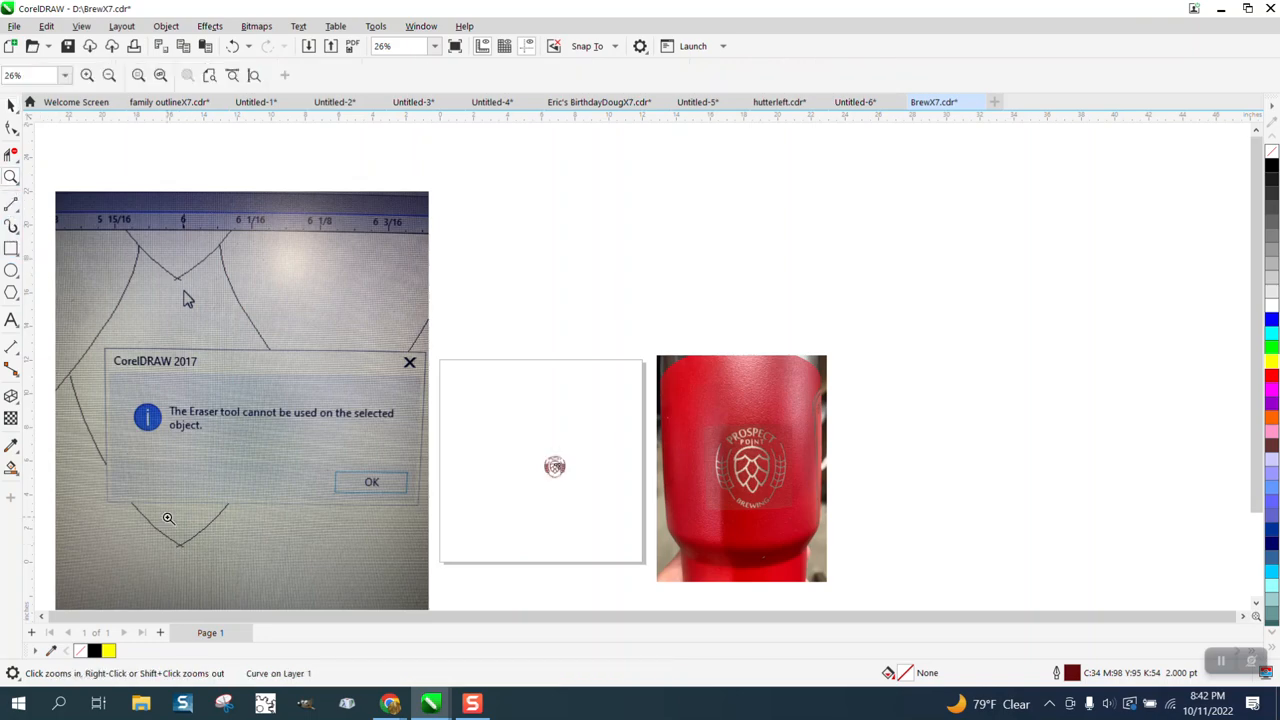
click(371, 481)
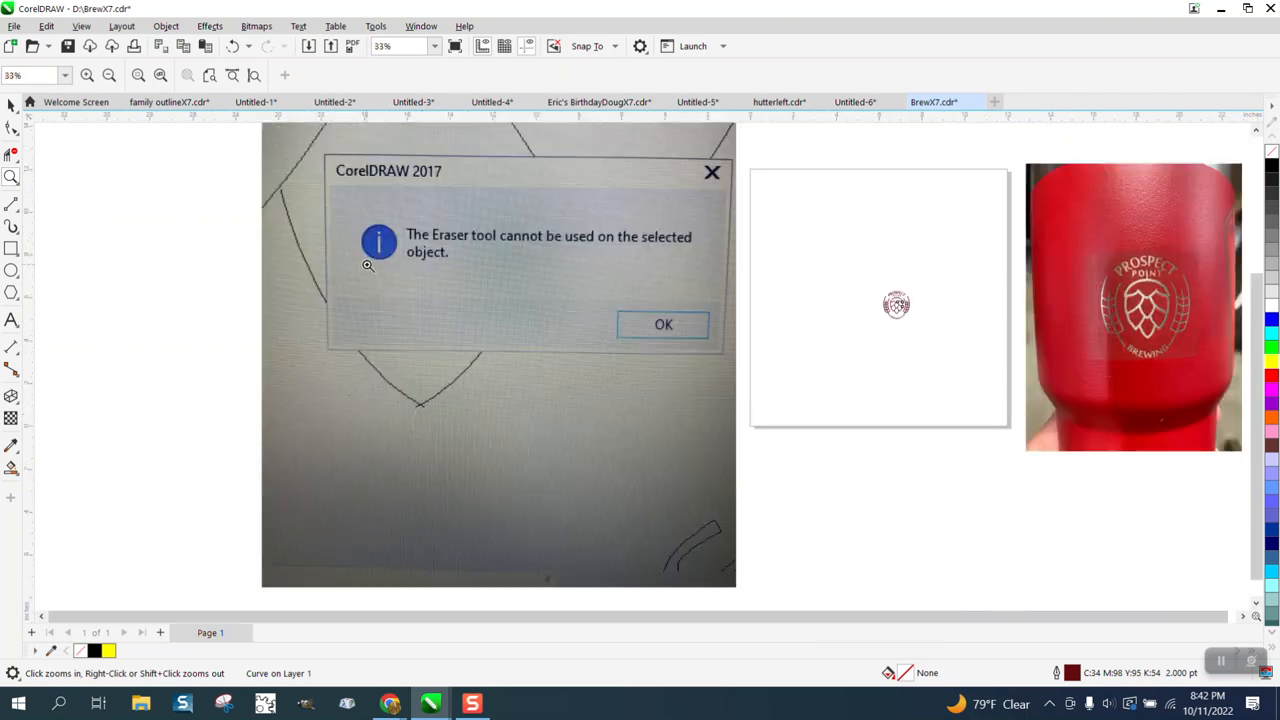
mouse_move(91, 238)
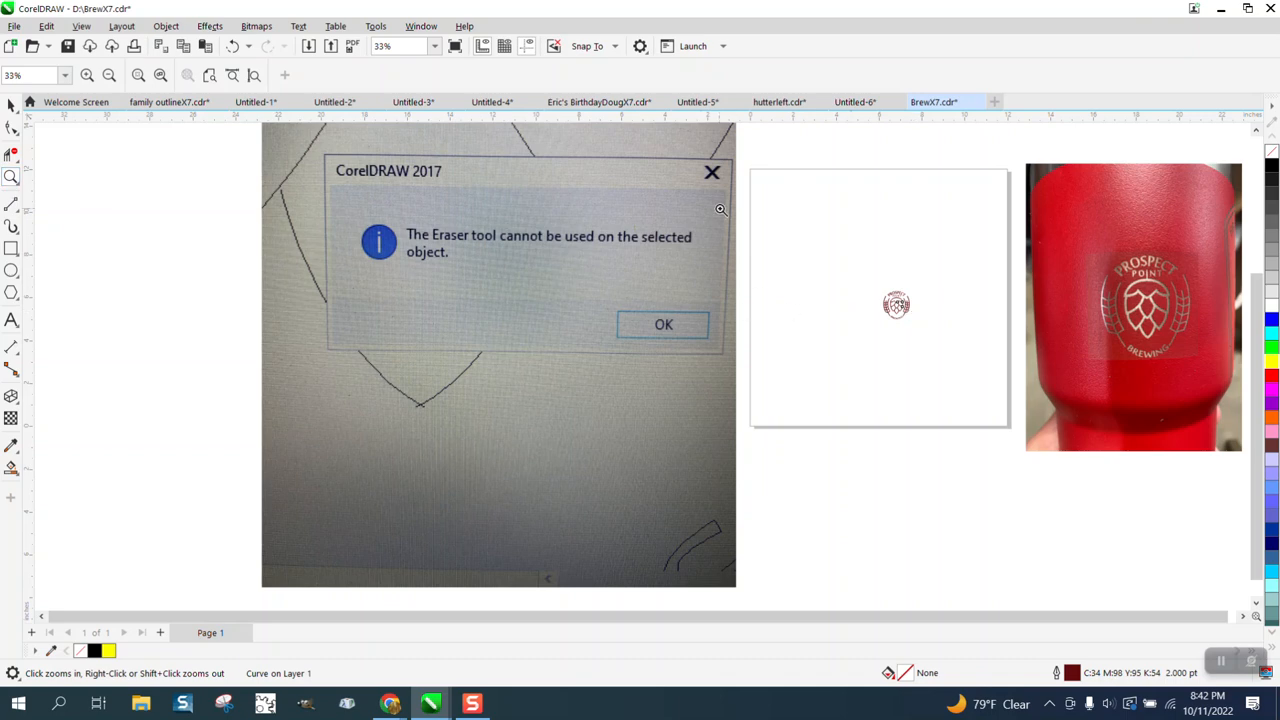
click(13, 128)
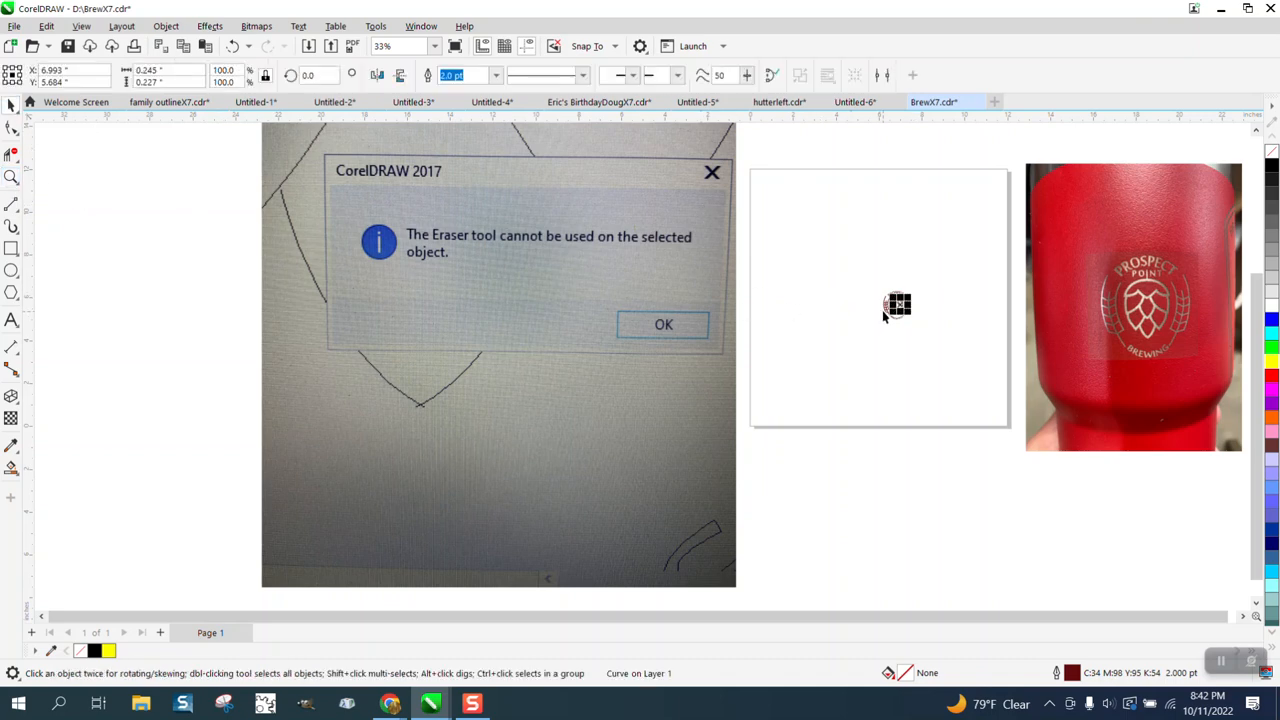
click(12, 177)
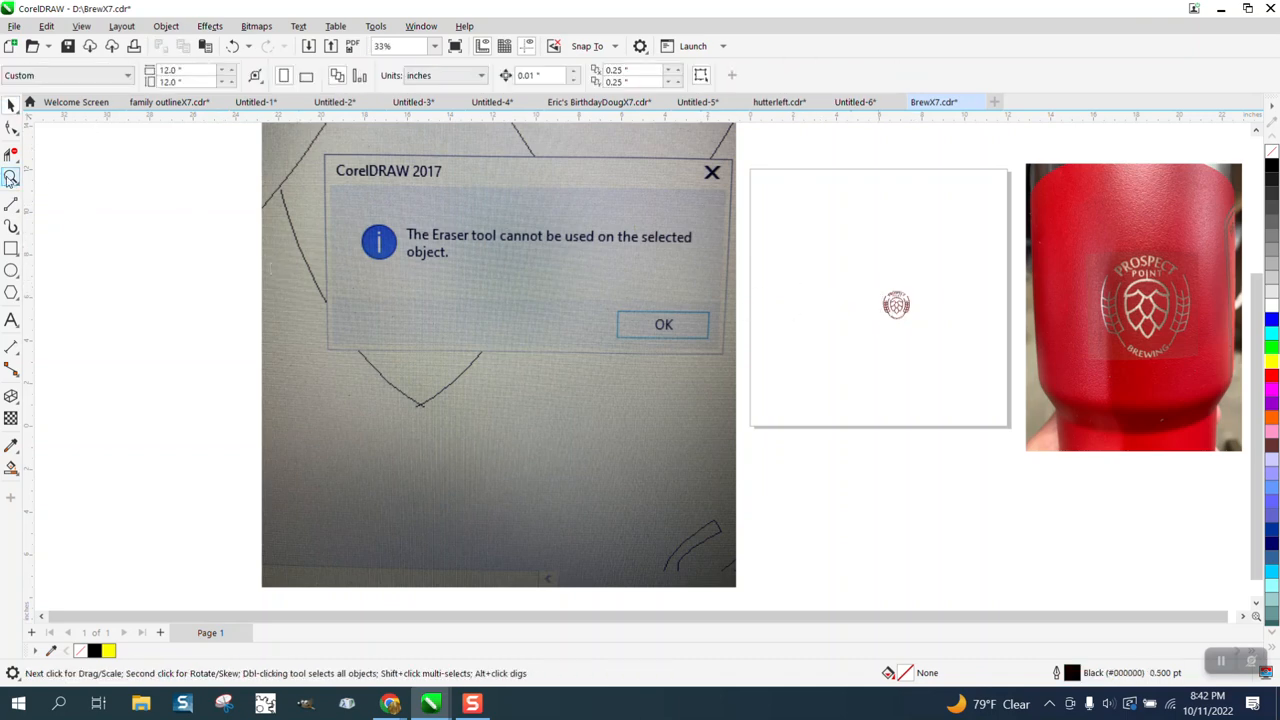
click(663, 323)
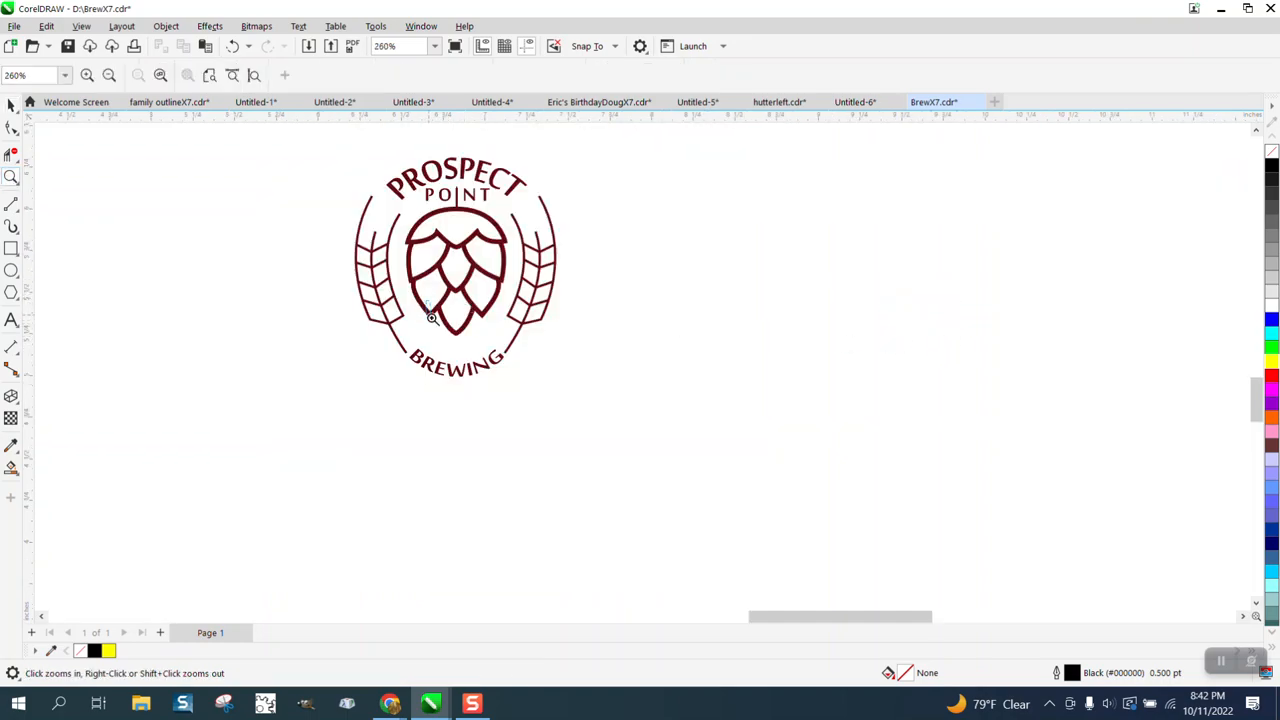
Switch the display to wireframe so the emblem shows as outlines only
click(430, 318)
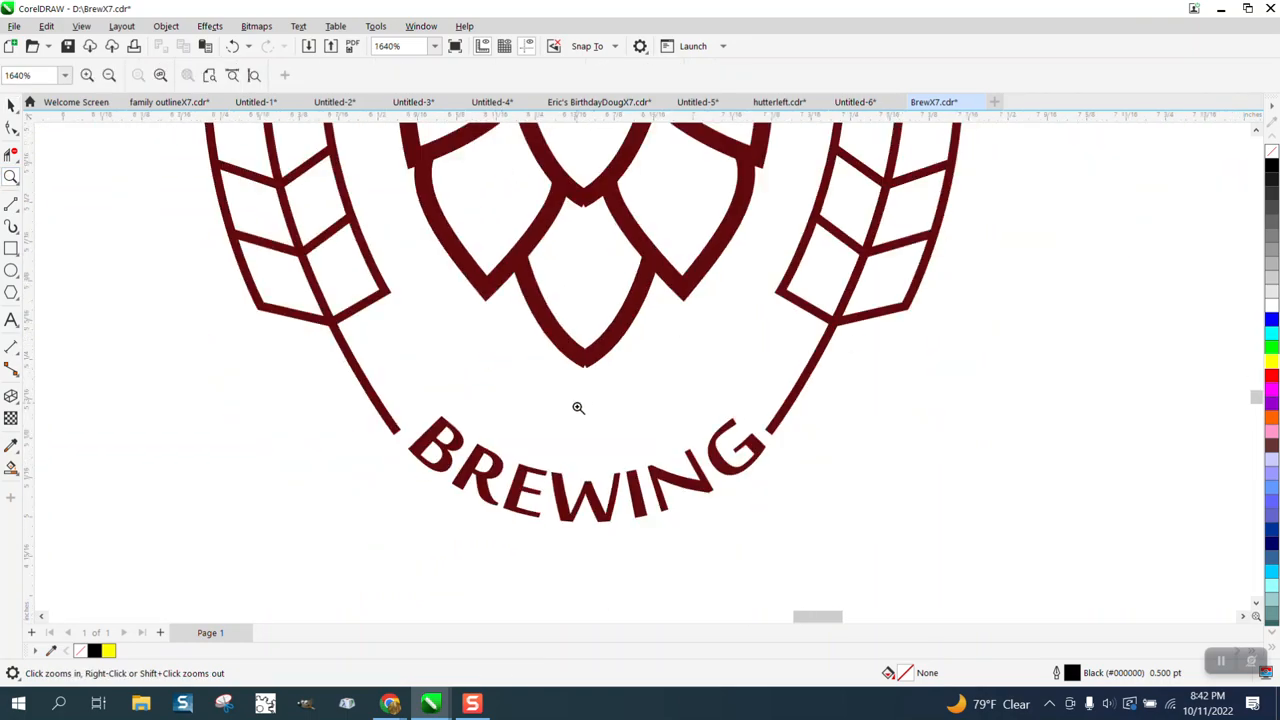
click(135, 46)
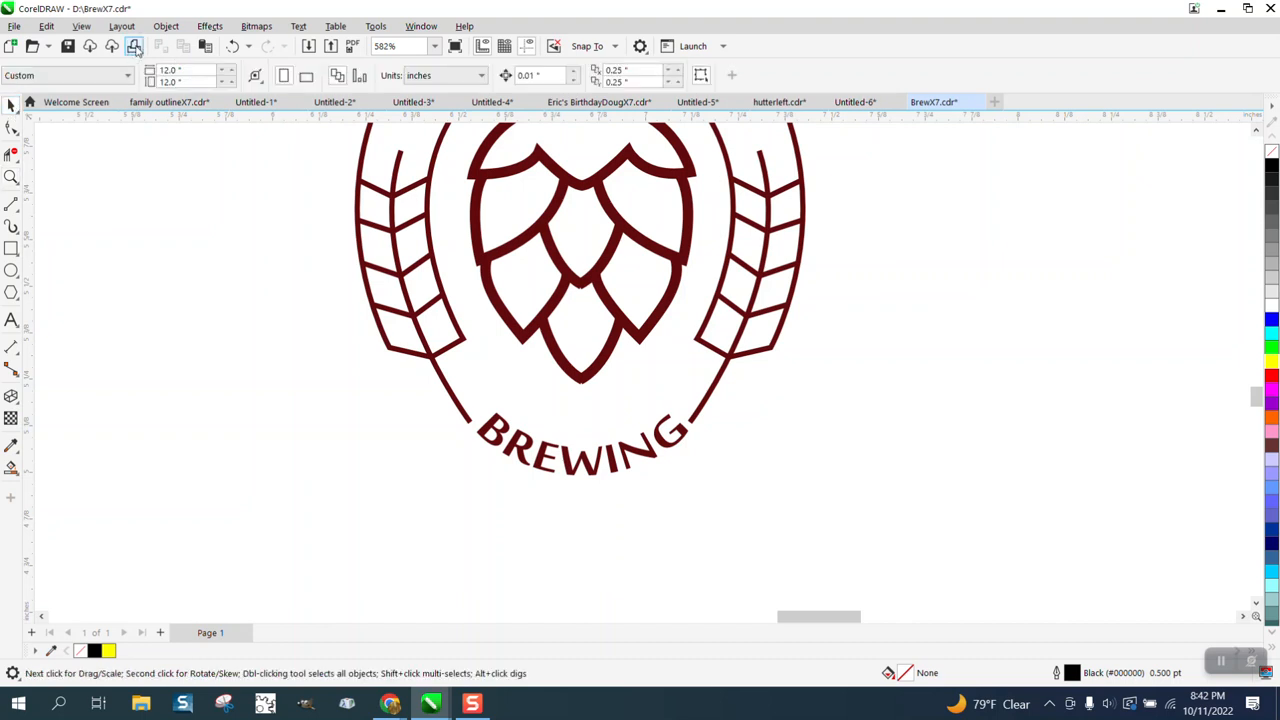
click(81, 26)
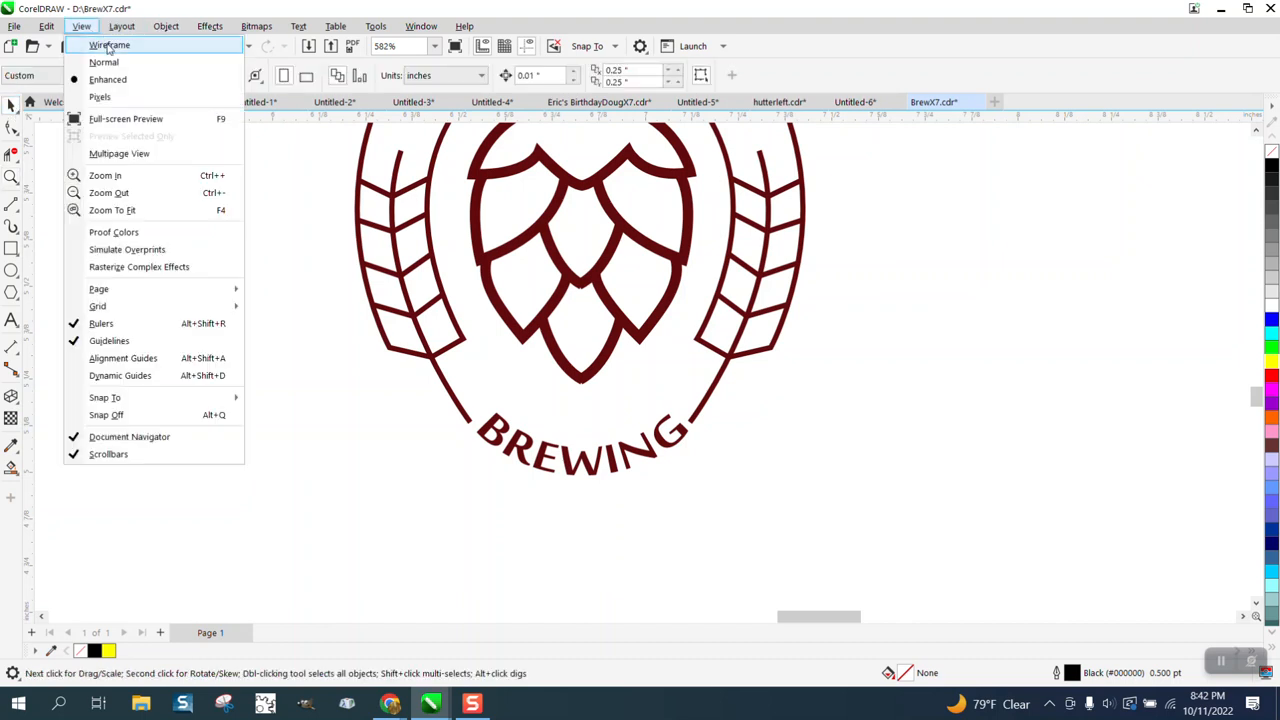
click(109, 45)
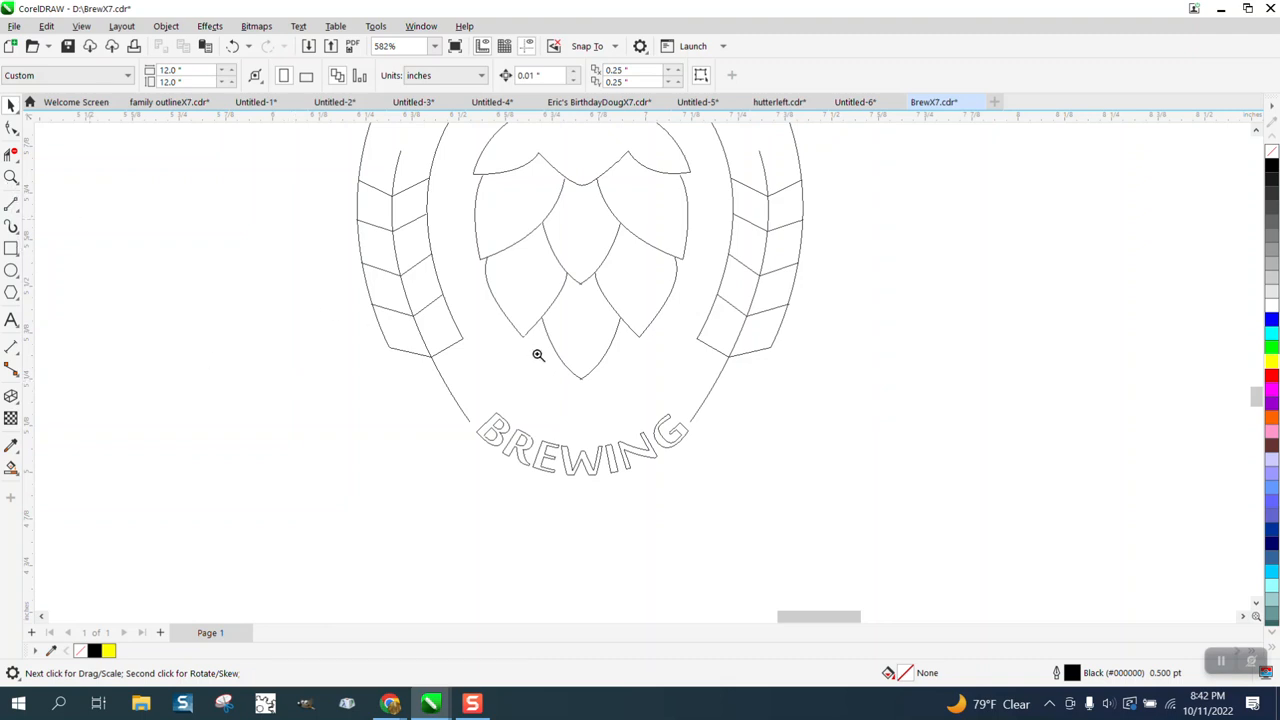
Trim stray overlapping segments where the hop cone's petal outlines cross
click(538, 356)
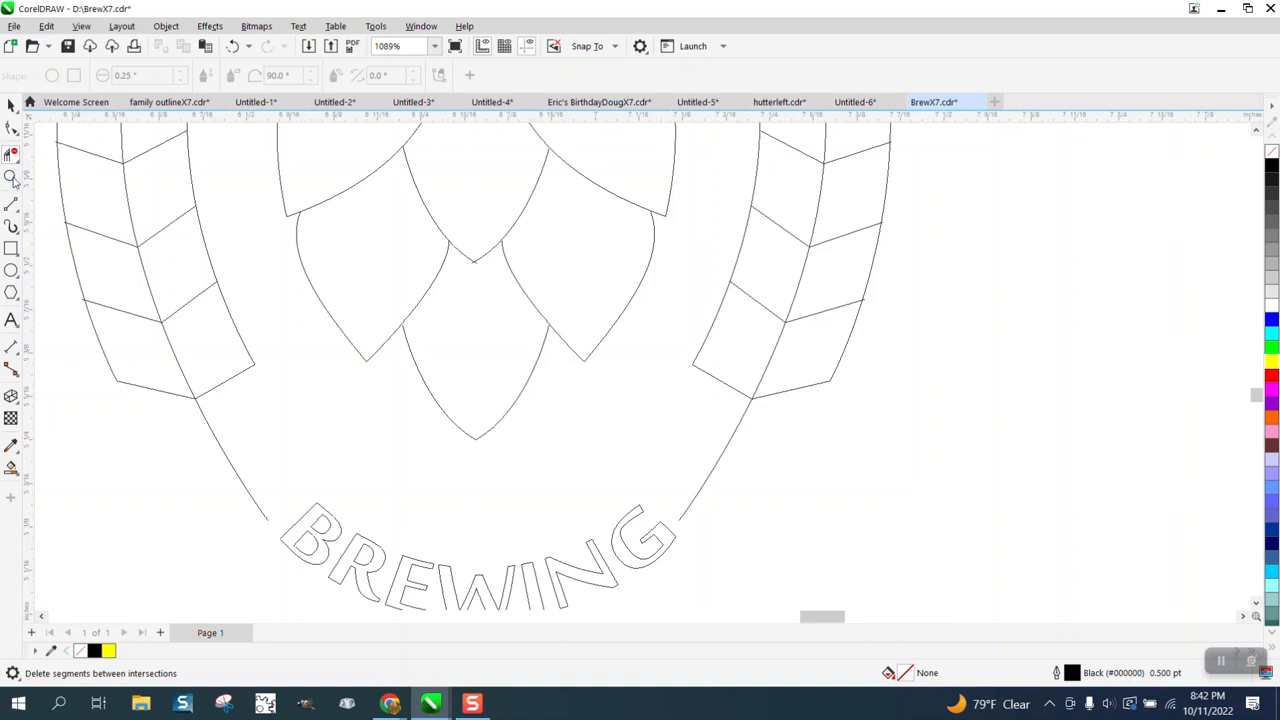
click(13, 177)
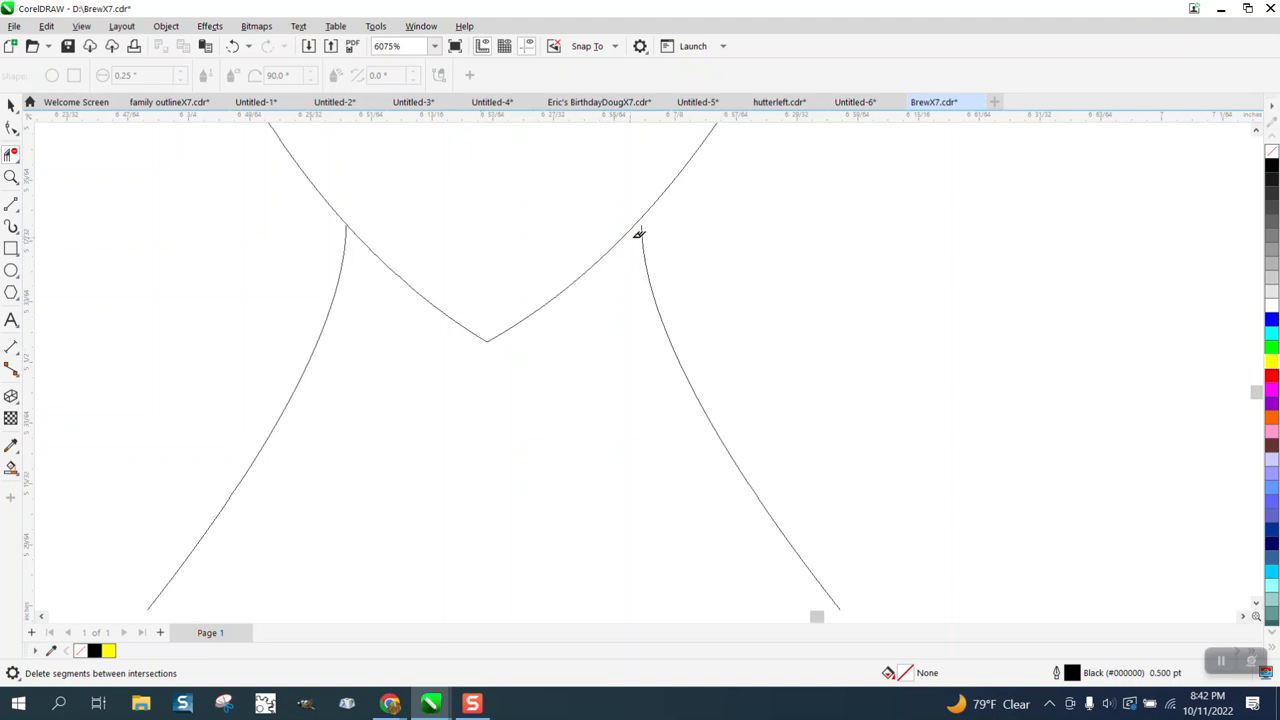
scroll(down, 3)
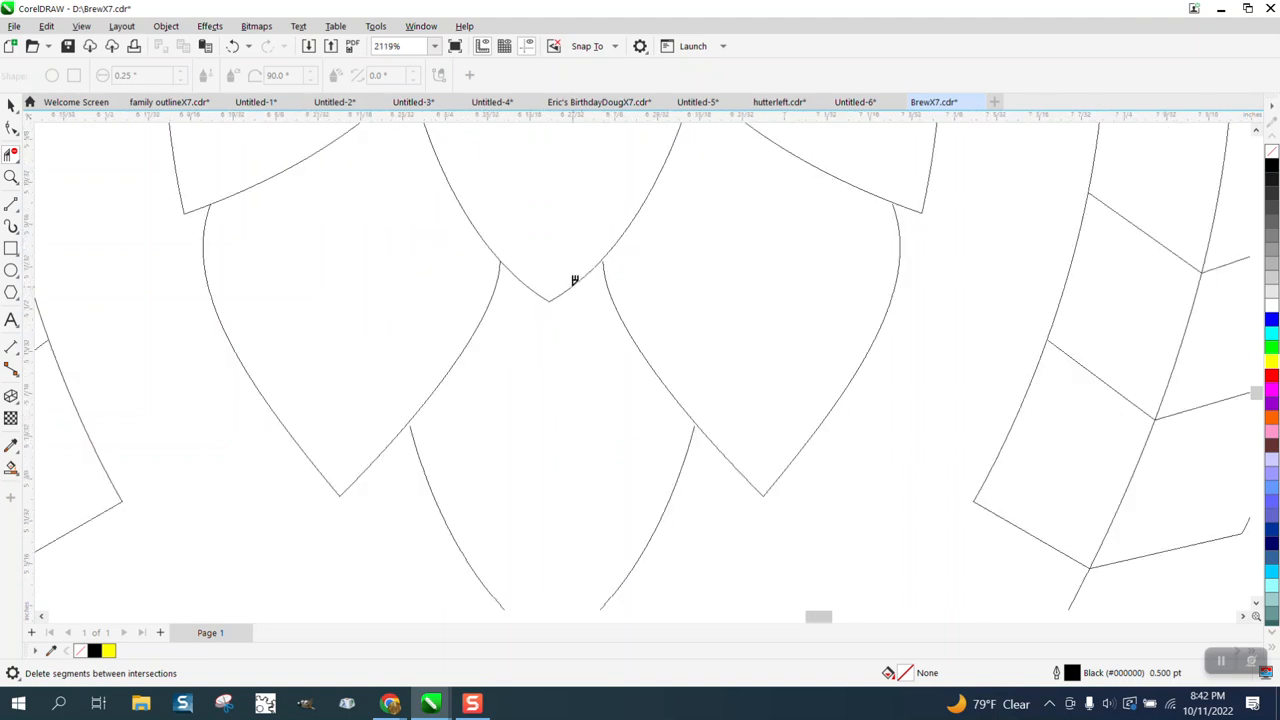
click(81, 26)
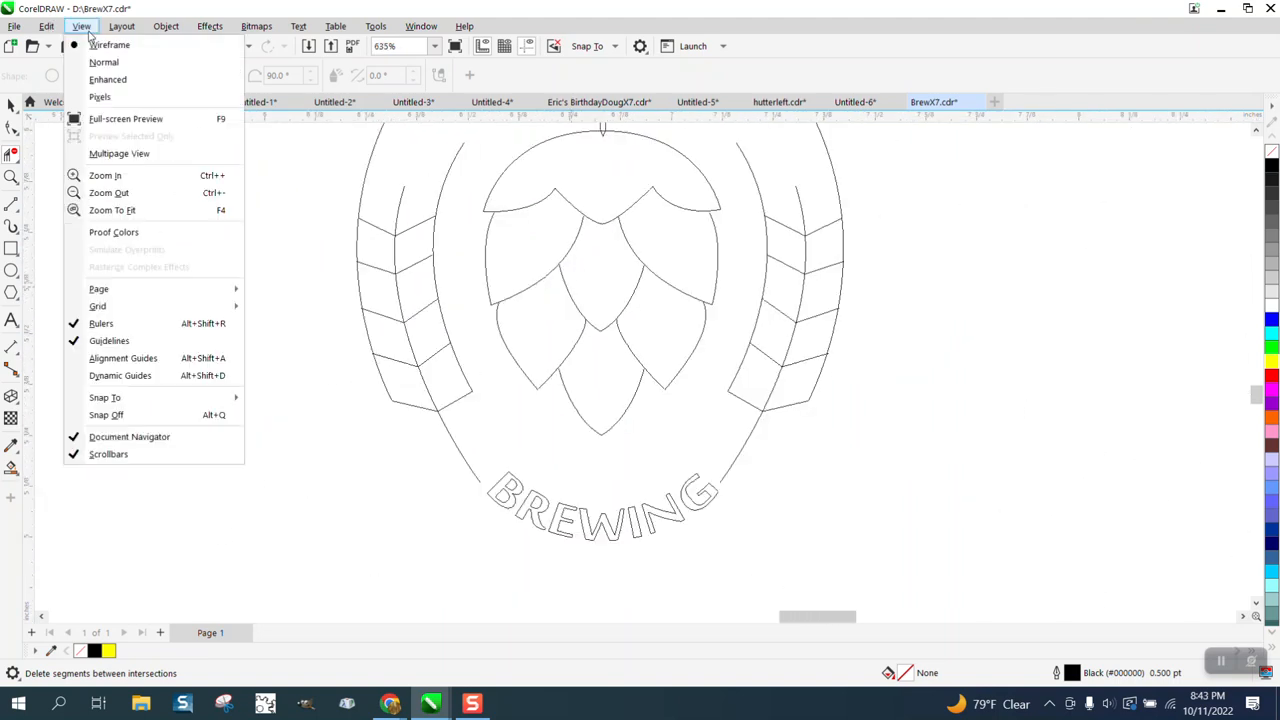
mouse_move(108, 79)
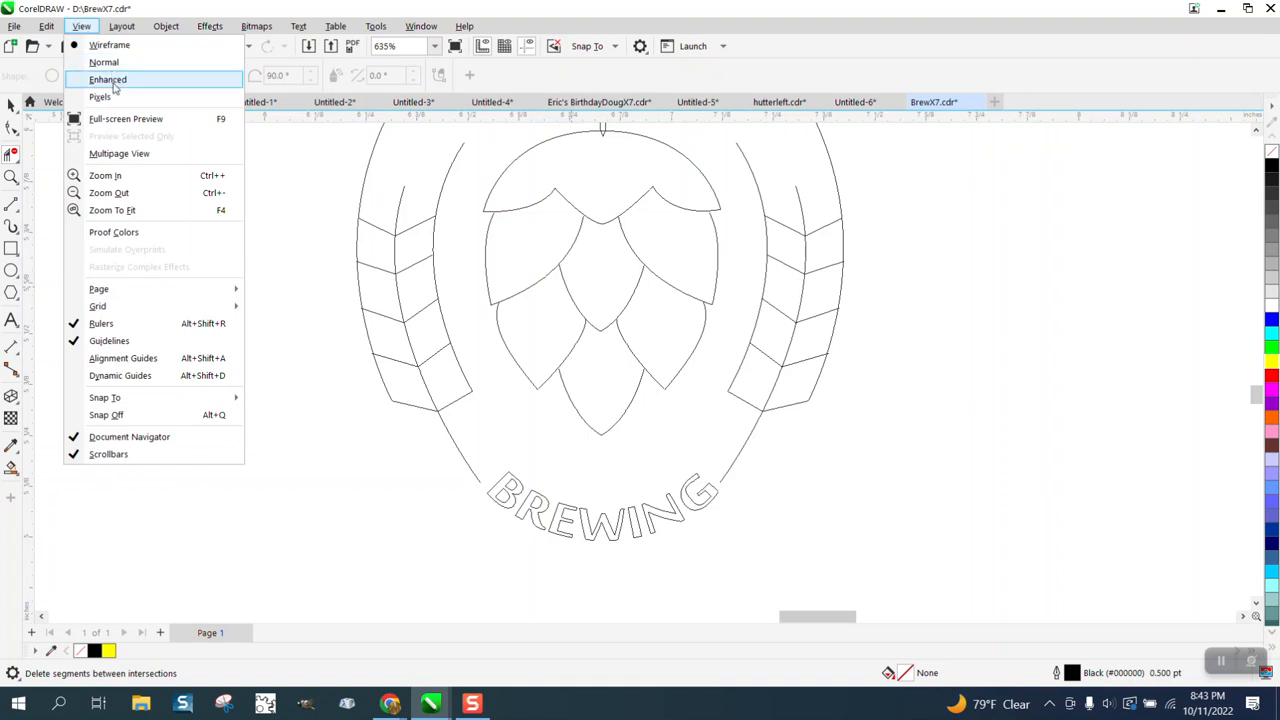
Switch to Enhanced view and edit the nudge and duplicate distance values
click(108, 79)
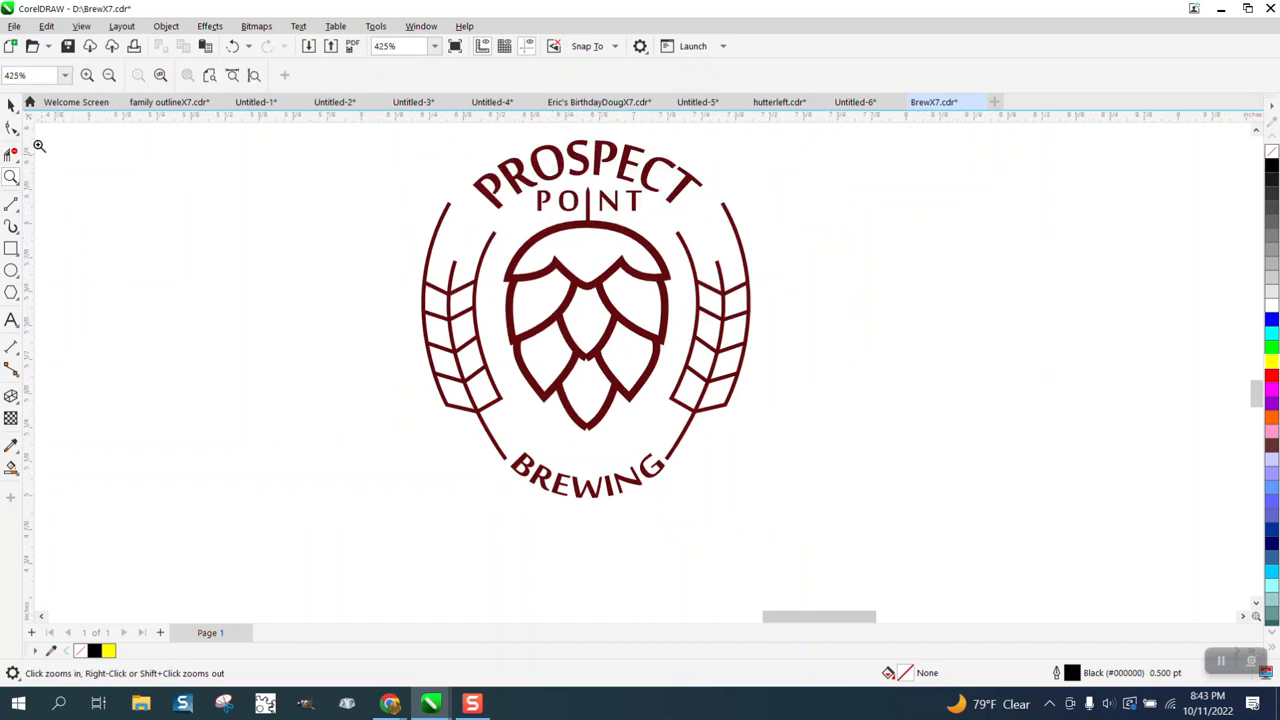
click(12, 104)
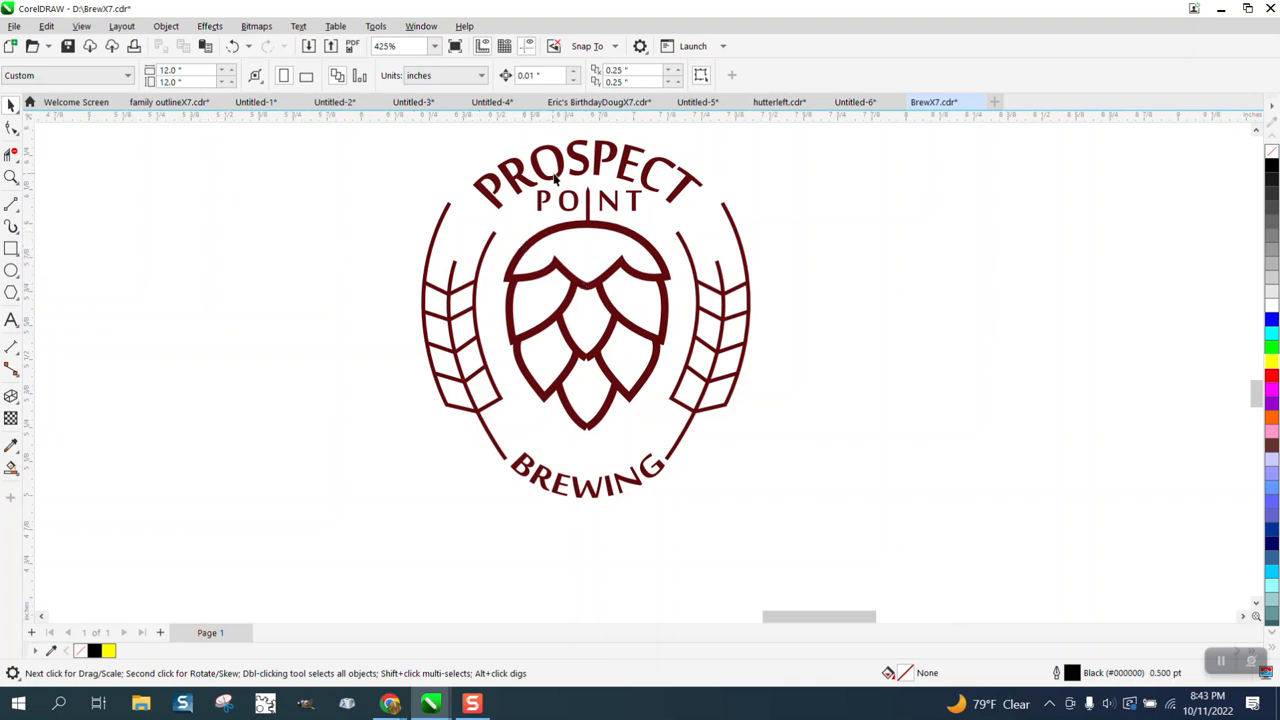
click(548, 163)
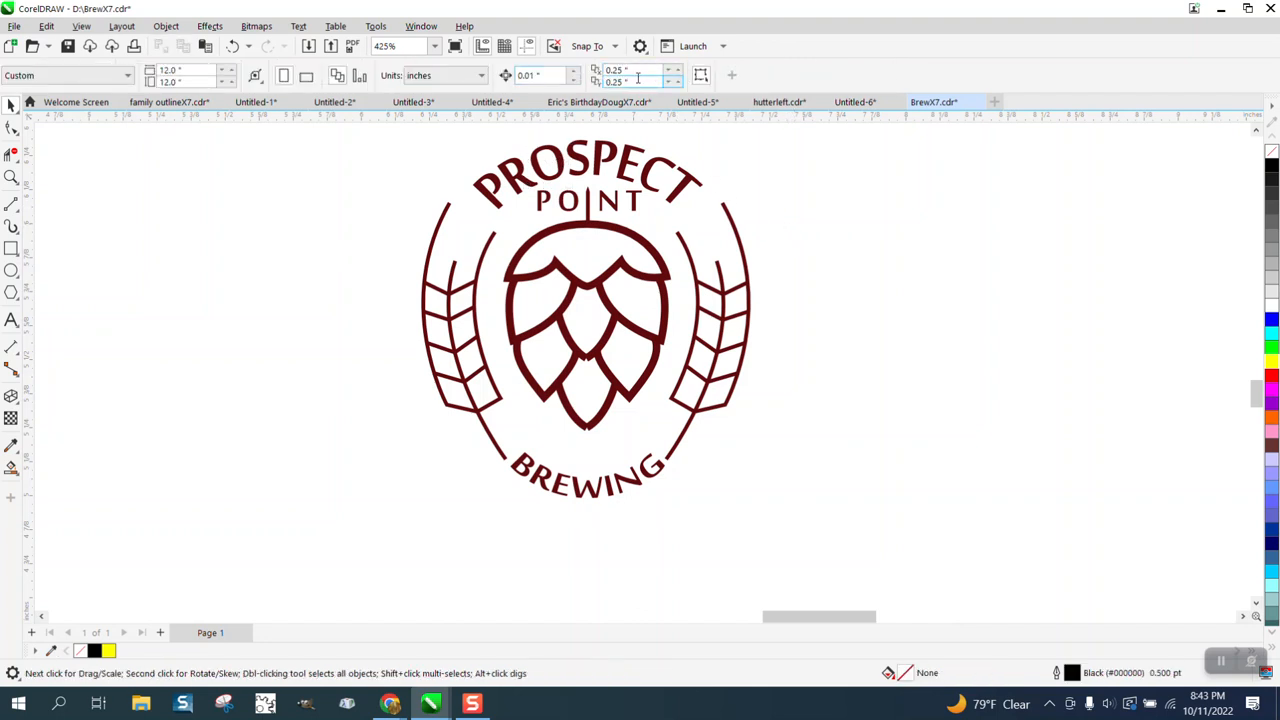
drag(357, 150, 480, 245)
text(2)
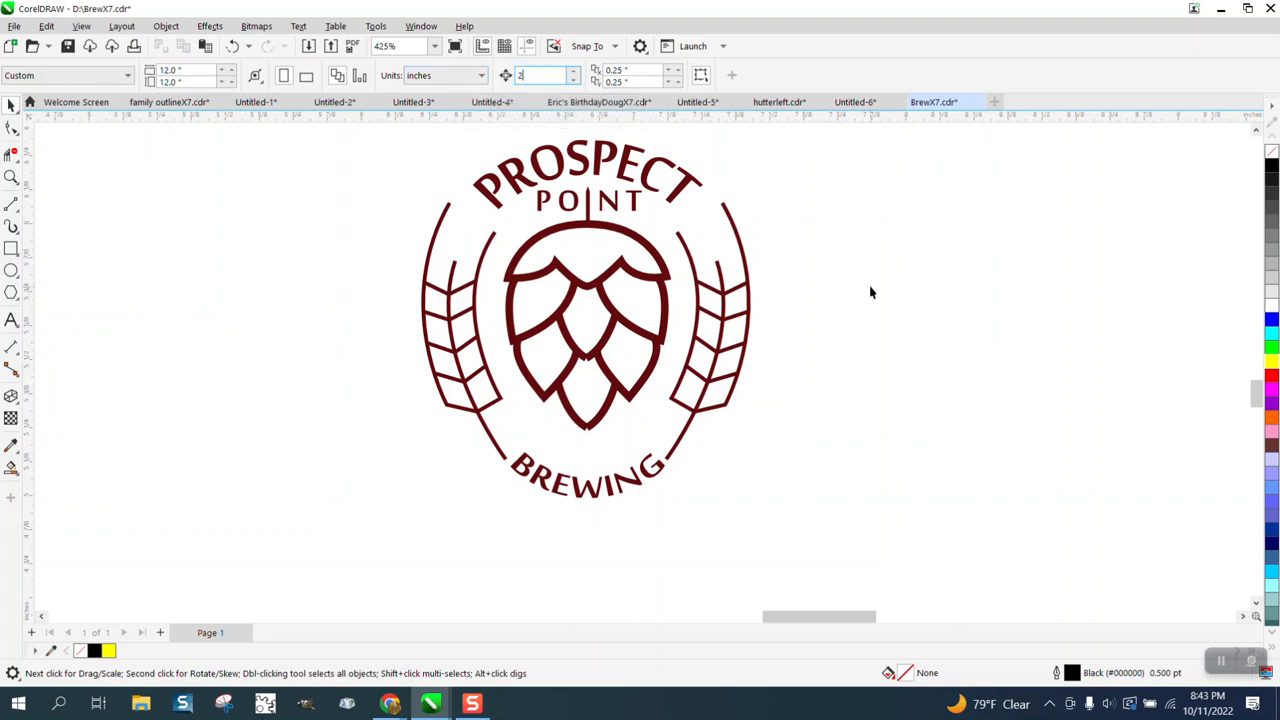
Select the PROSPECT POINT lettering to move it off the emblem
click(670, 185)
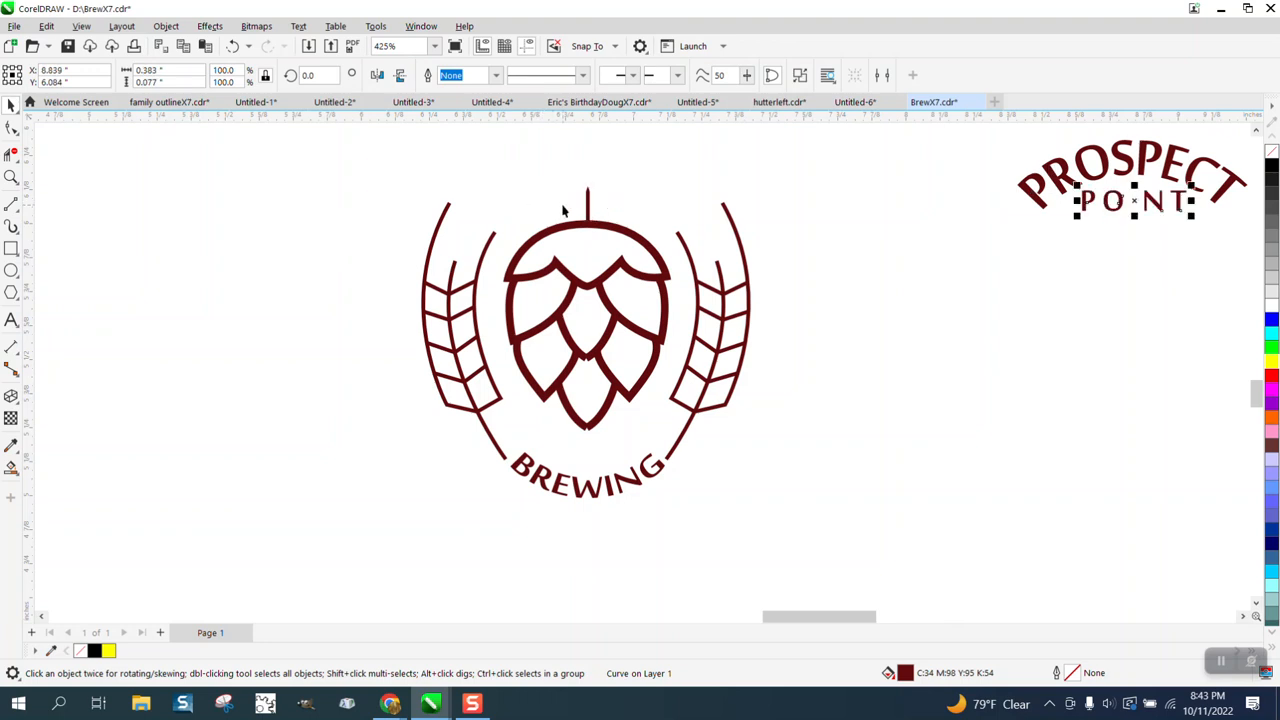
mouse_move(562, 456)
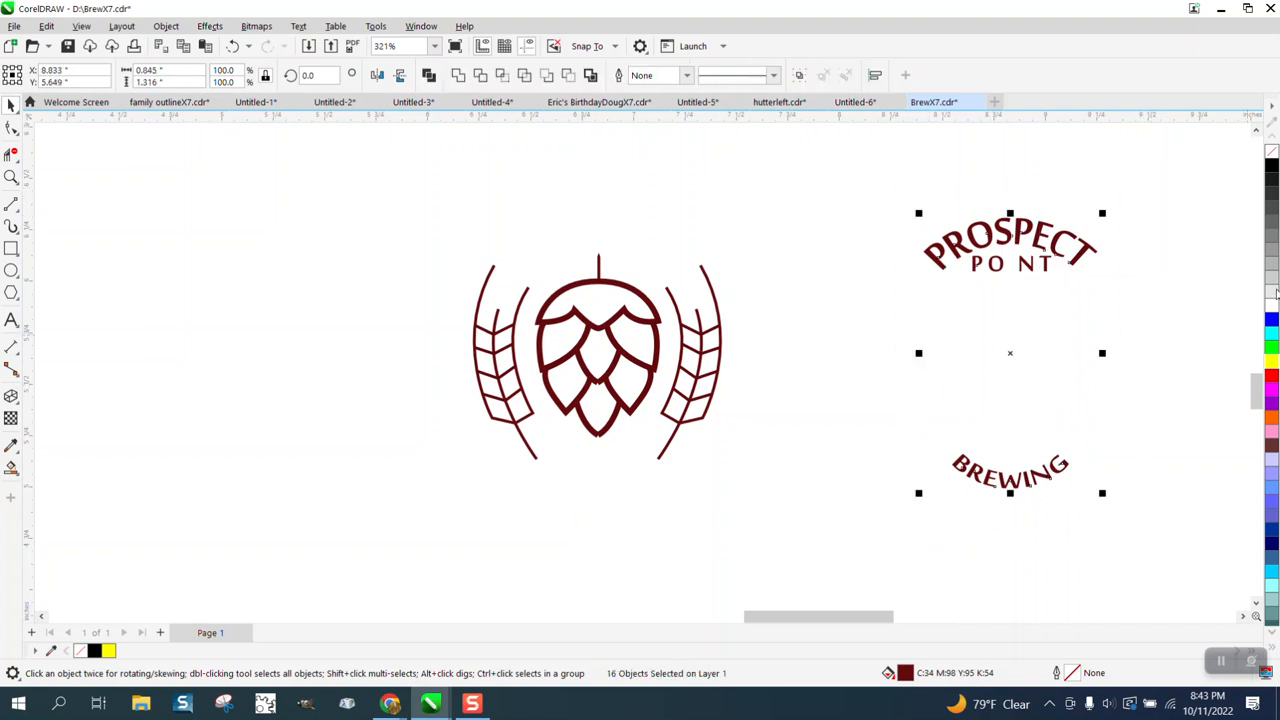
mouse_move(1272, 168)
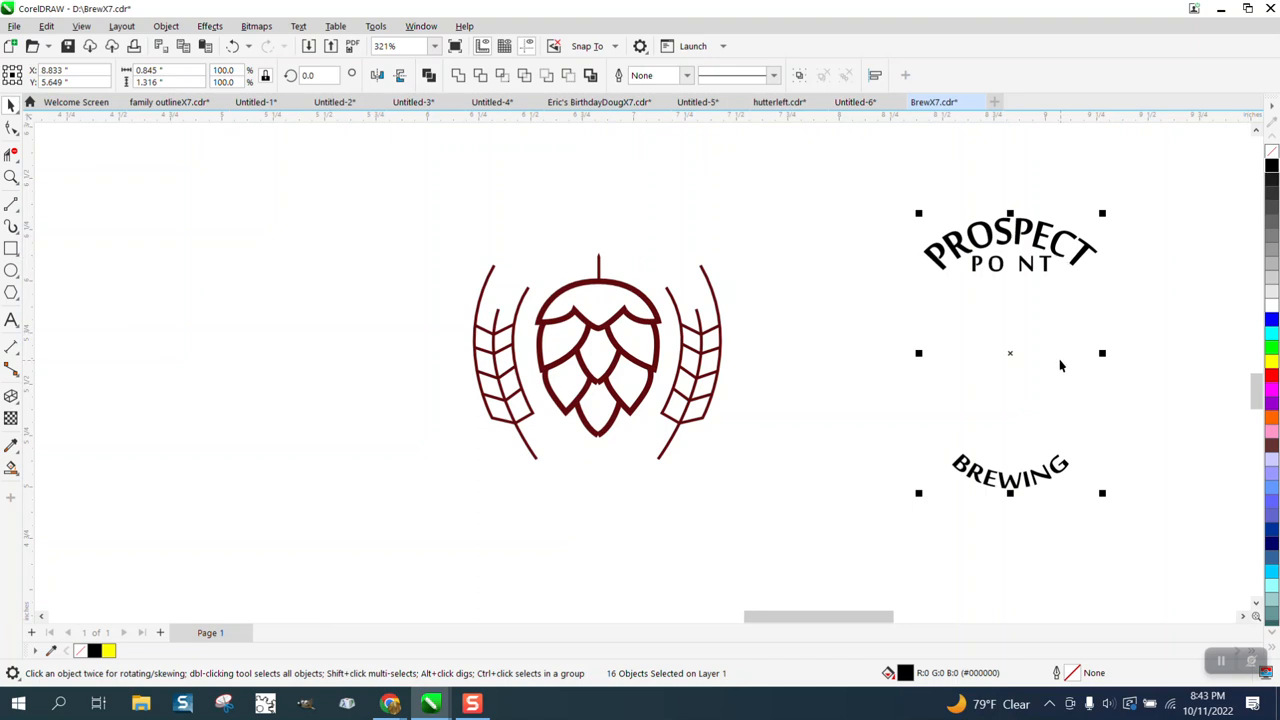
mouse_move(435, 261)
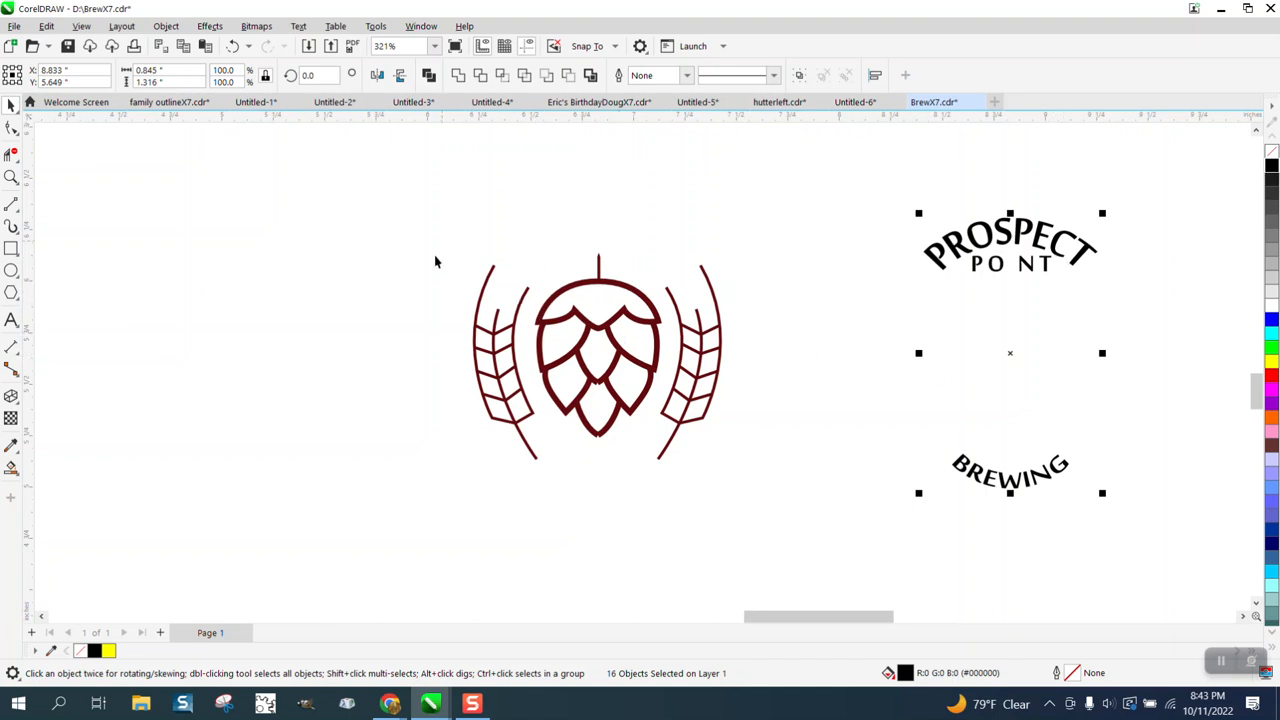
mouse_move(13, 150)
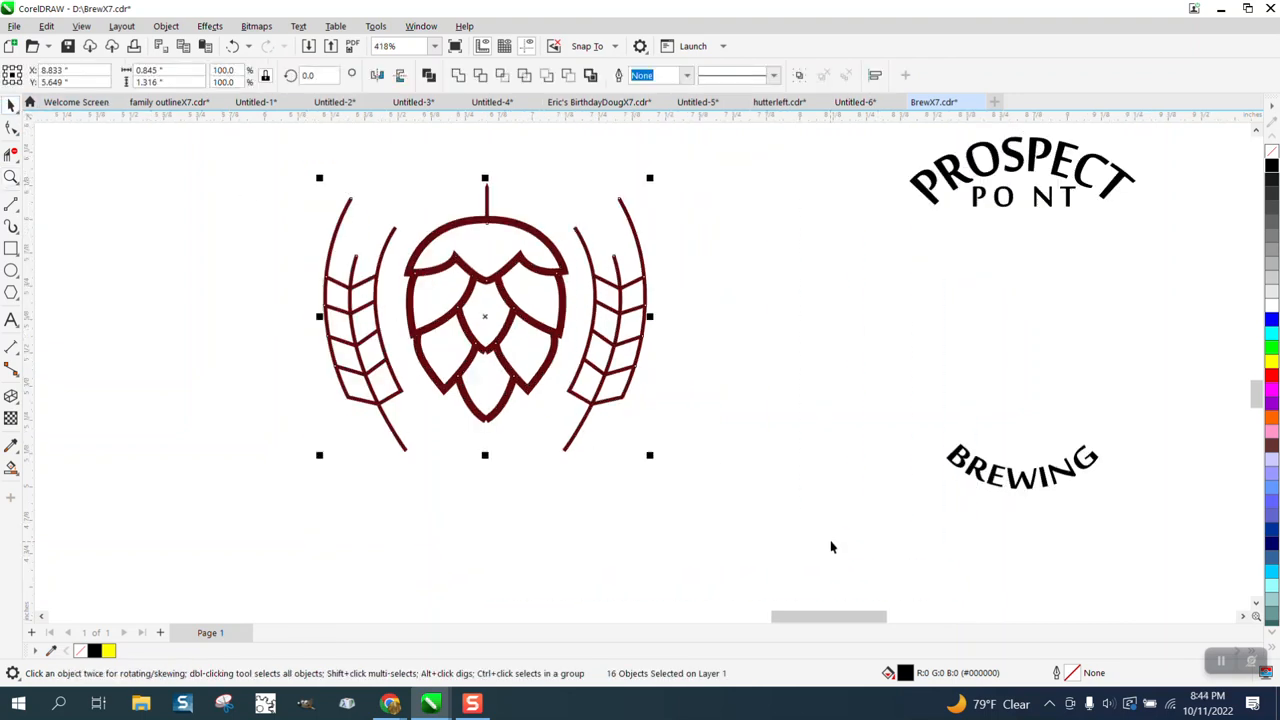
Give the emblem hairline outlines and delete stray segments in the left wheat stalk
click(686, 75)
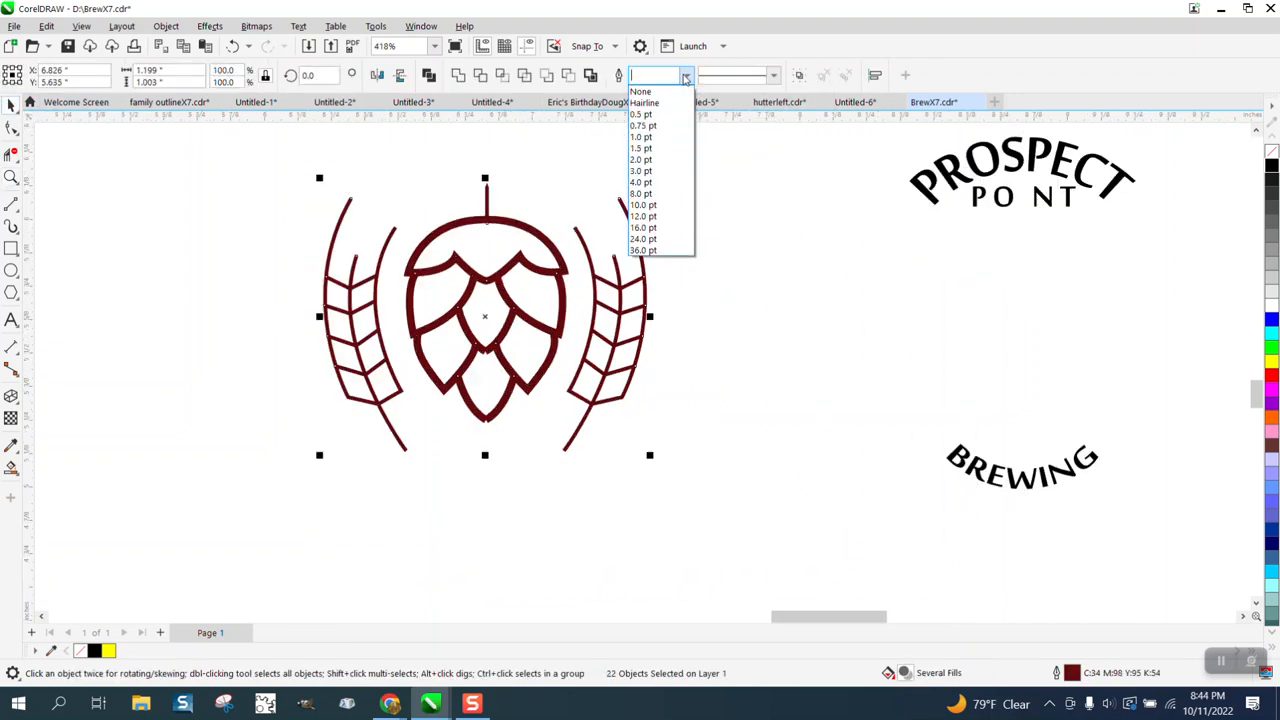
click(644, 102)
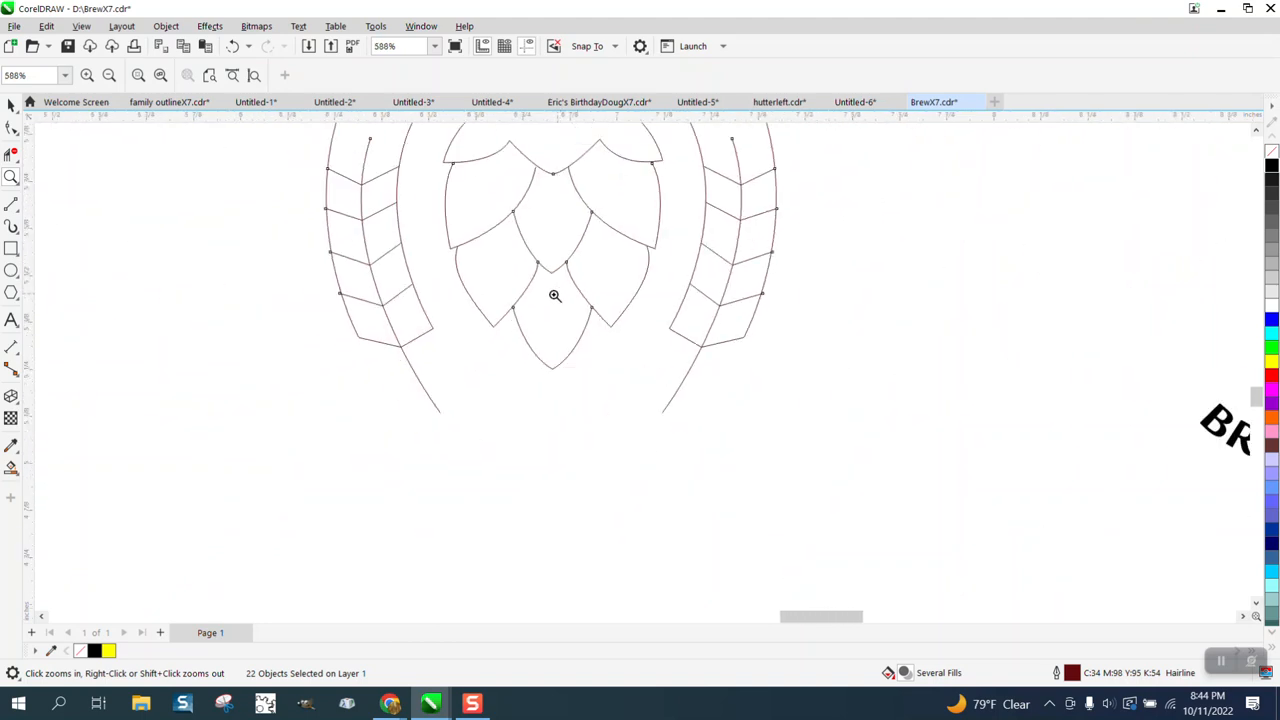
click(555, 295)
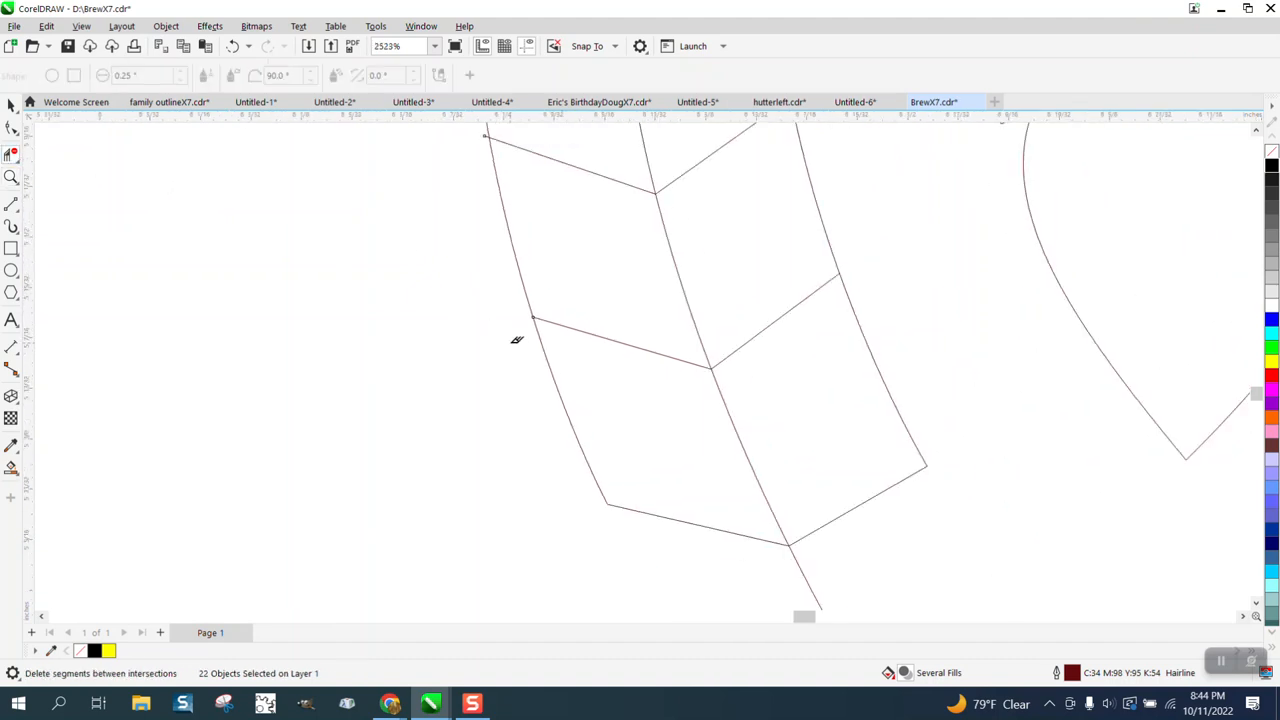
scroll(down, 3)
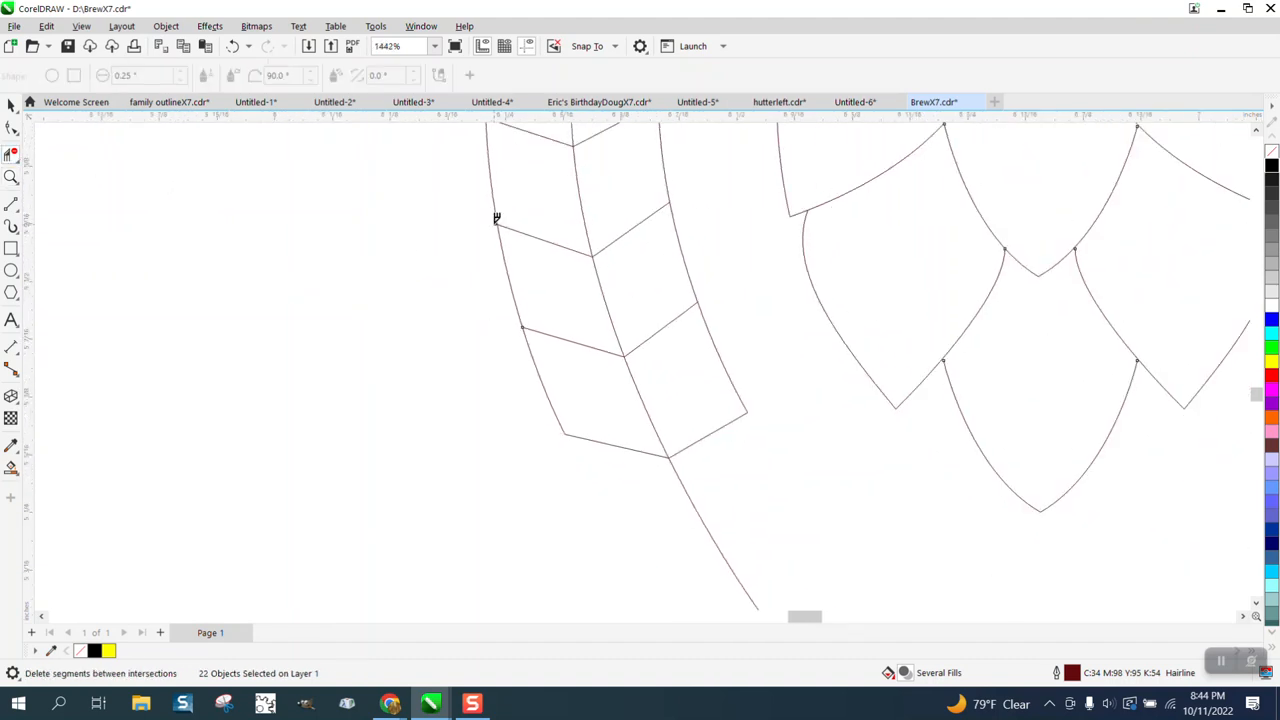
scroll(down, 3)
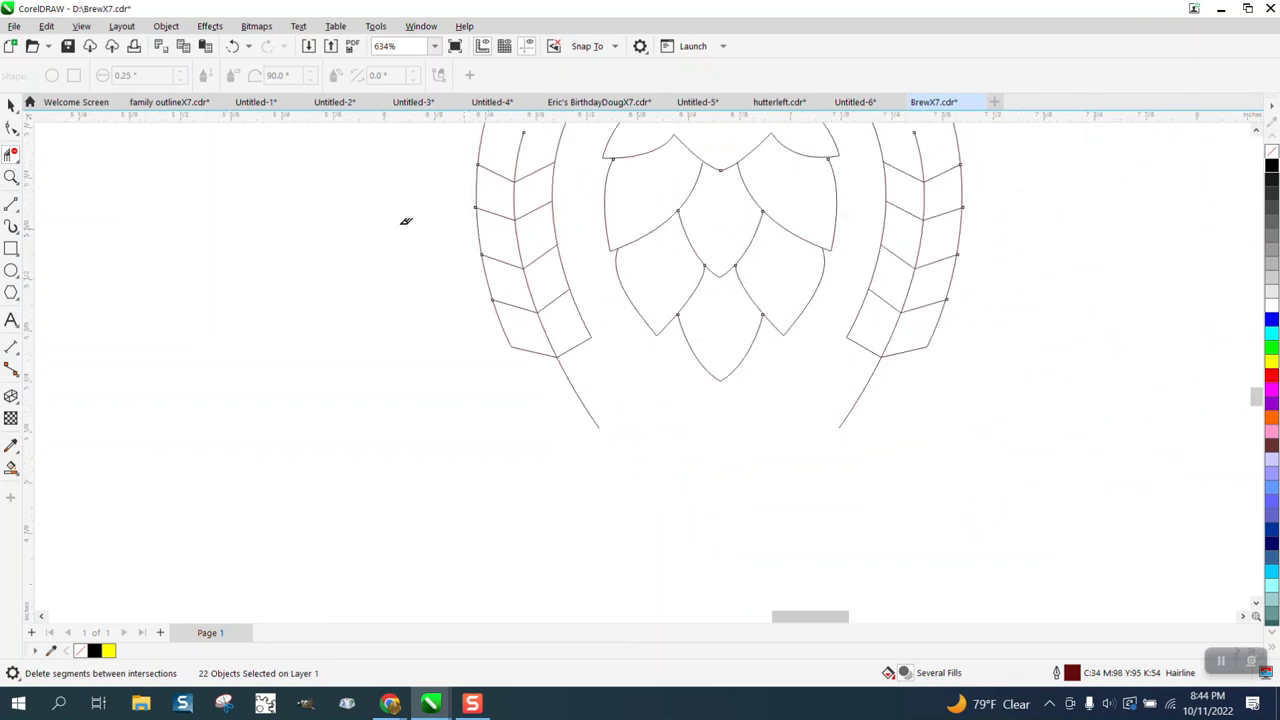
click(13, 176)
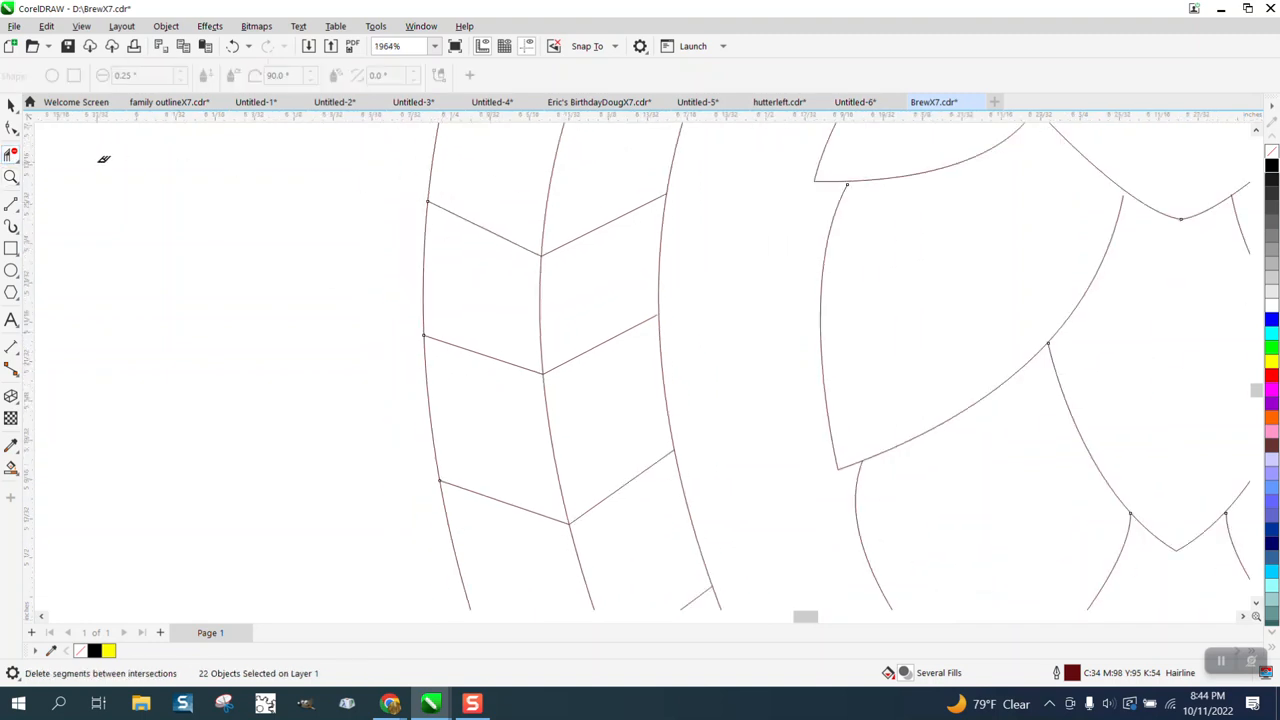
drag(315, 185, 398, 240)
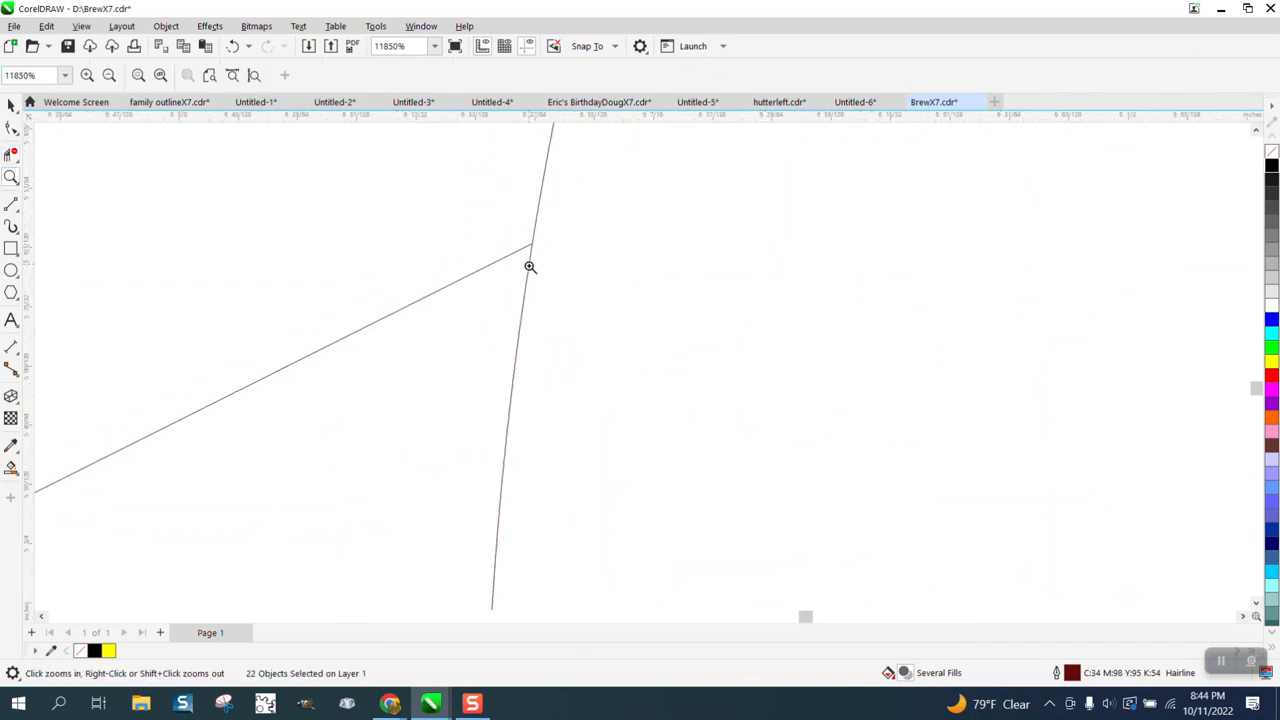
click(530, 267)
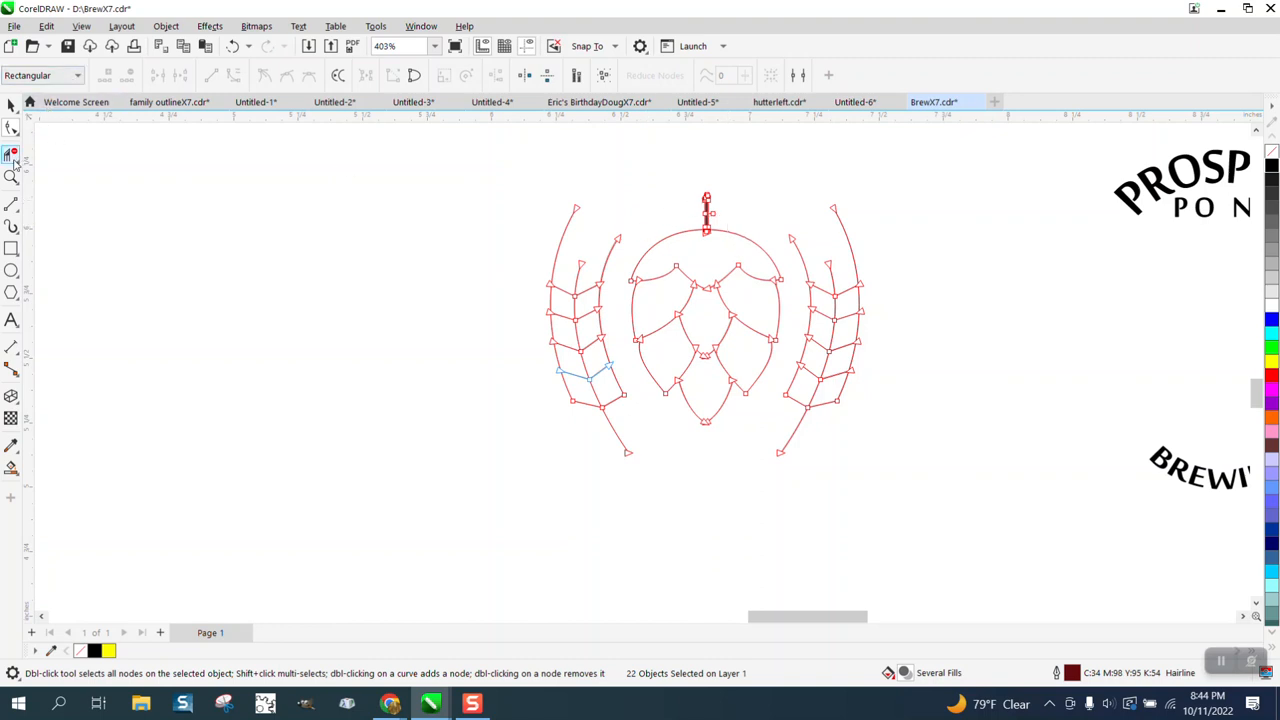
Select the hop cone's top stem and remove its solid fill
click(13, 177)
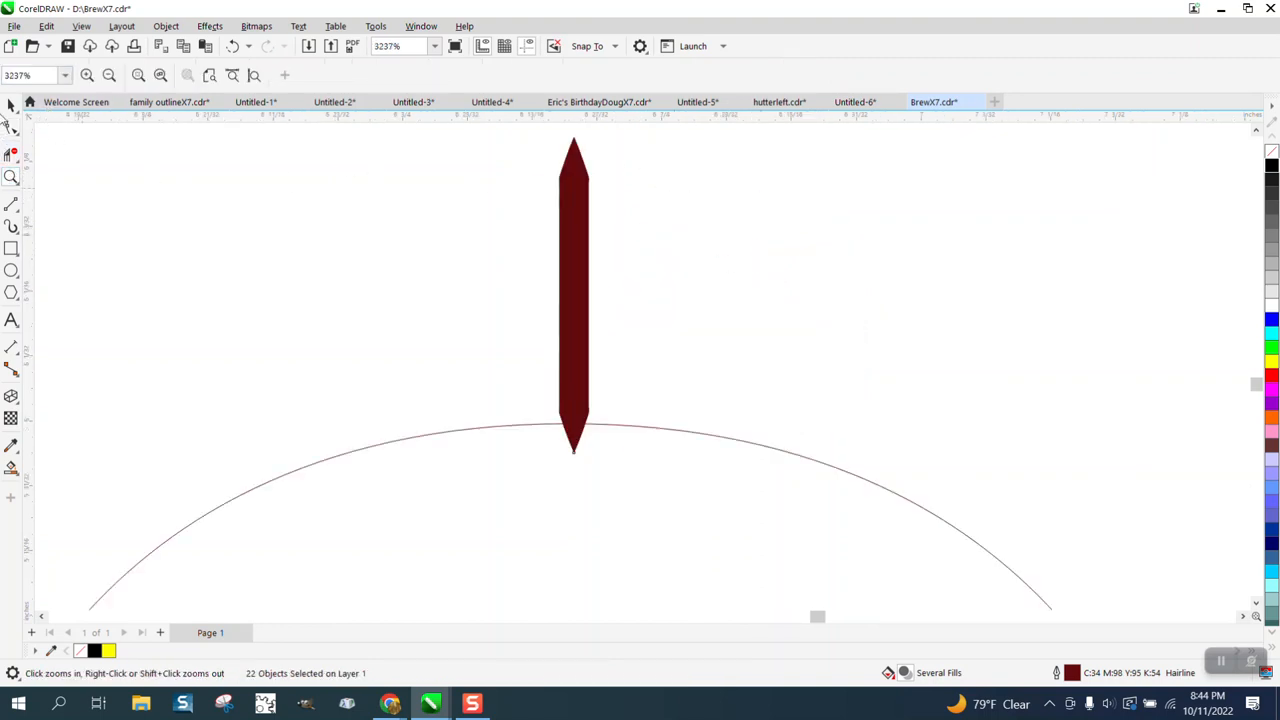
click(12, 104)
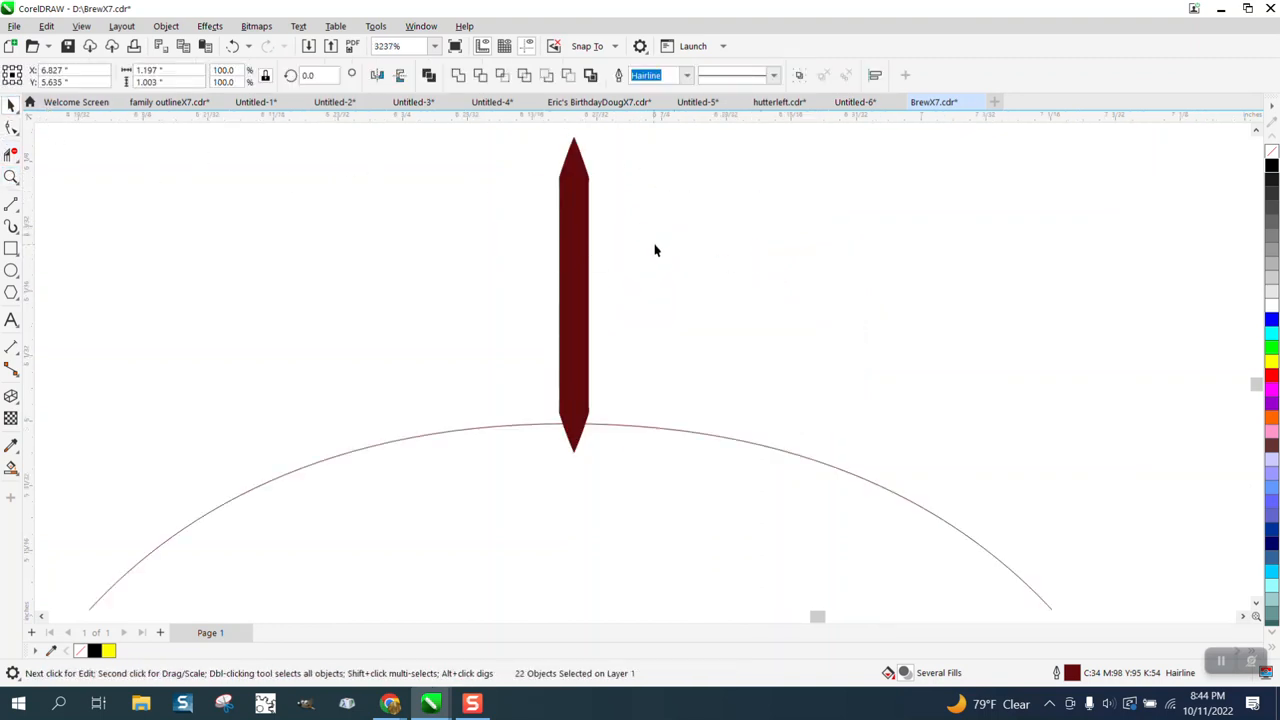
click(573, 295)
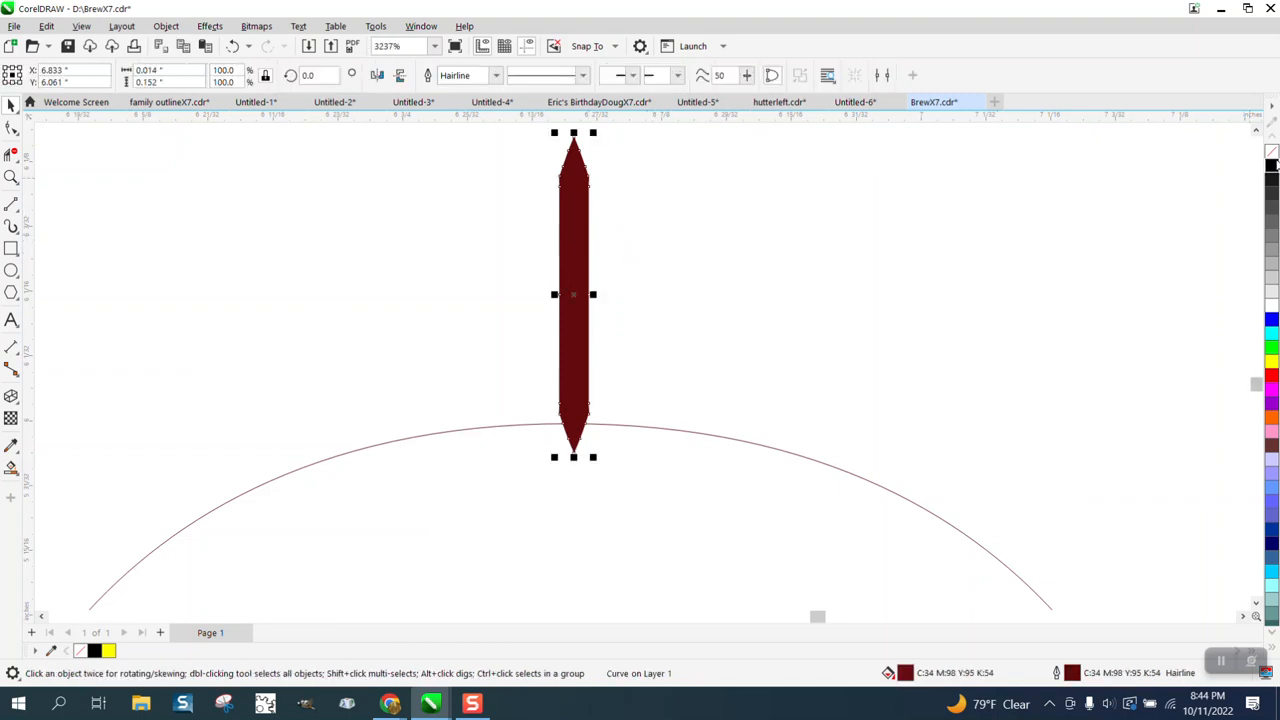
click(1271, 155)
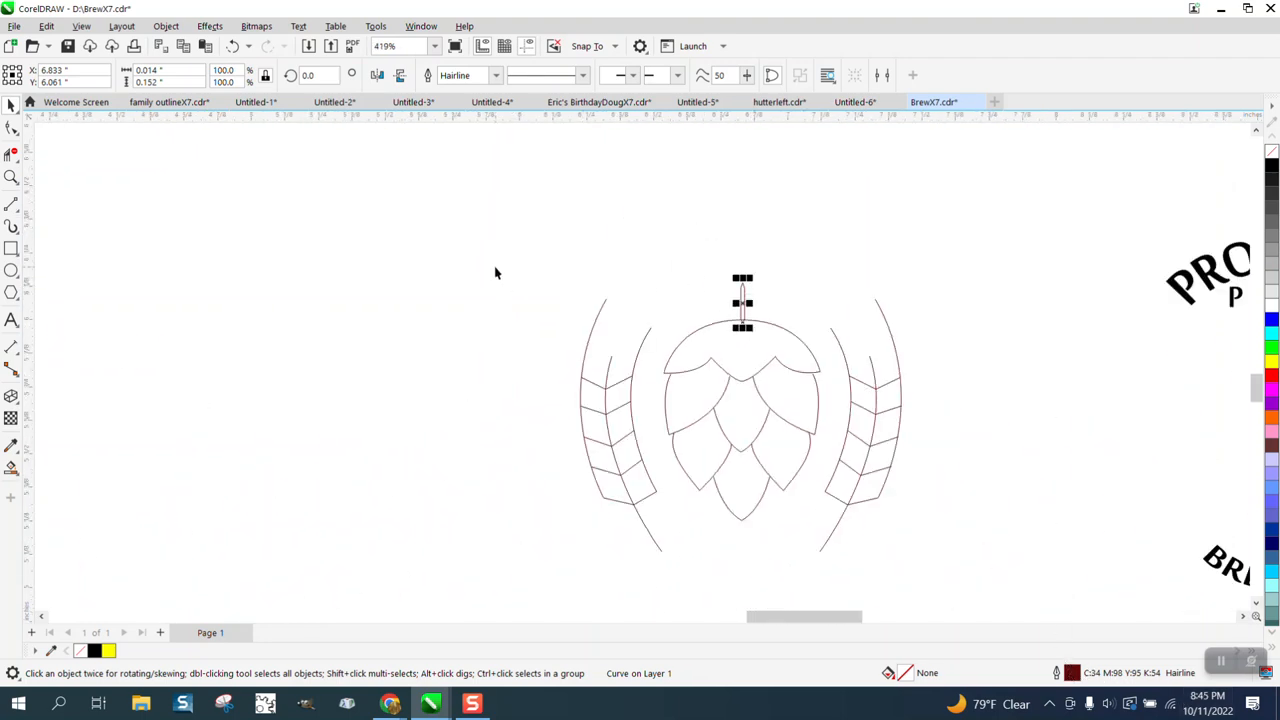
mouse_move(530, 254)
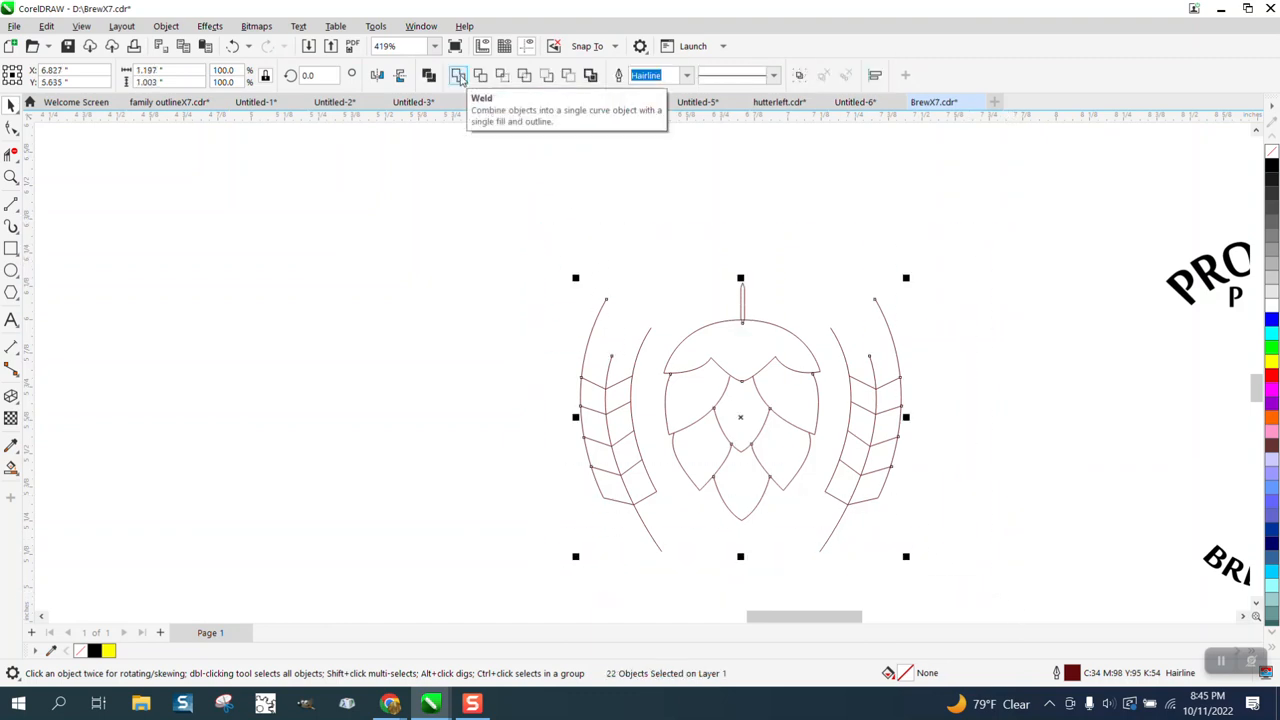
Weld the emblem outlines into one curve, then undo the weld
click(458, 75)
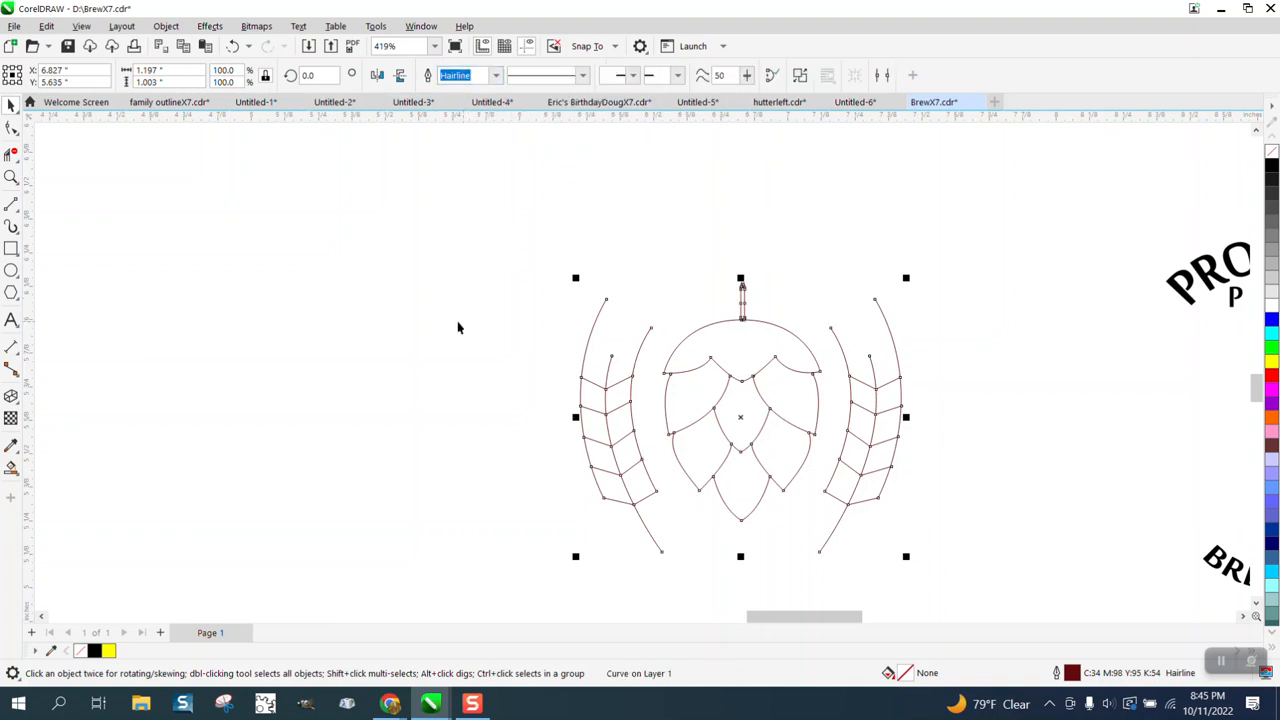
click(12, 177)
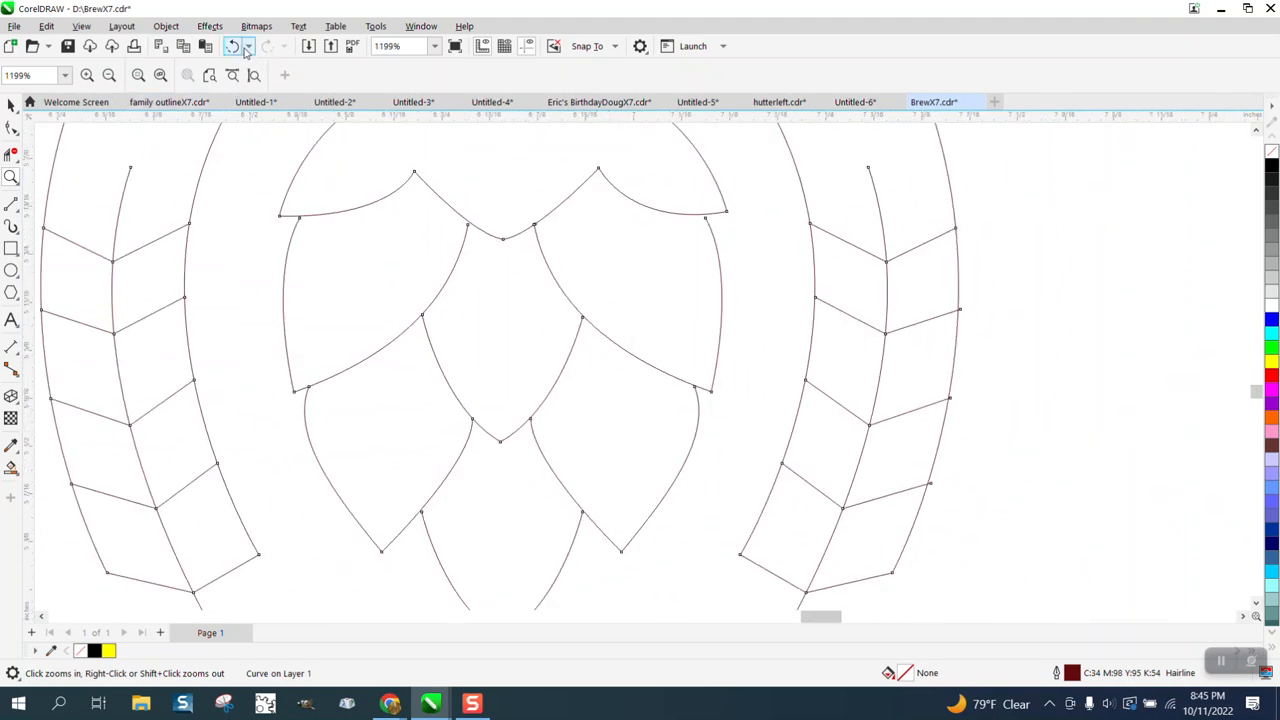
click(232, 46)
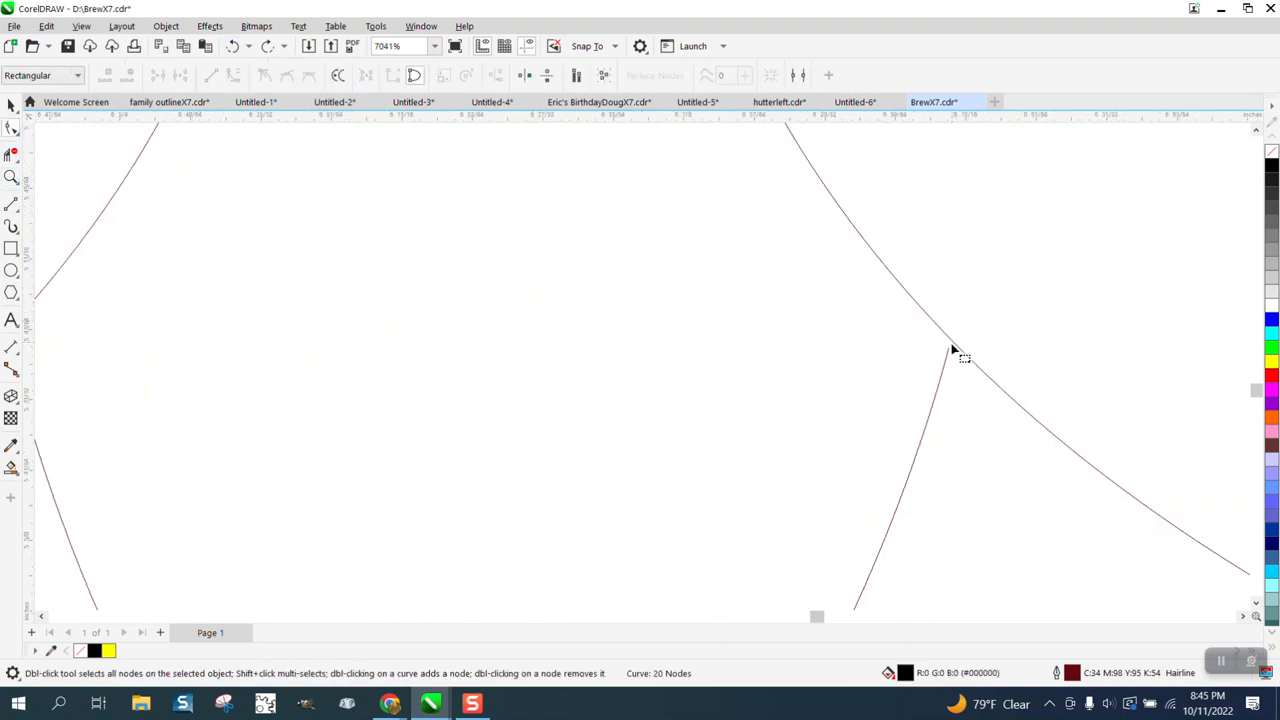
Select the node where petal lines meet and zoom in on the petal tip
click(950, 342)
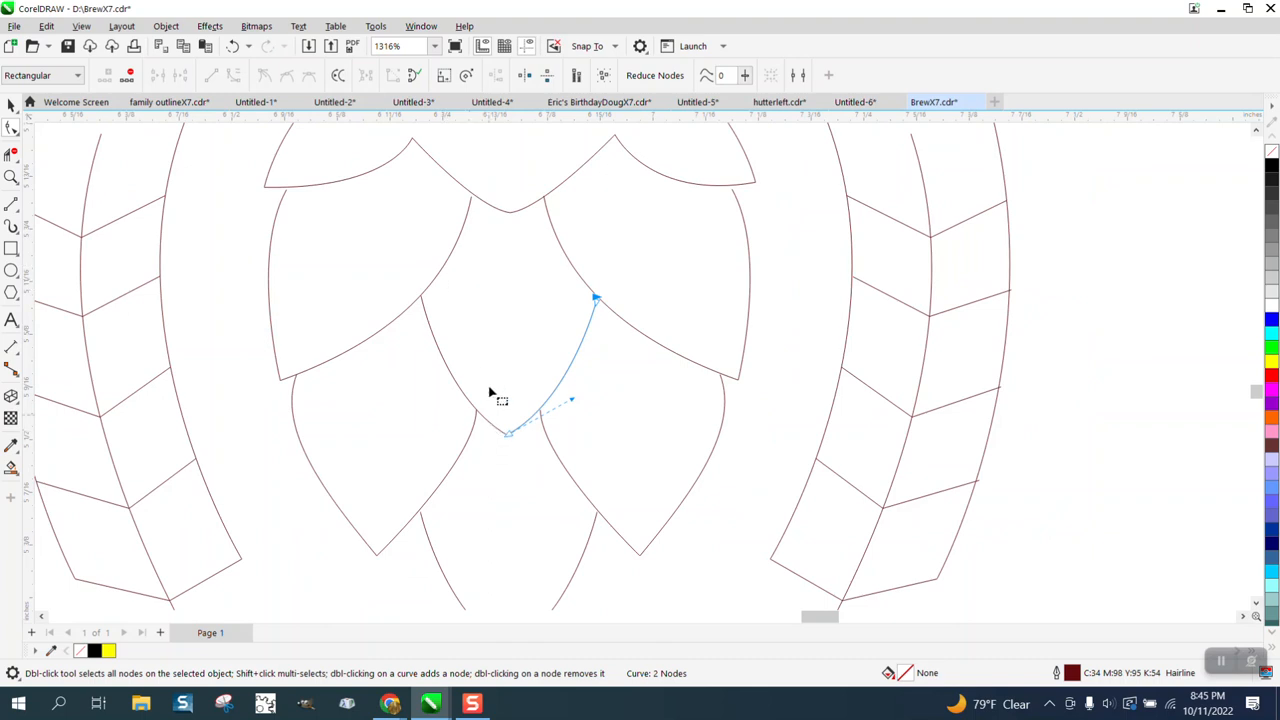
click(13, 176)
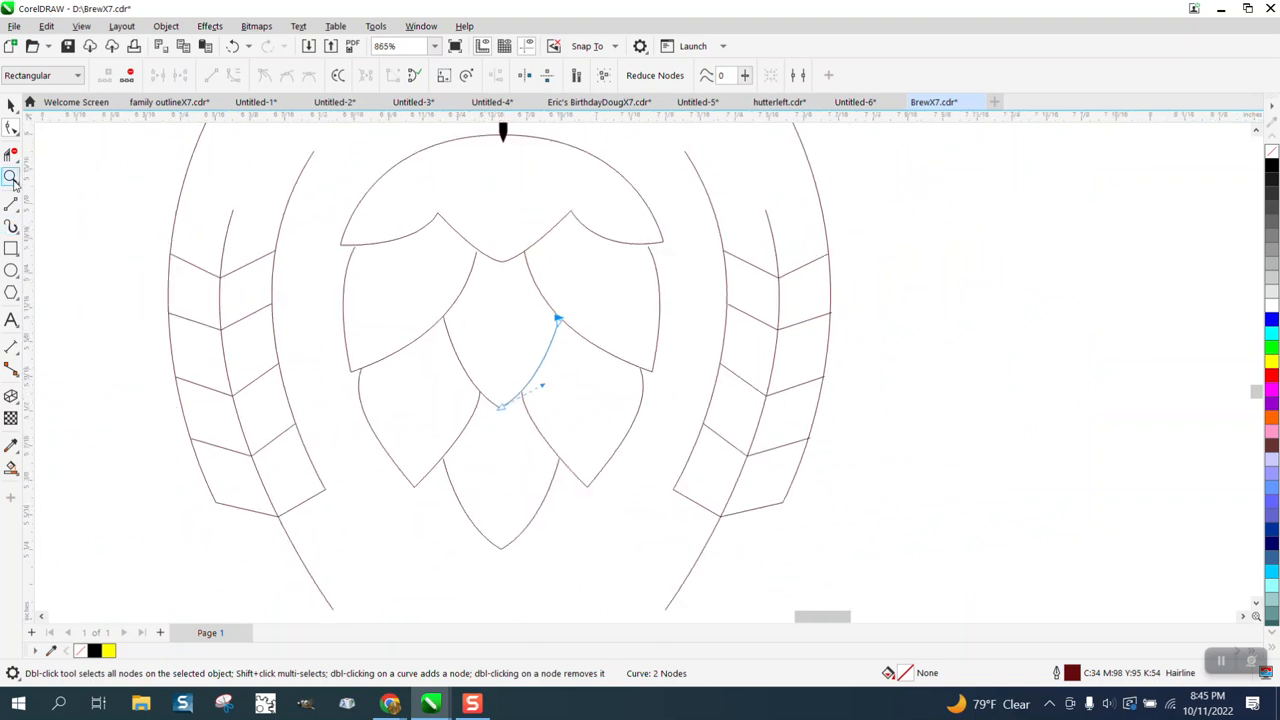
click(565, 388)
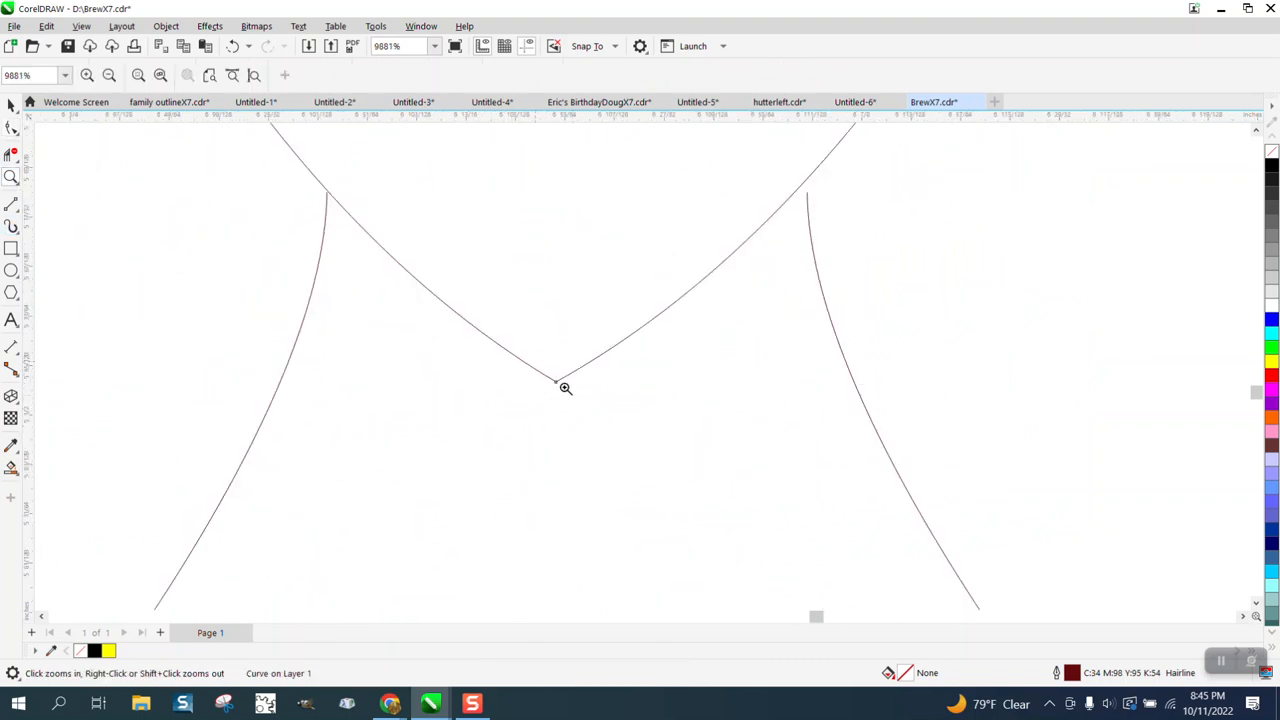
click(565, 388)
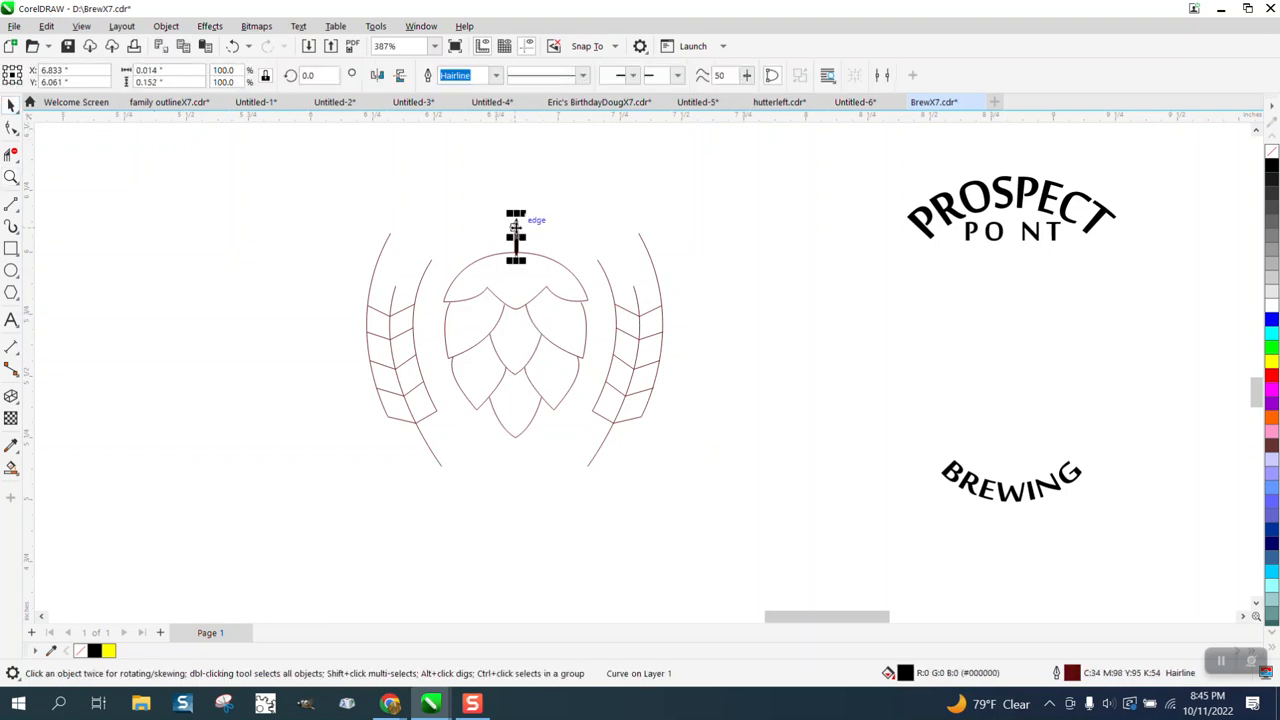
Drop the black bar into POINT as its I and select the emblem curves for node editing
click(1010, 232)
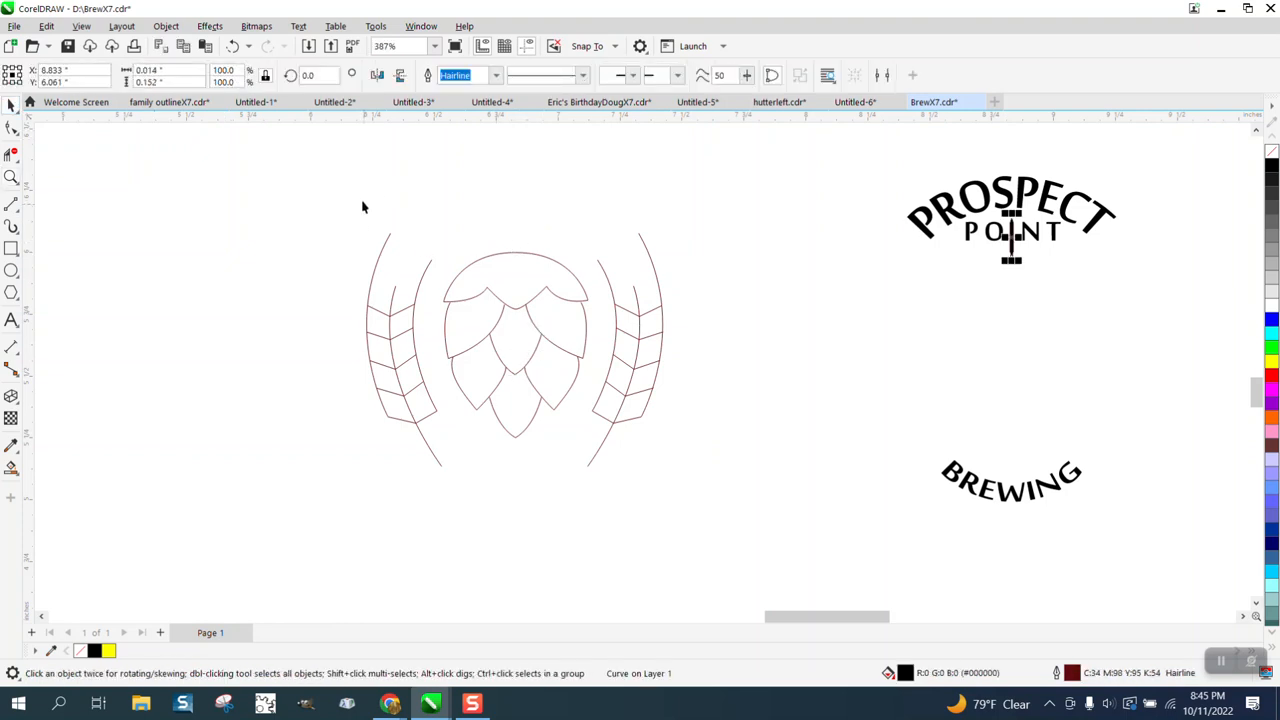
click(515, 350)
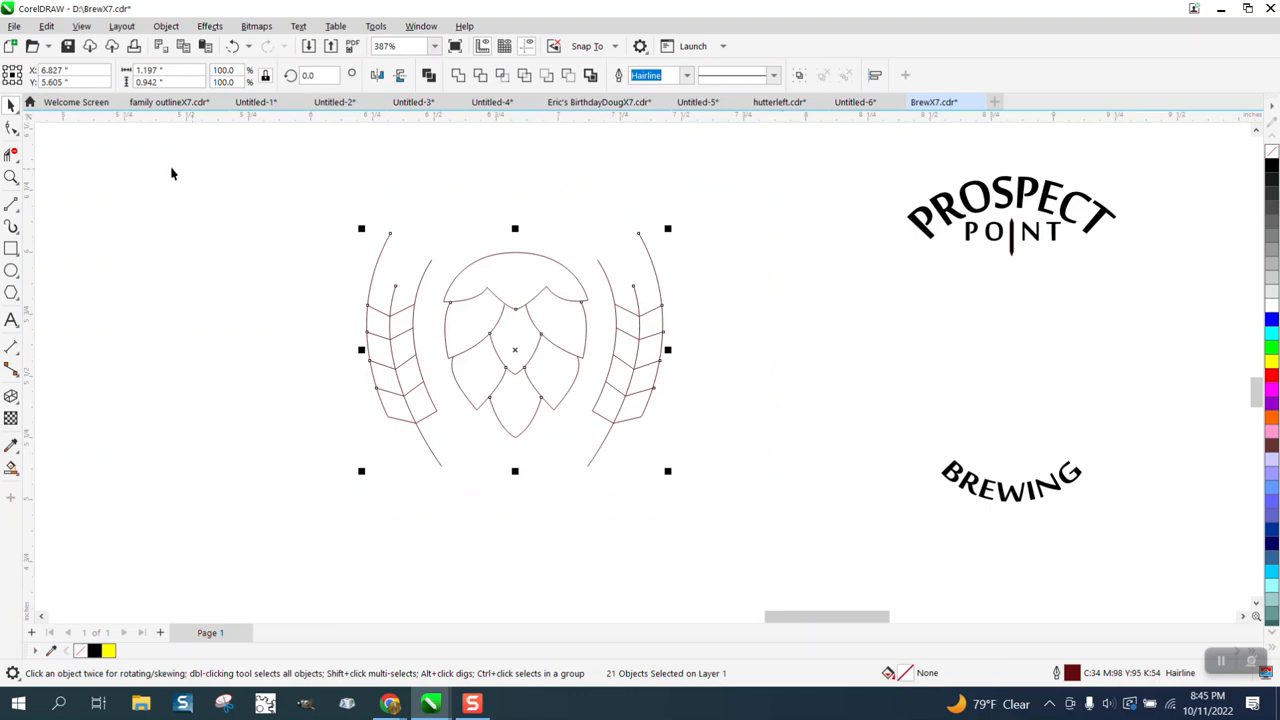
click(13, 128)
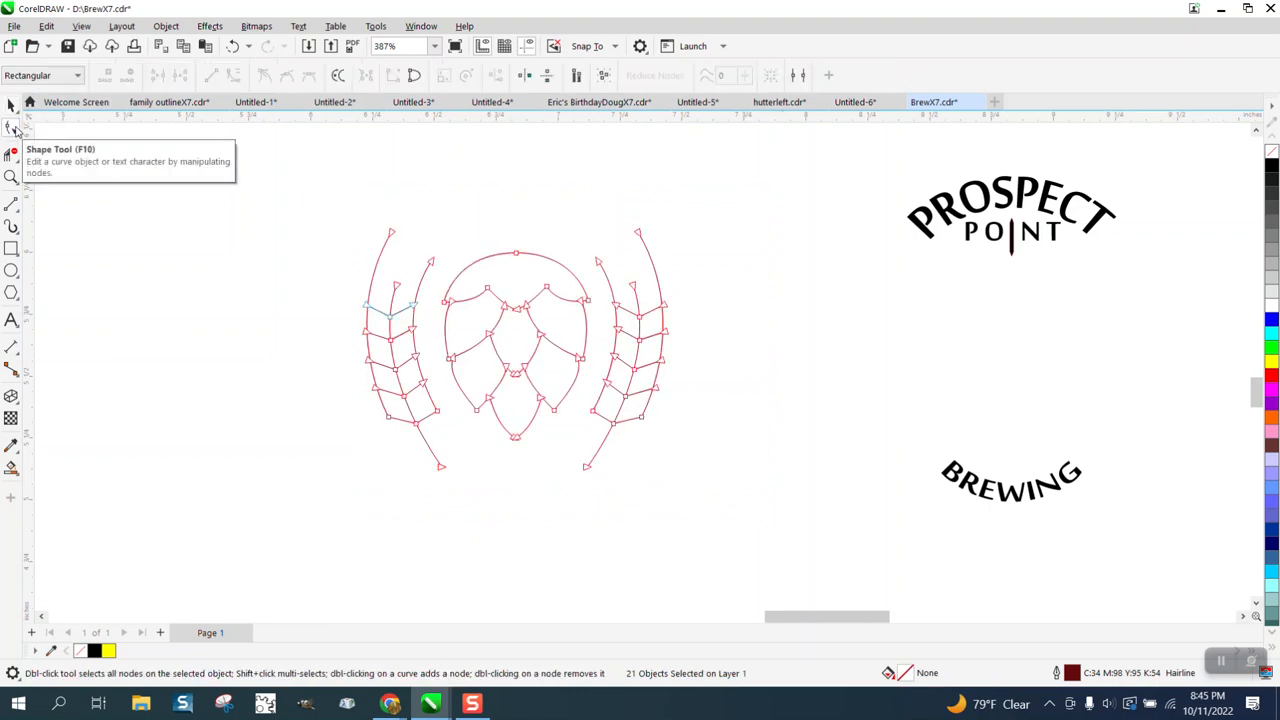
click(420, 26)
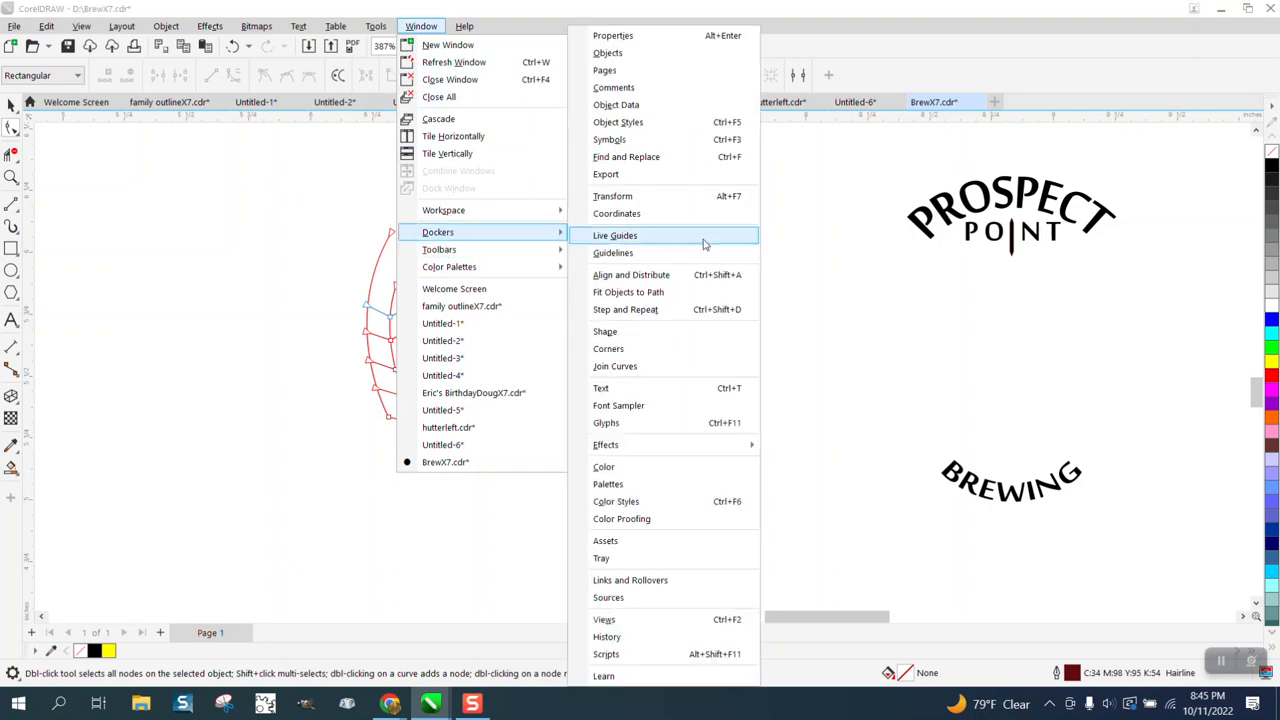
mouse_move(615, 366)
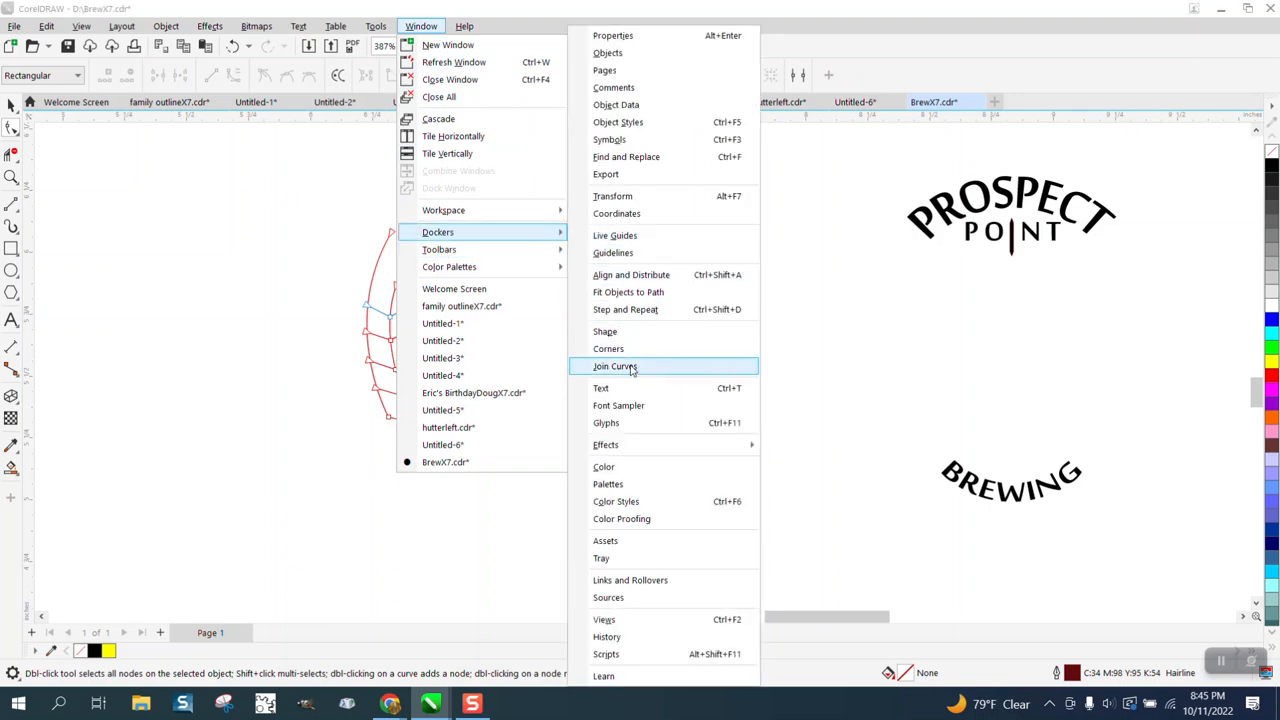
Open the Join Curves docker and zoom in to inspect nodes on the hop's lower petals
click(615, 366)
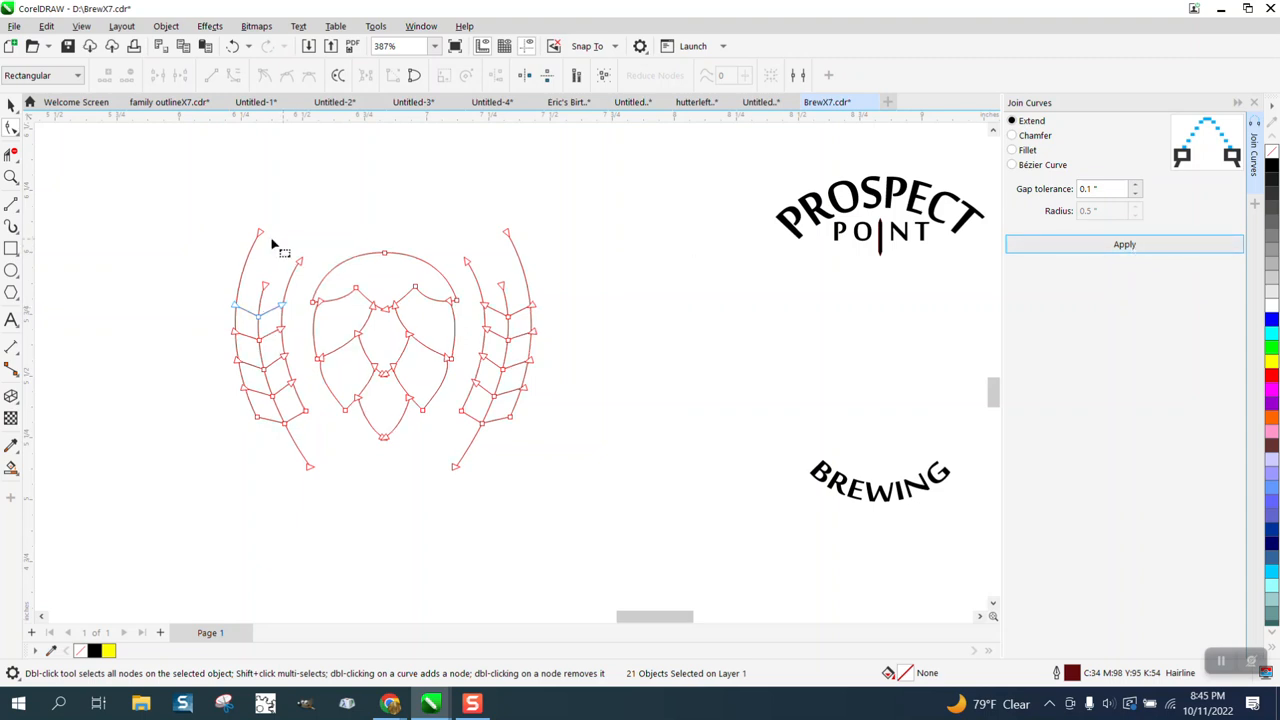
click(12, 176)
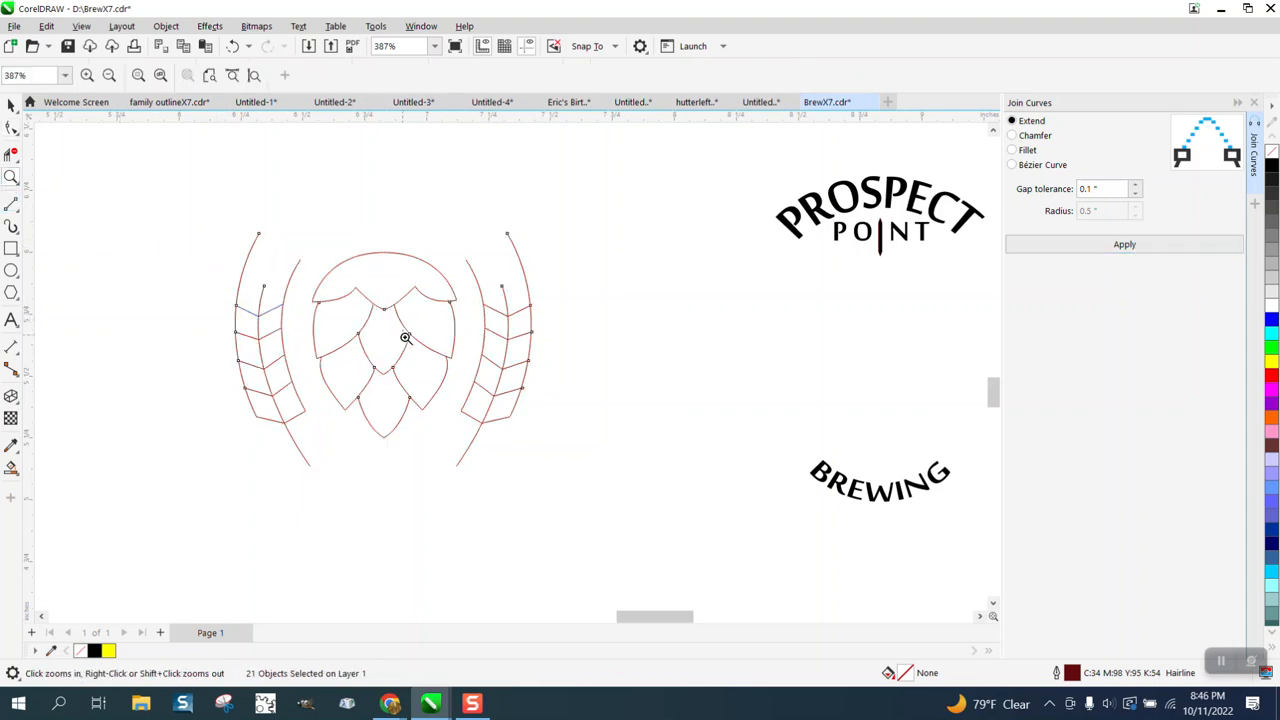
click(405, 337)
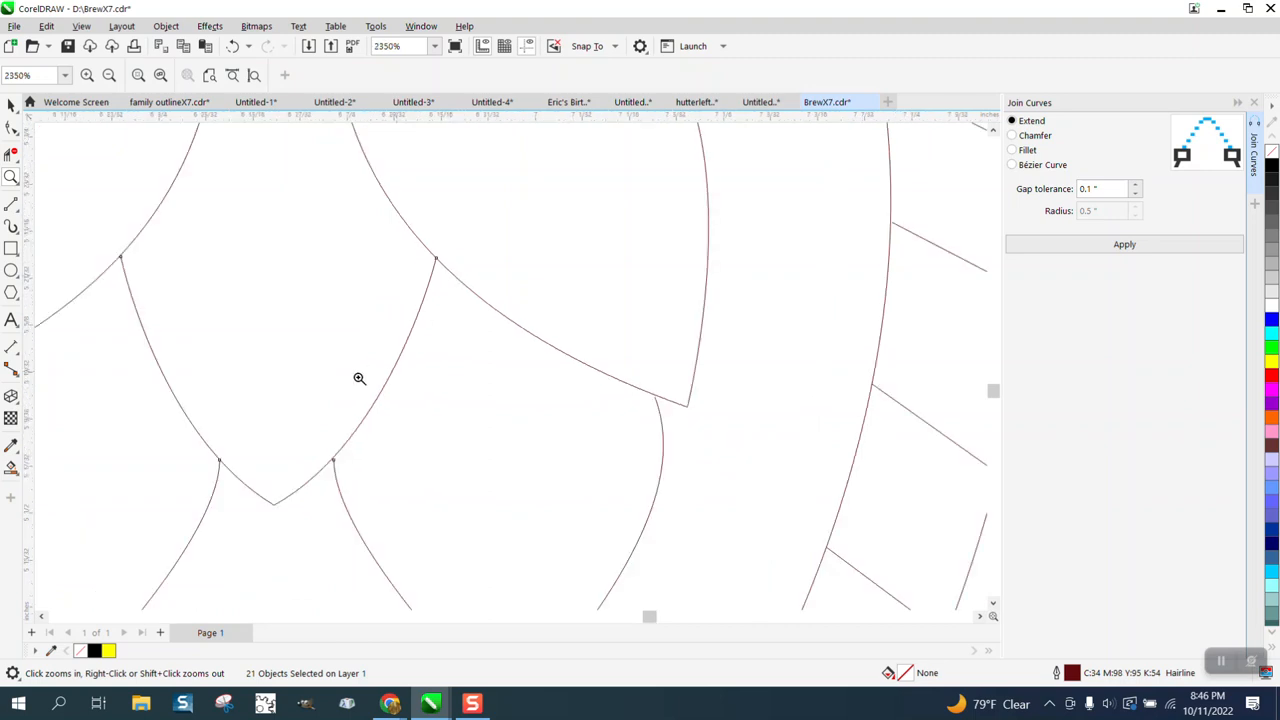
click(359, 378)
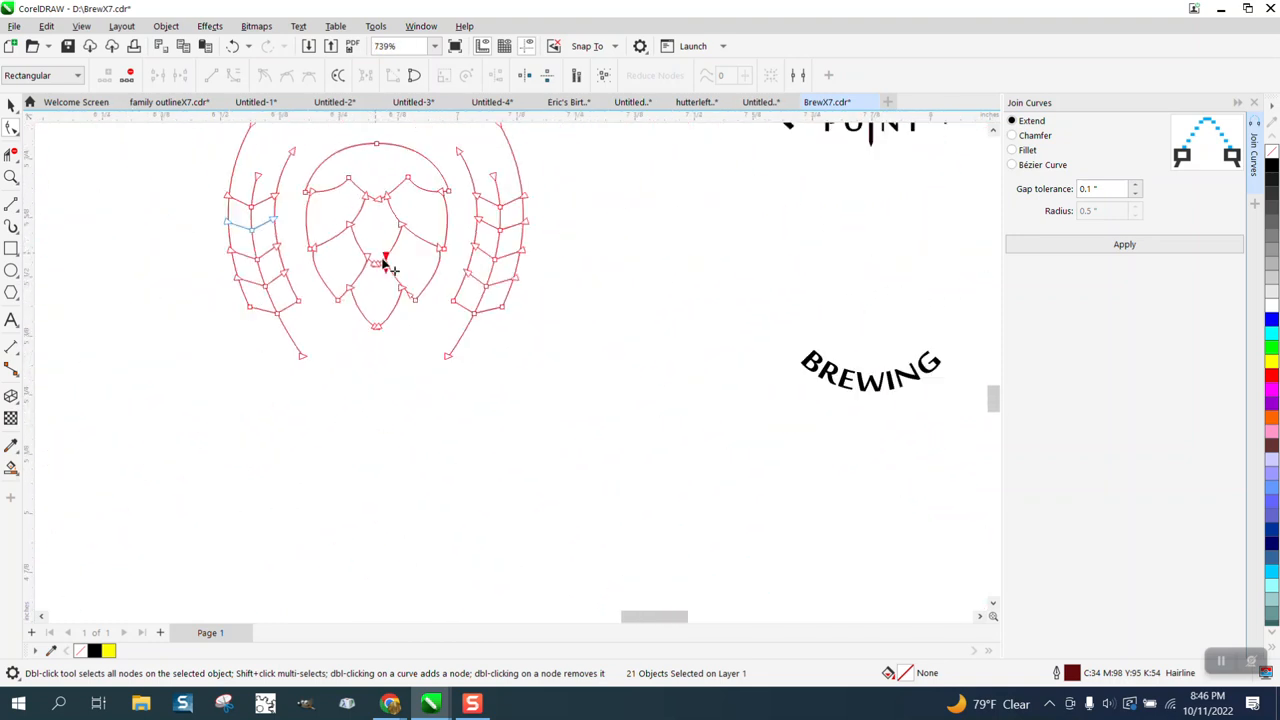
click(13, 104)
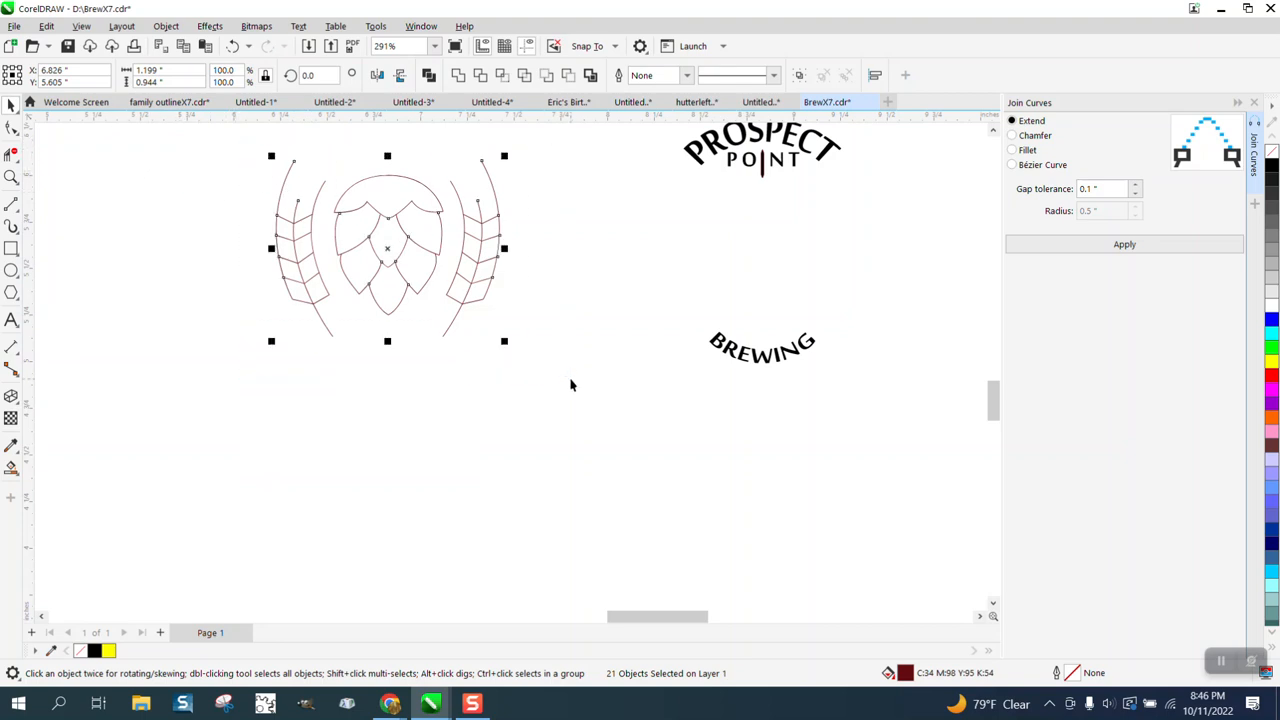
mouse_move(584, 294)
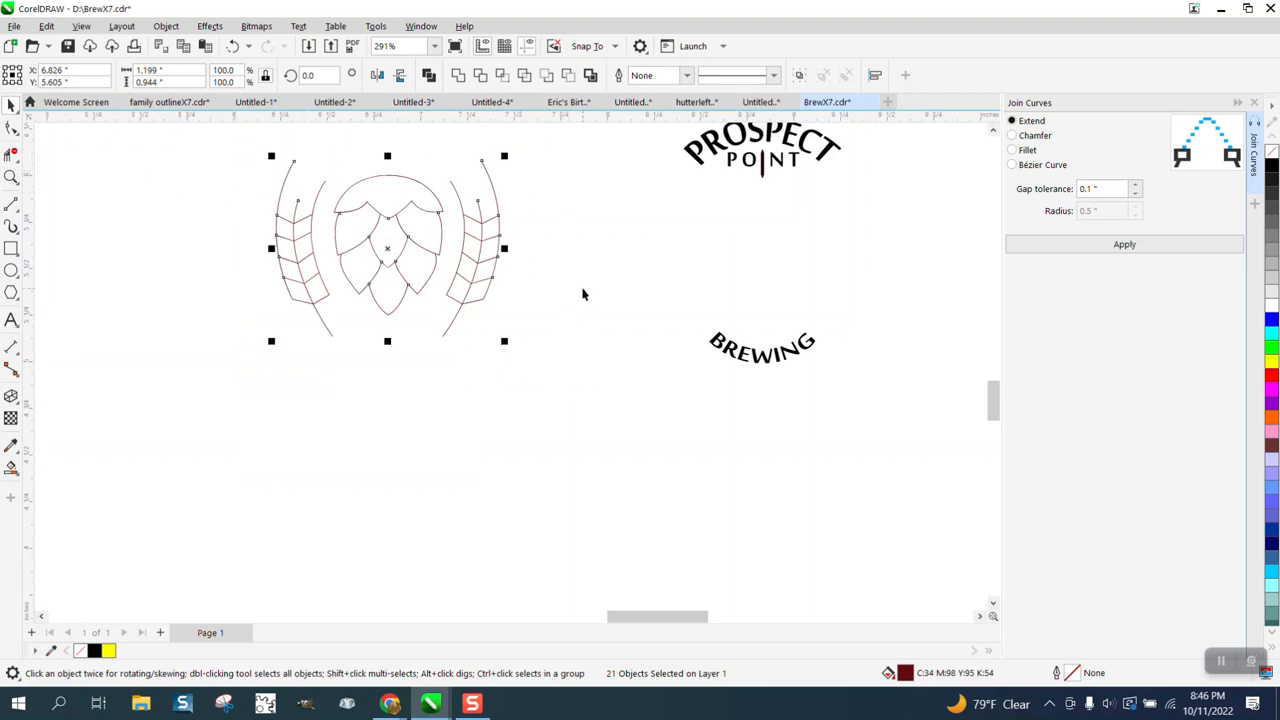
mouse_move(650, 183)
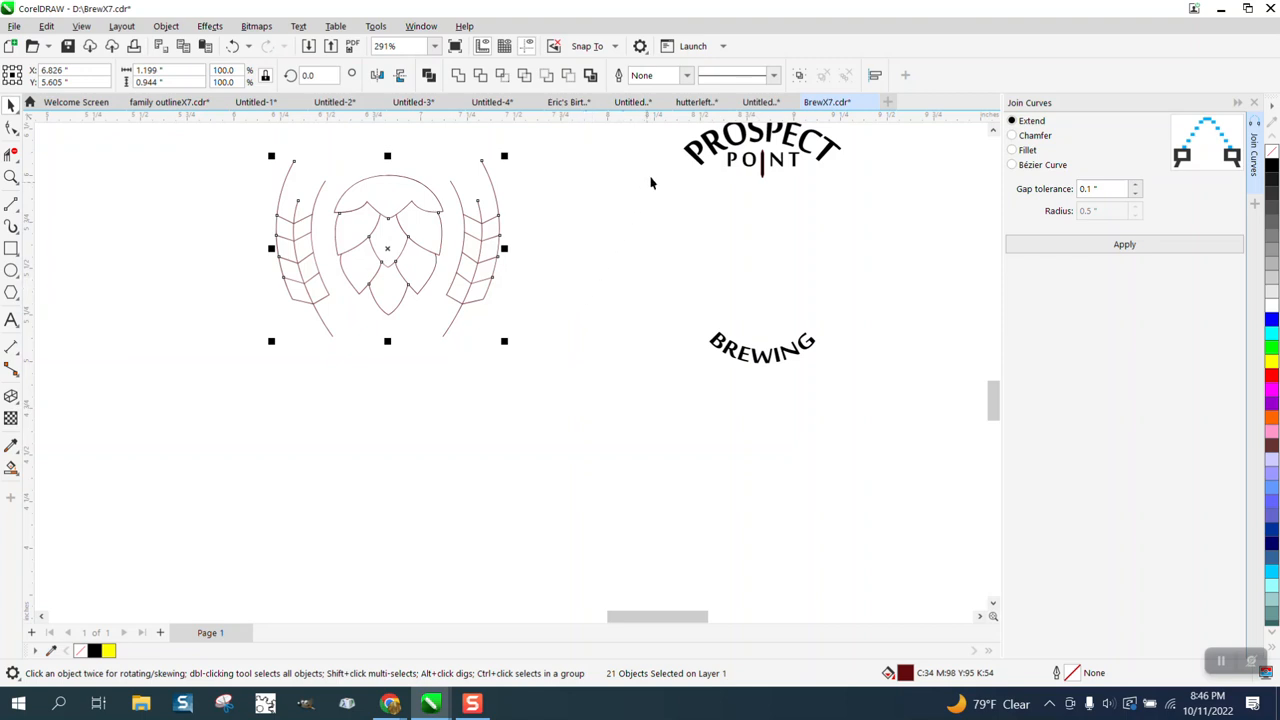
Try 2.0 pt, Hairline and None emblem outlines, settling on a 1.5 pt width
click(686, 75)
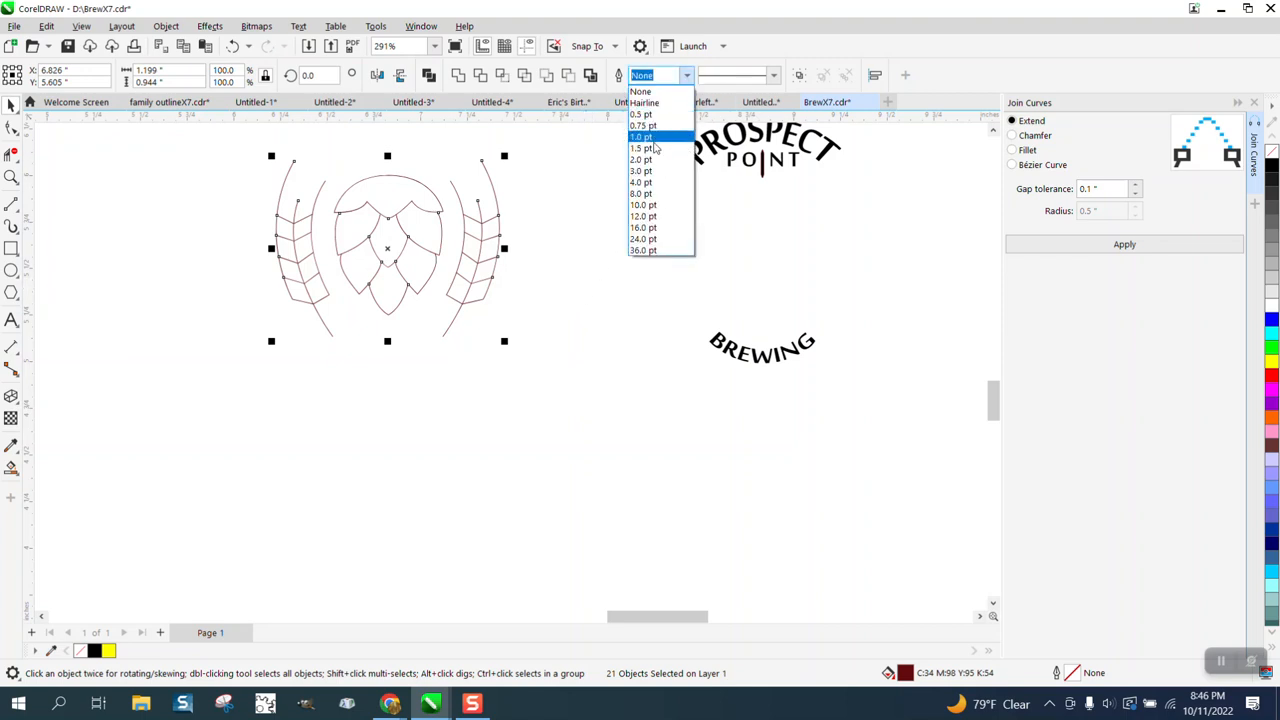
click(640, 159)
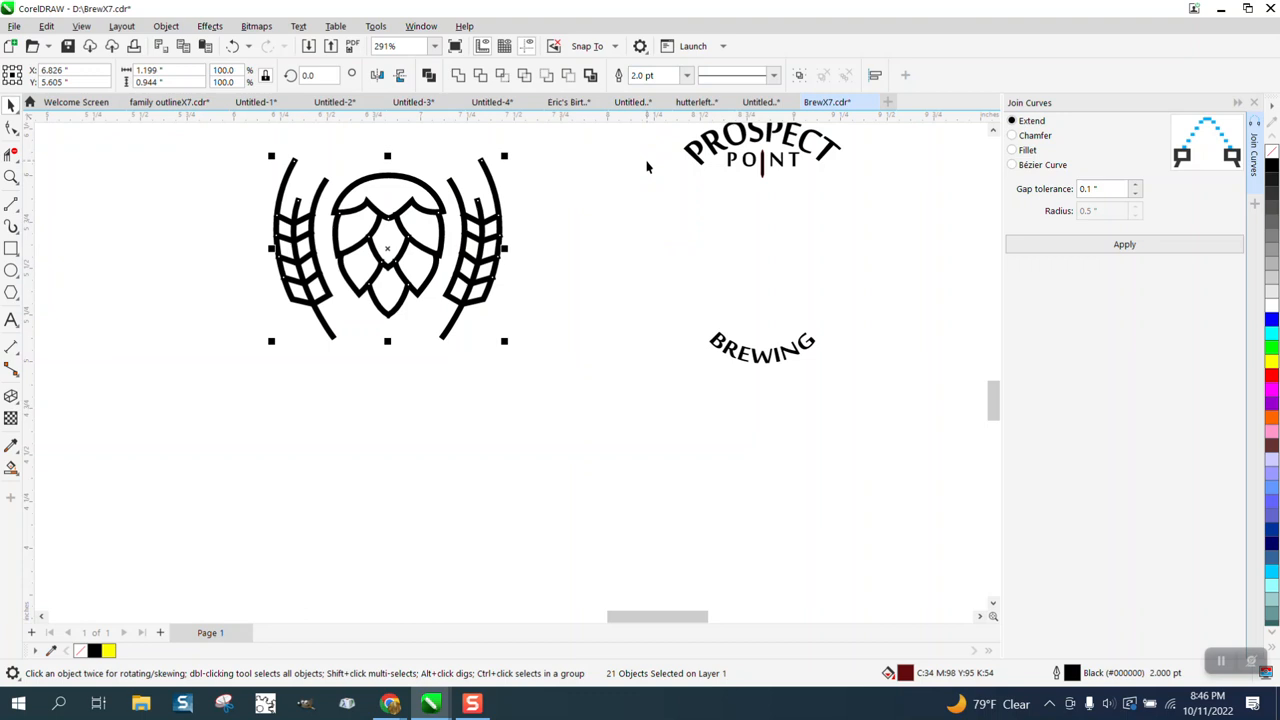
click(686, 75)
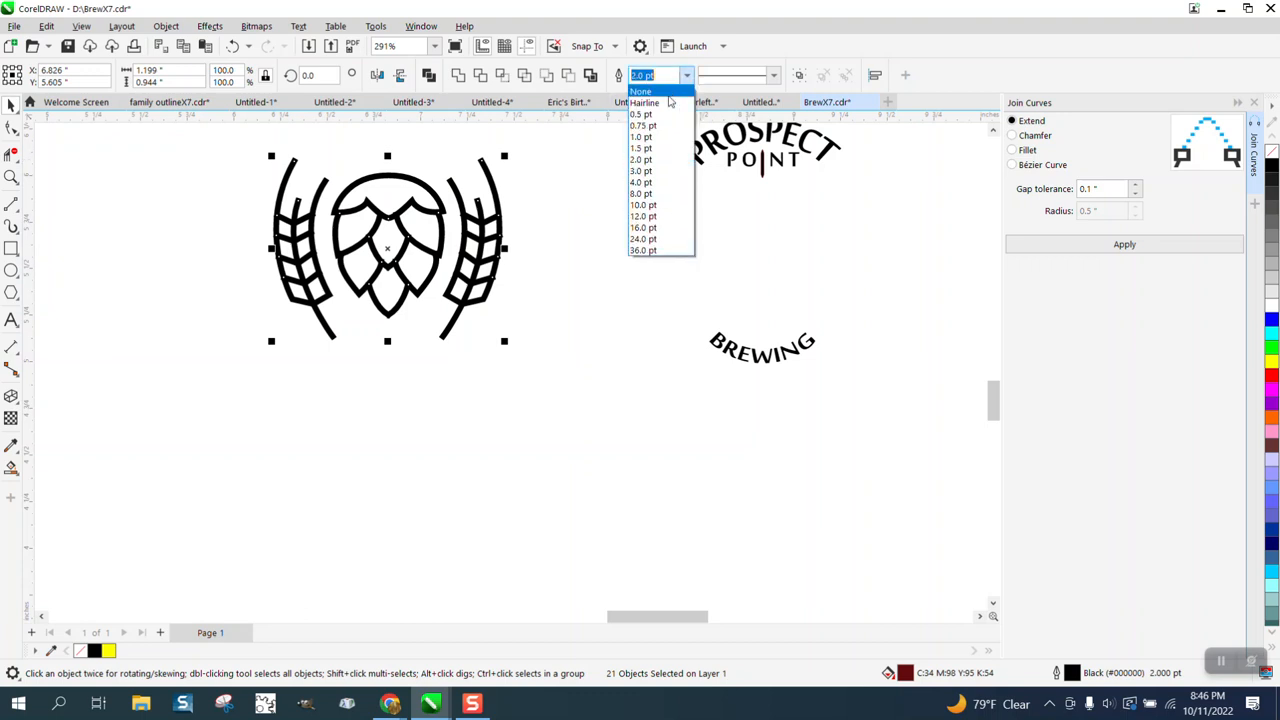
click(640, 148)
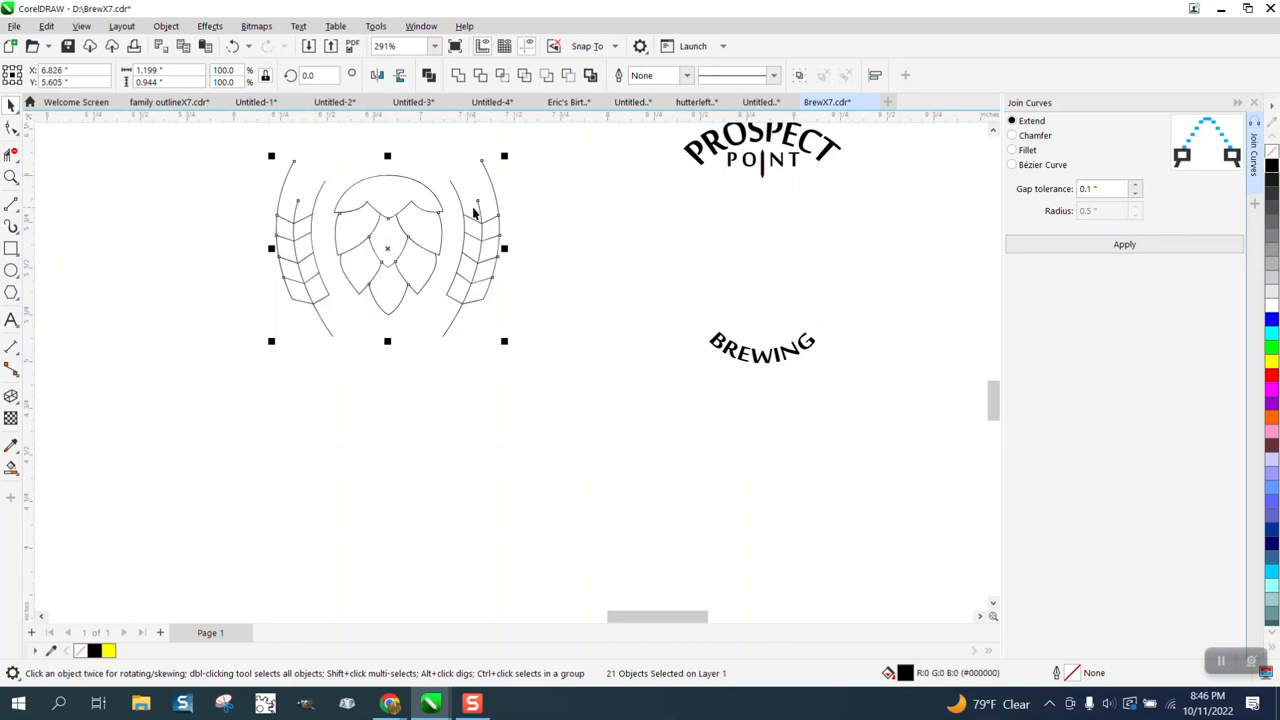
click(237, 47)
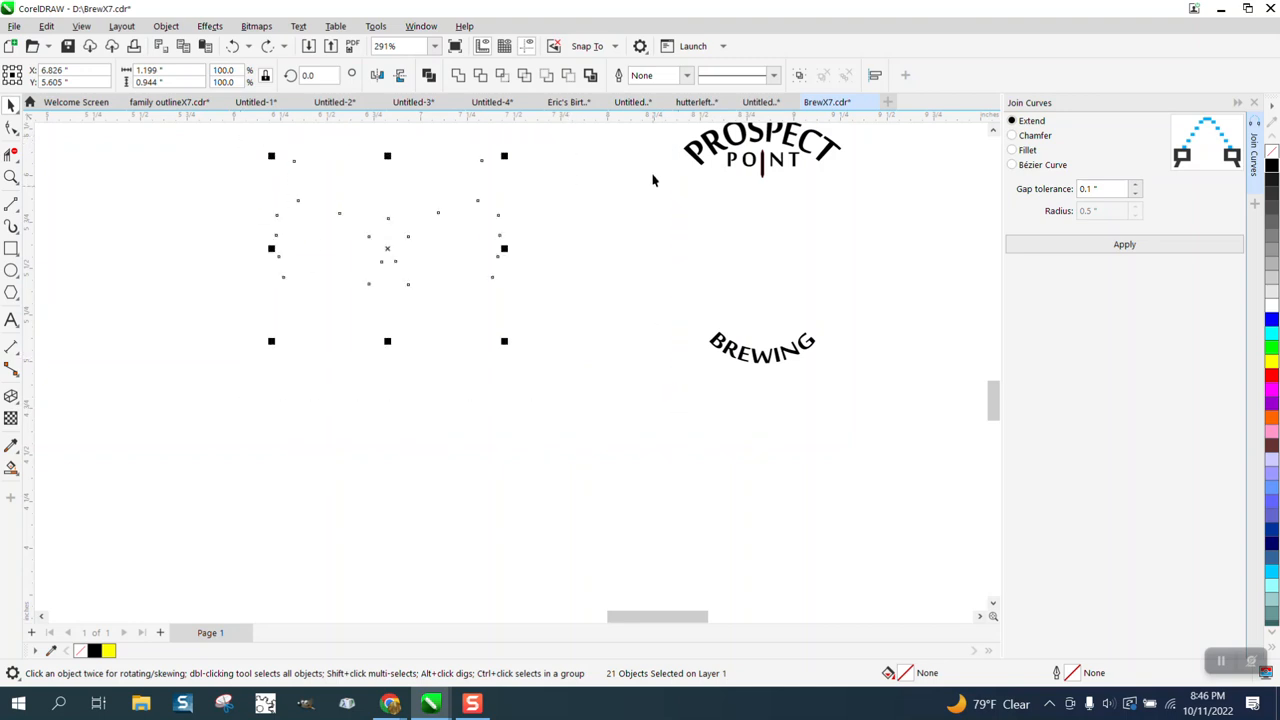
click(687, 75)
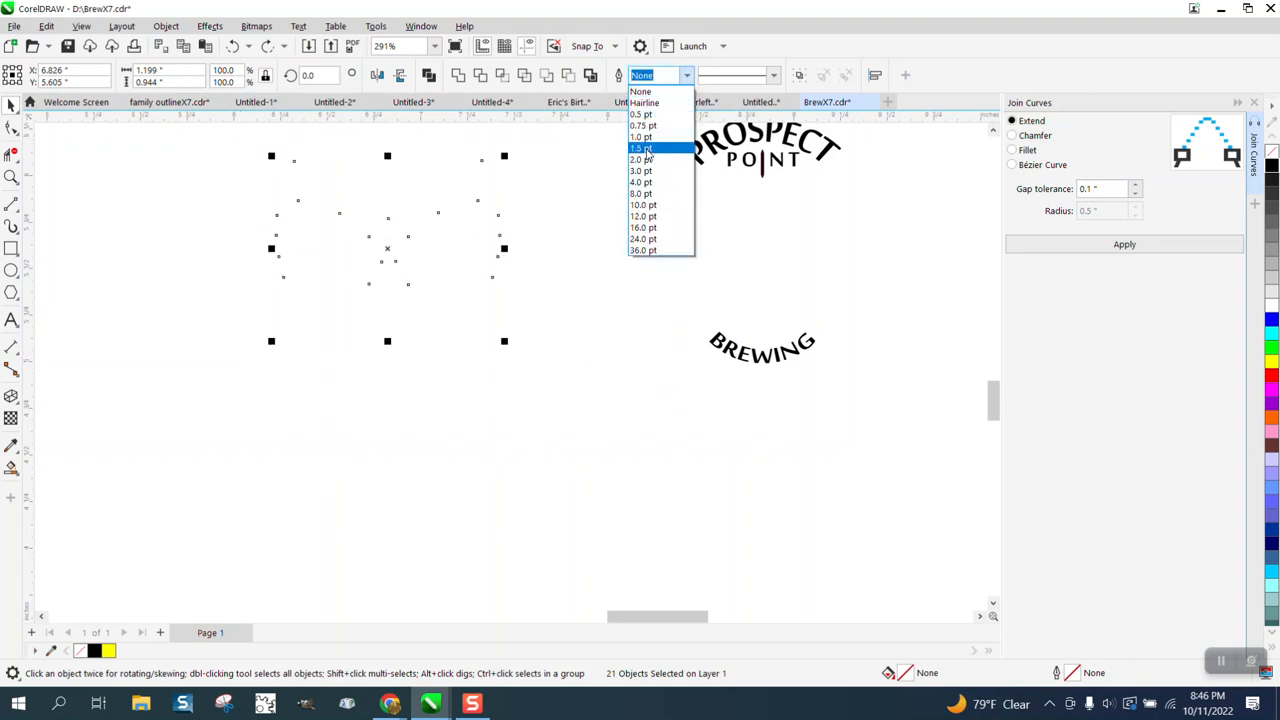
click(641, 148)
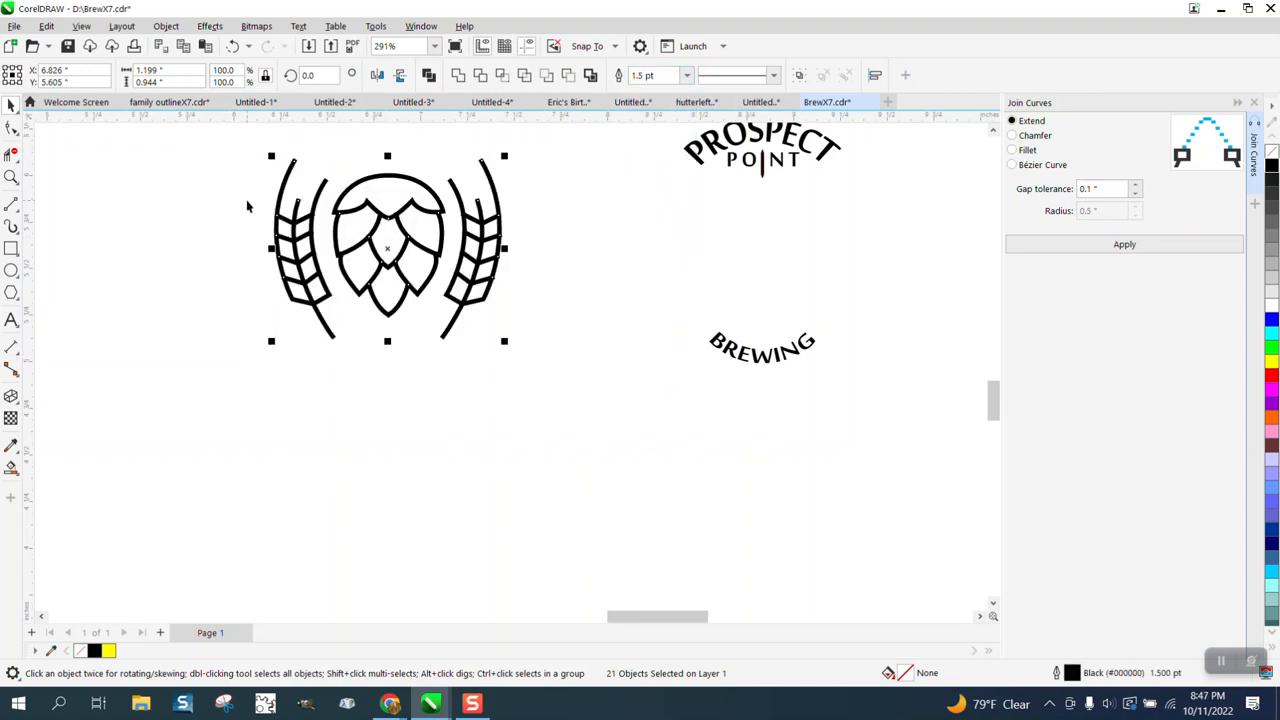
Convert the emblem's 1.5 pt strokes to objects with Convert Outline to Object, then zoom in
click(166, 25)
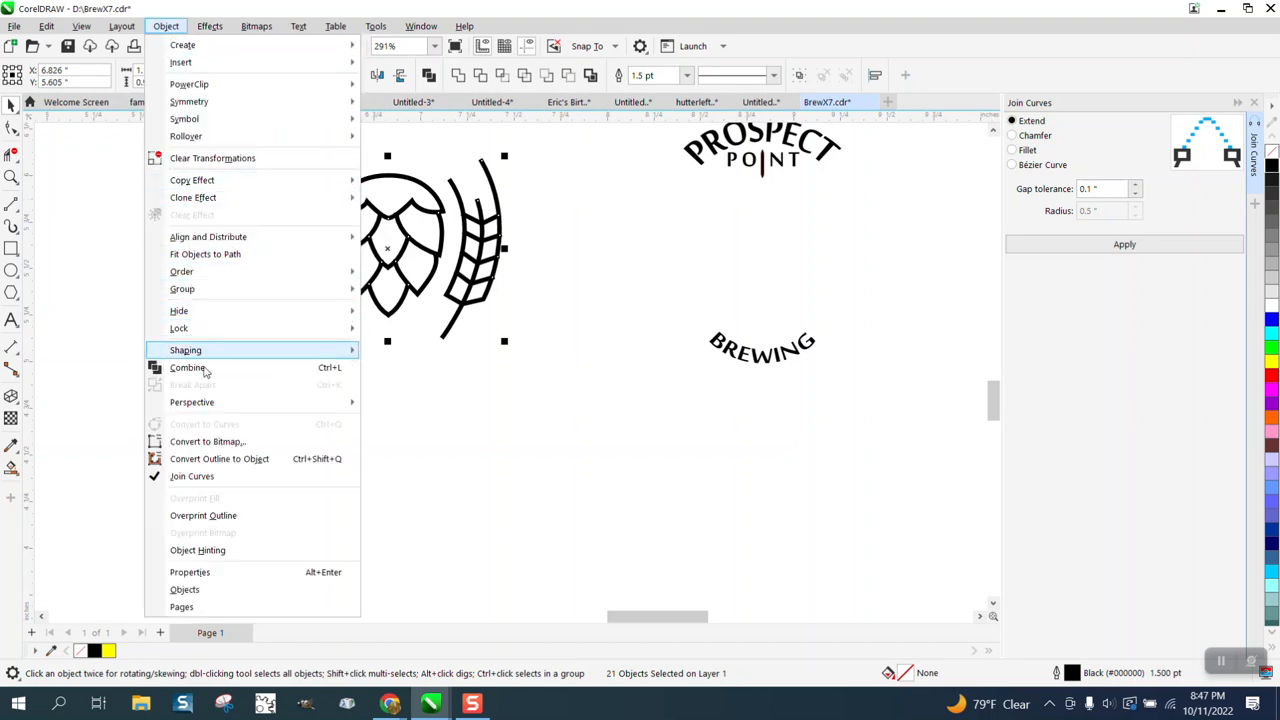
click(188, 367)
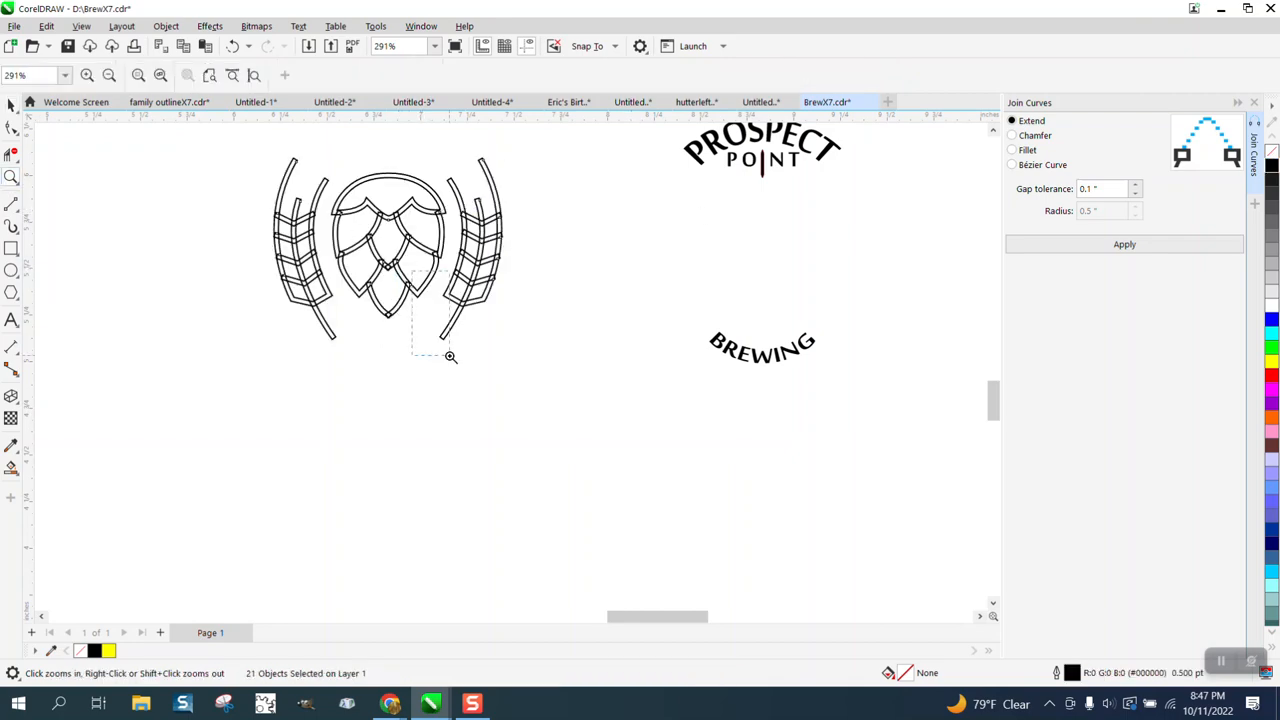
click(450, 356)
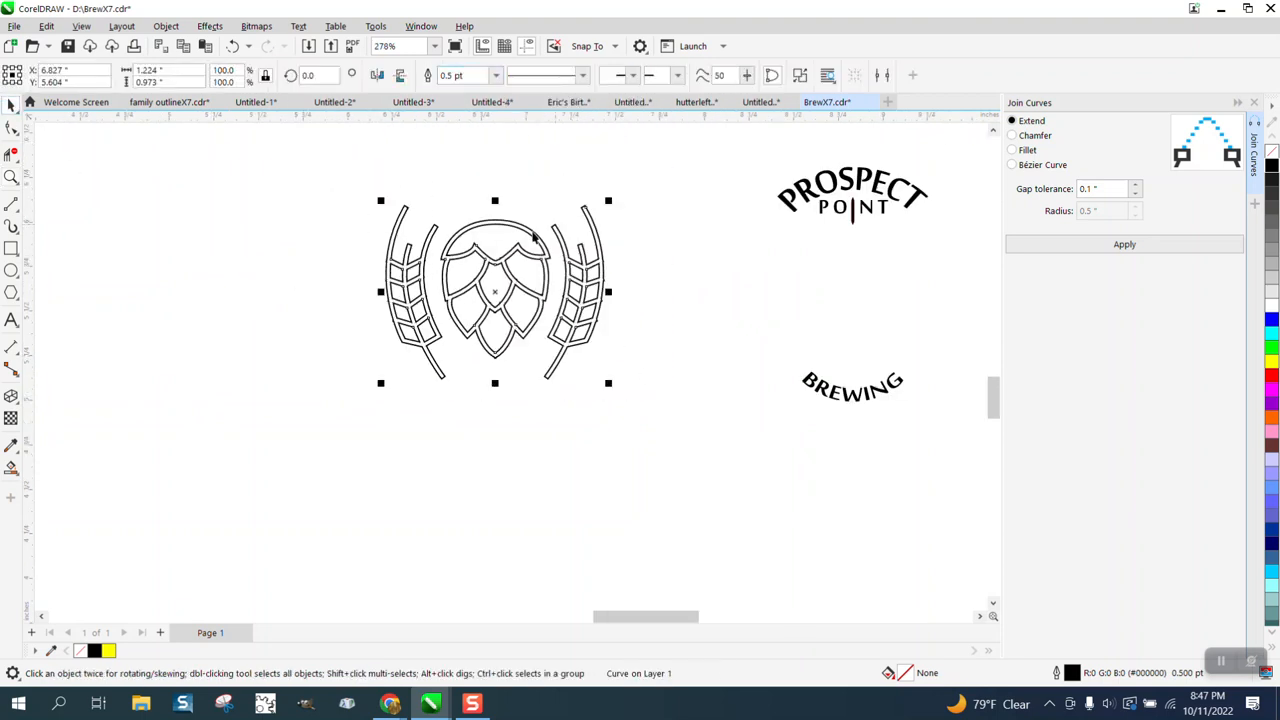
mouse_move(11, 178)
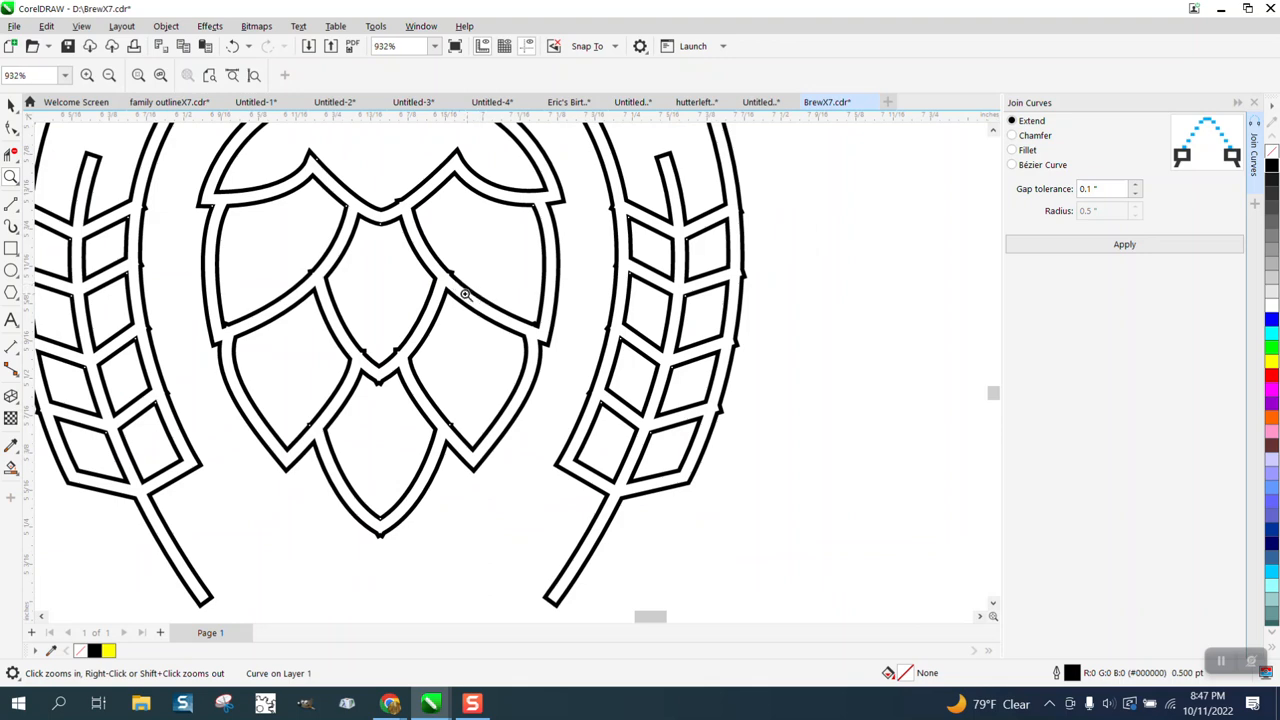
mouse_move(465, 280)
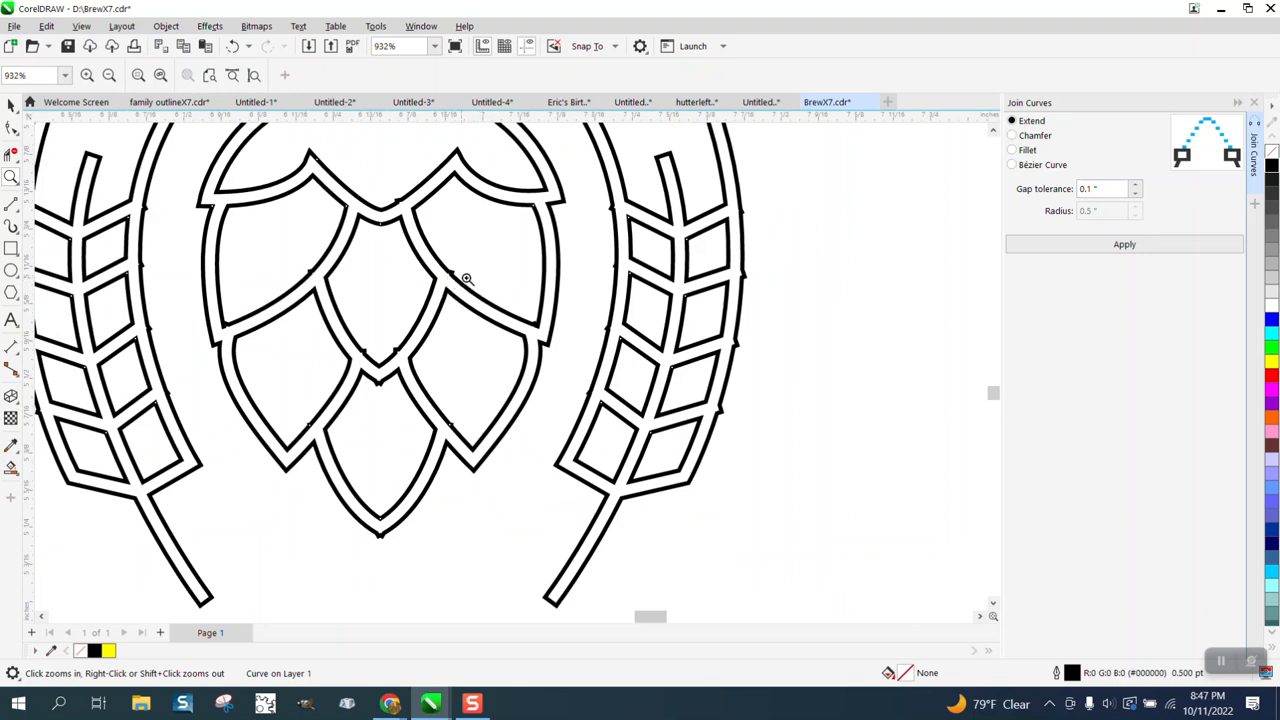
mouse_move(434, 287)
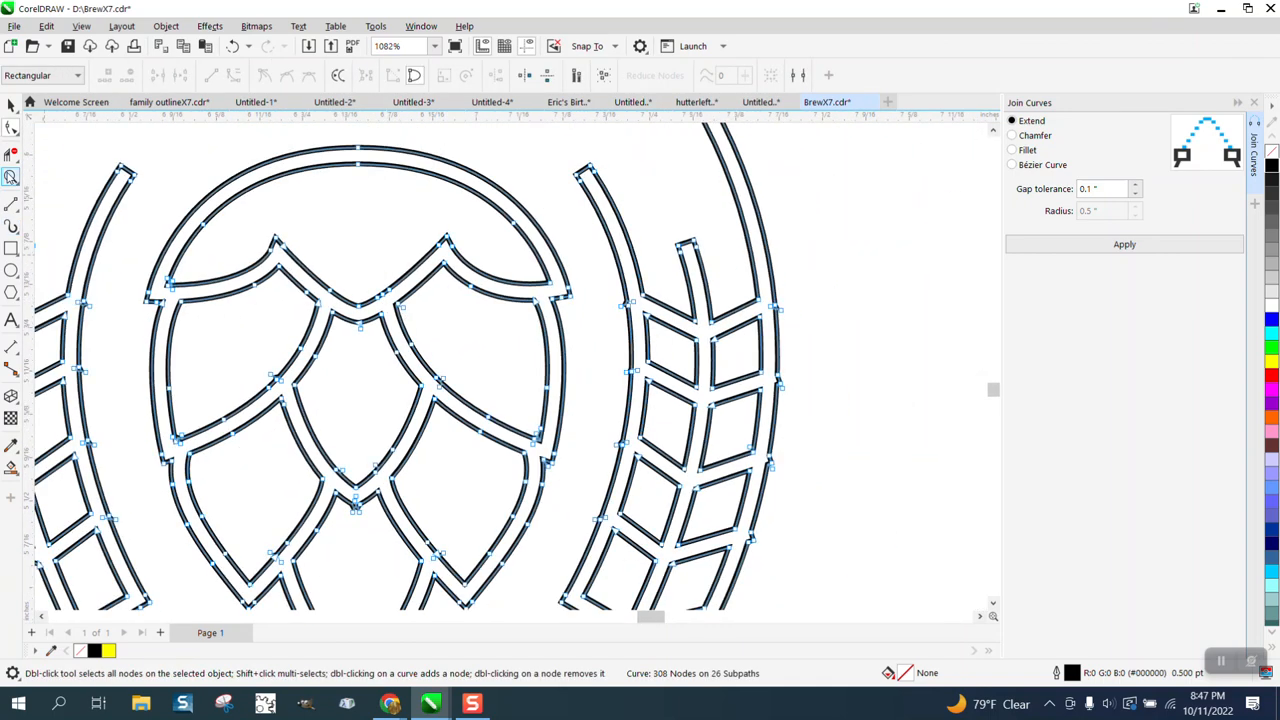
Zoom in on the hop's top edge and delete the stray node at the notch
click(11, 177)
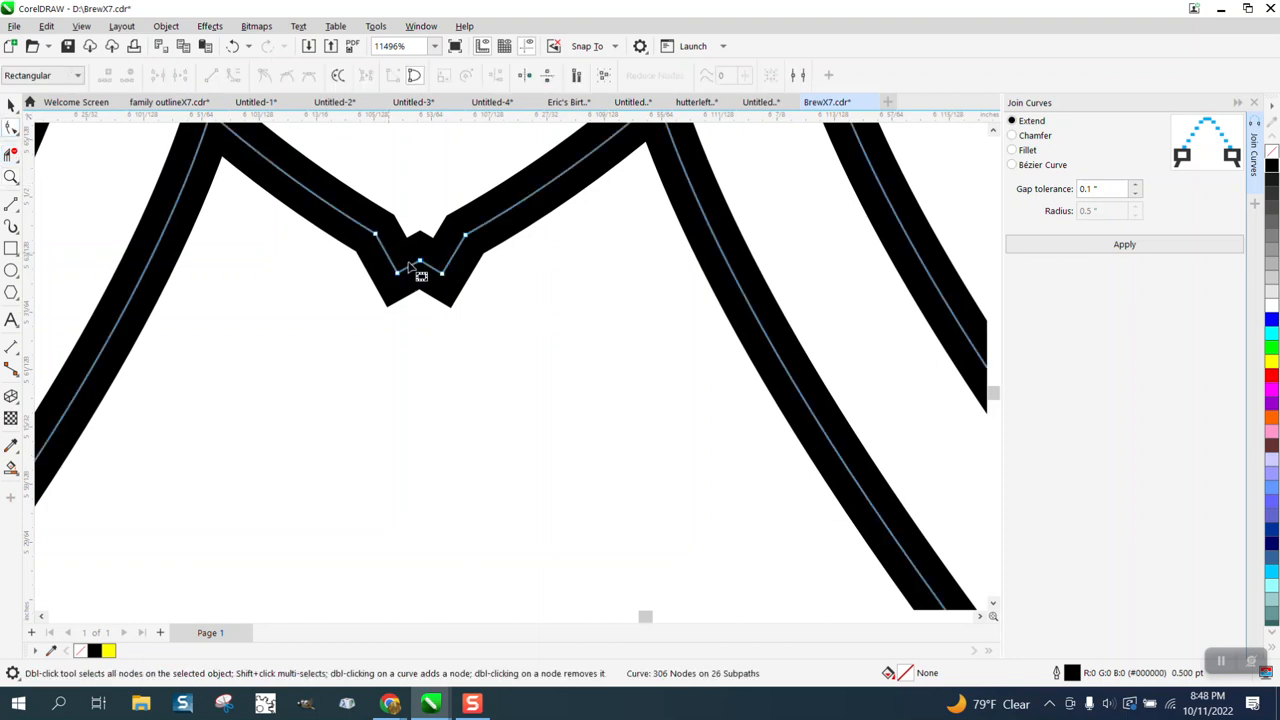
mouse_move(385, 270)
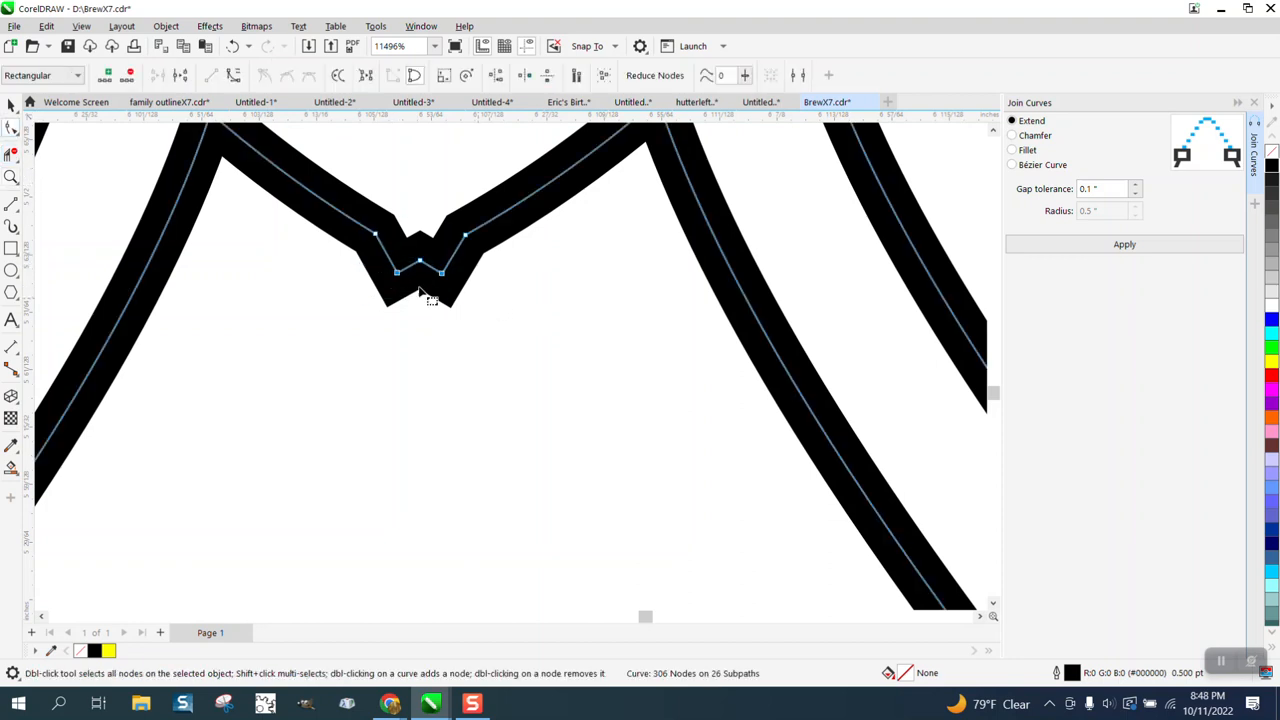
double_click(422, 271)
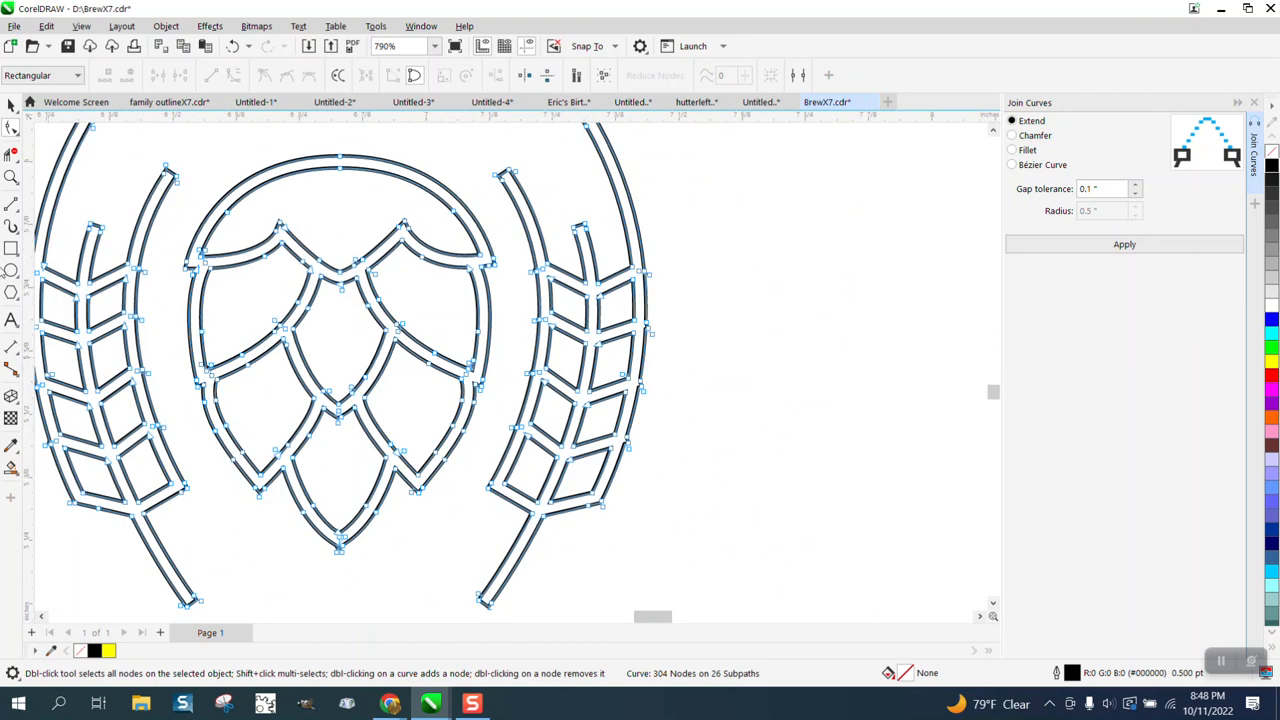
click(11, 177)
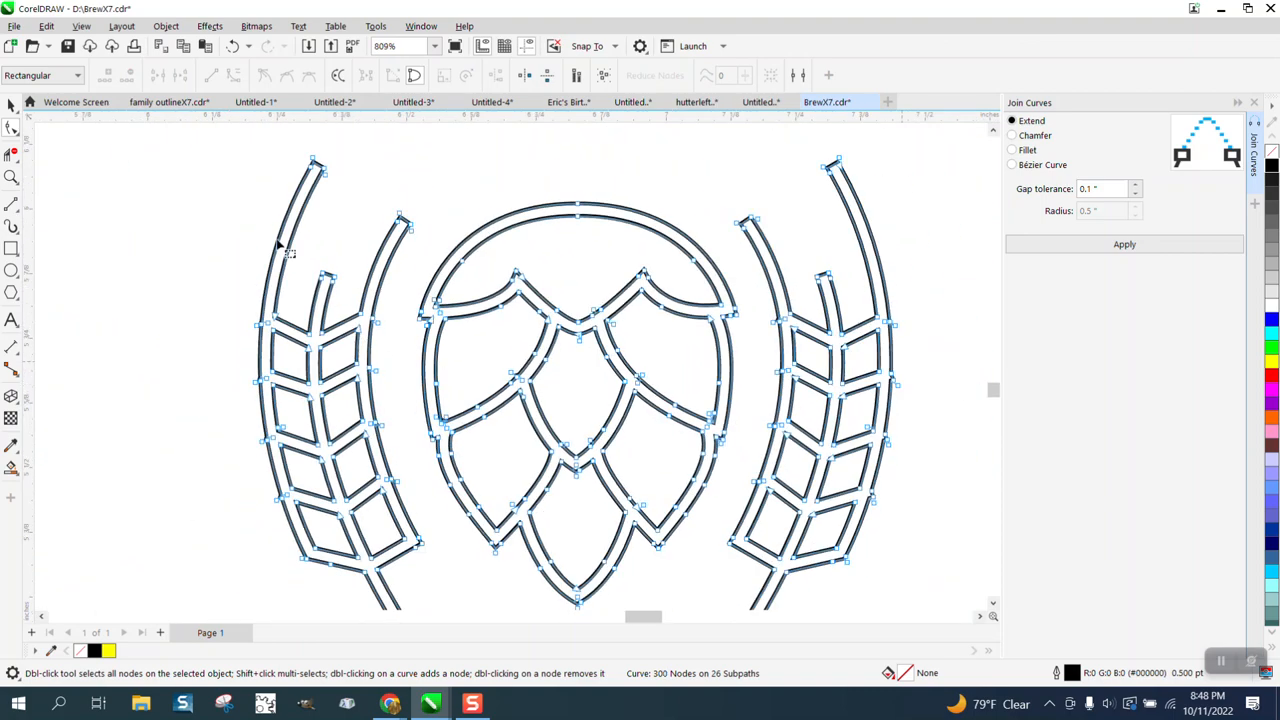
Delete stray nodes along the wheat stalk edges, bringing the curve to 290 nodes
click(12, 176)
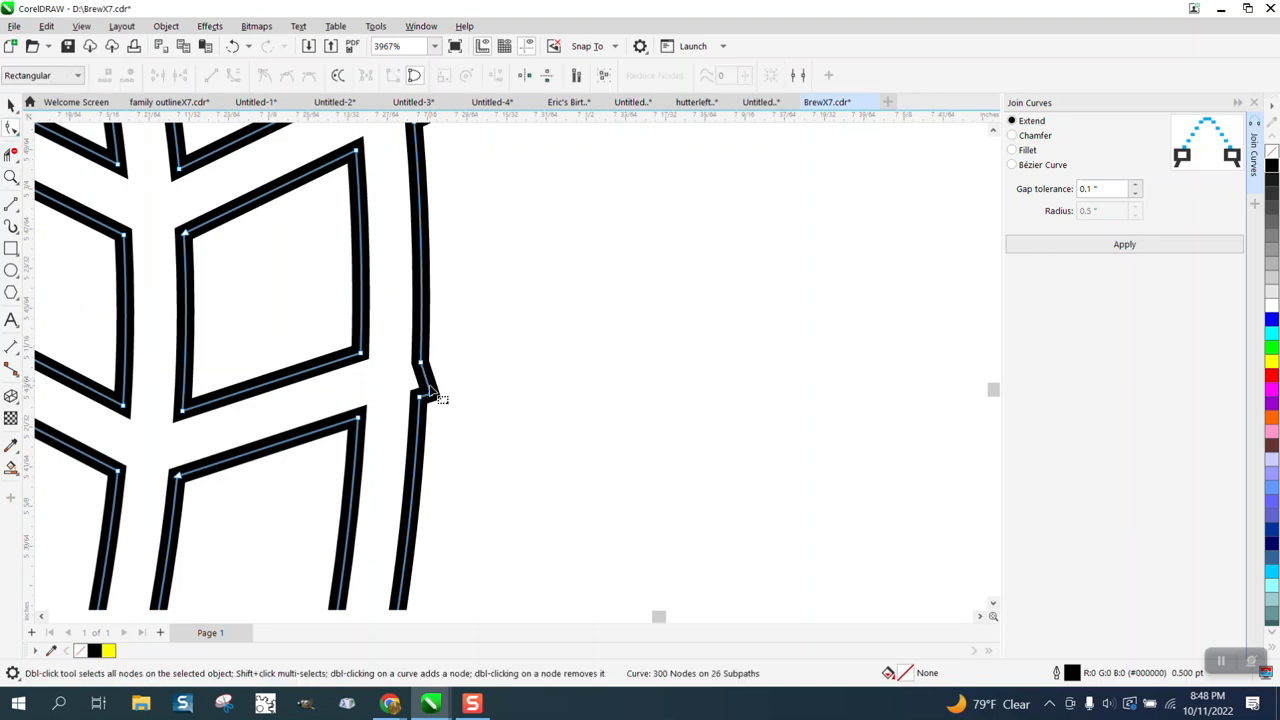
scroll(down, 3)
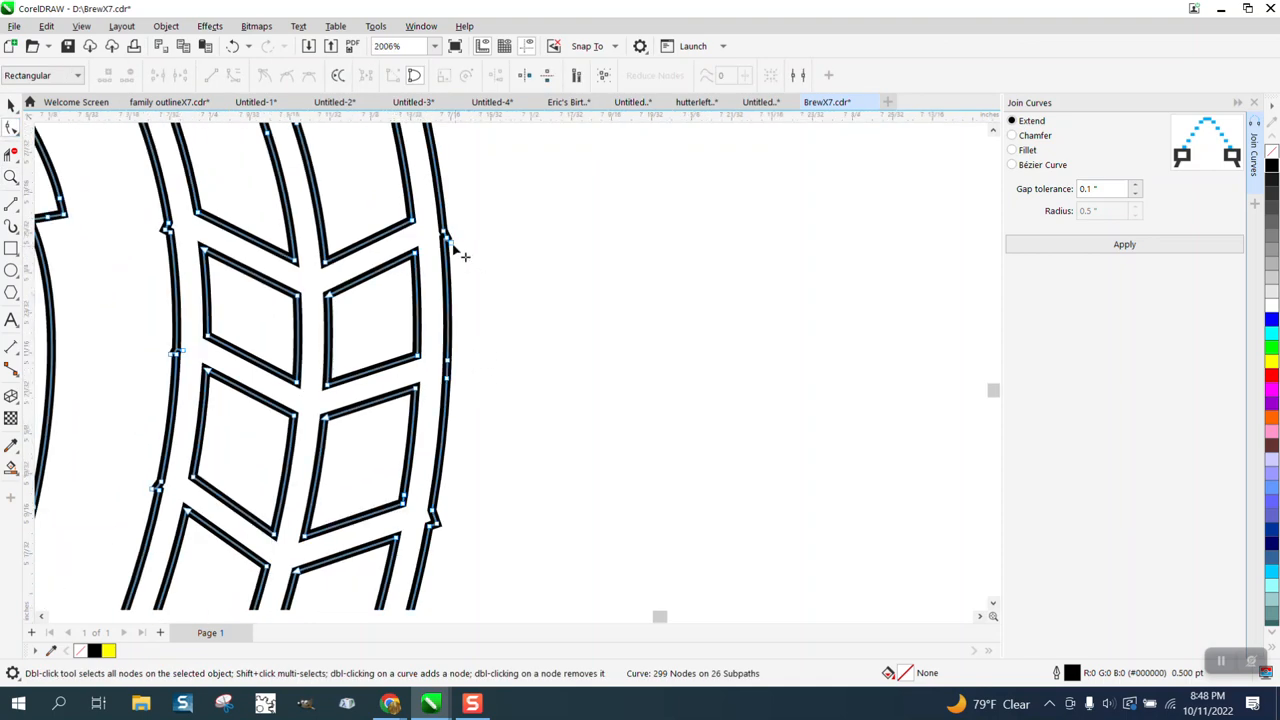
double_click(165, 238)
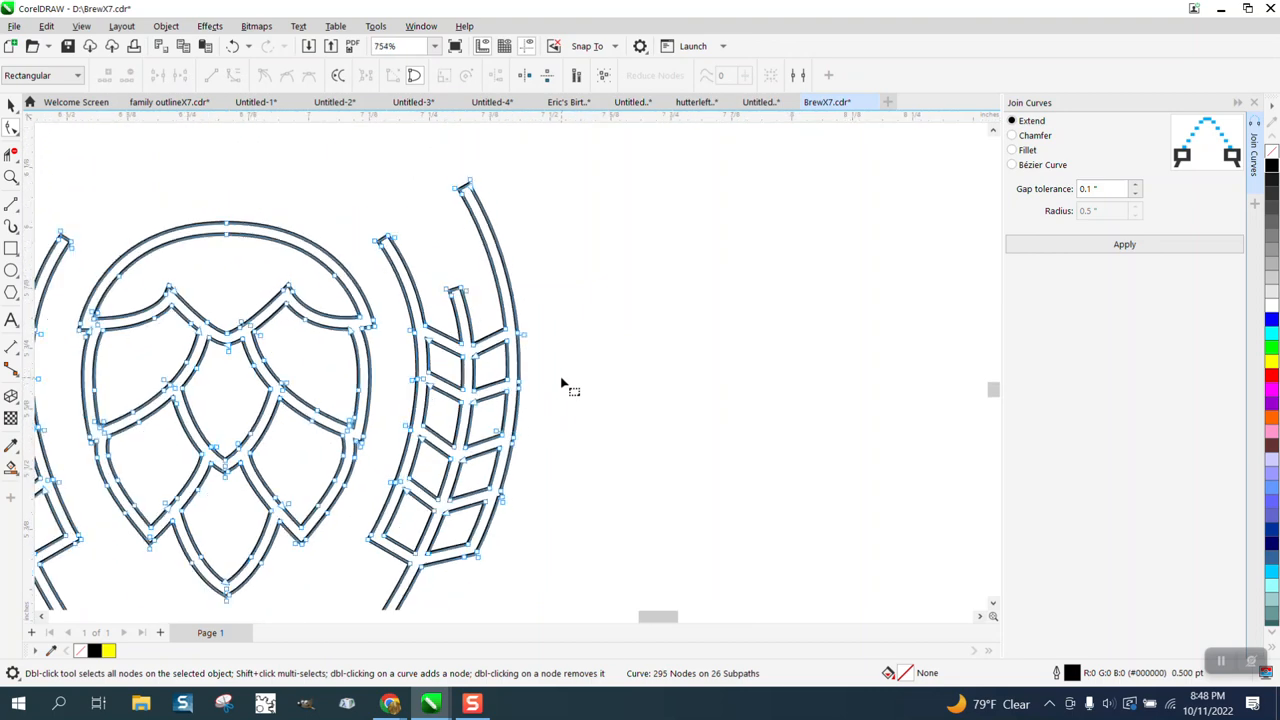
click(12, 177)
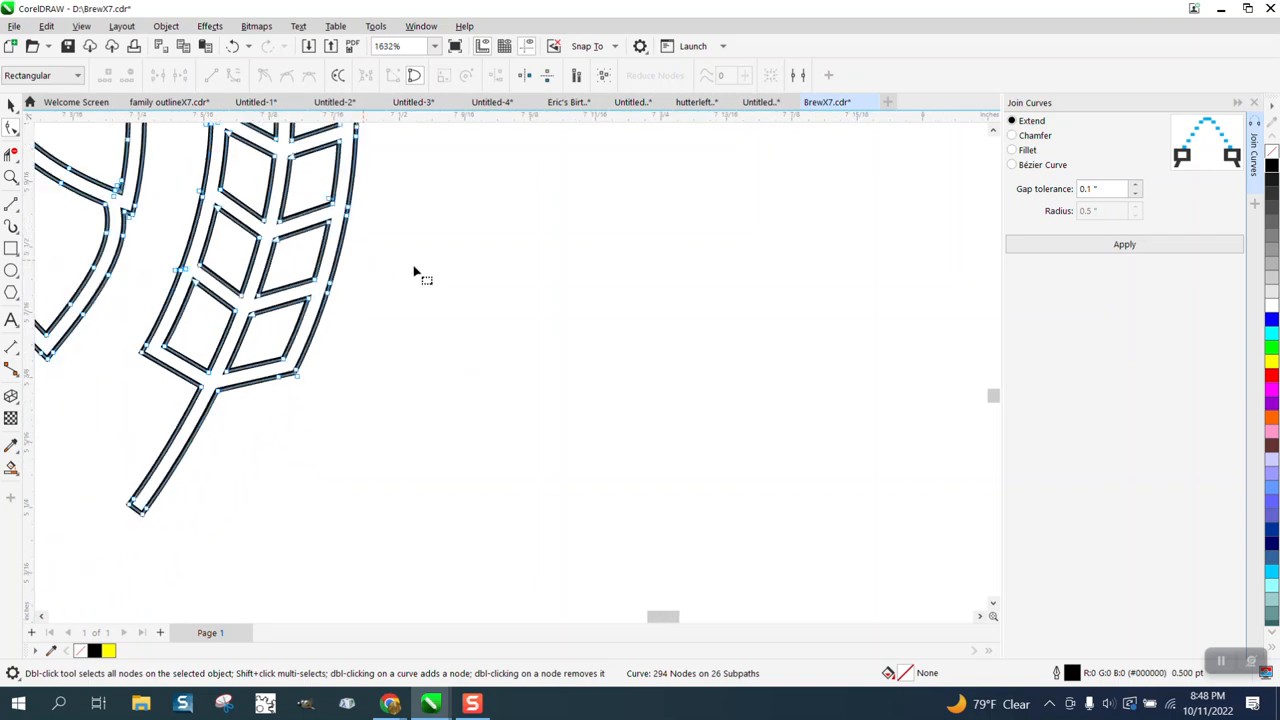
scroll(down, 3)
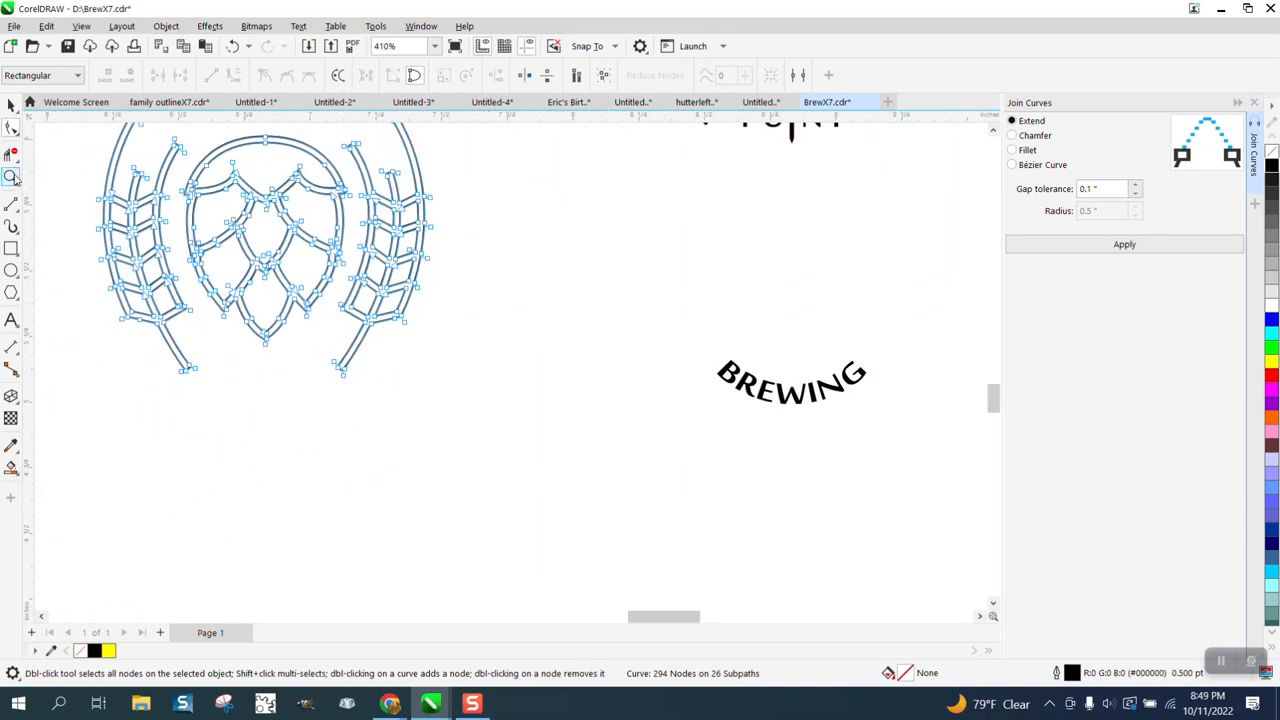
click(12, 177)
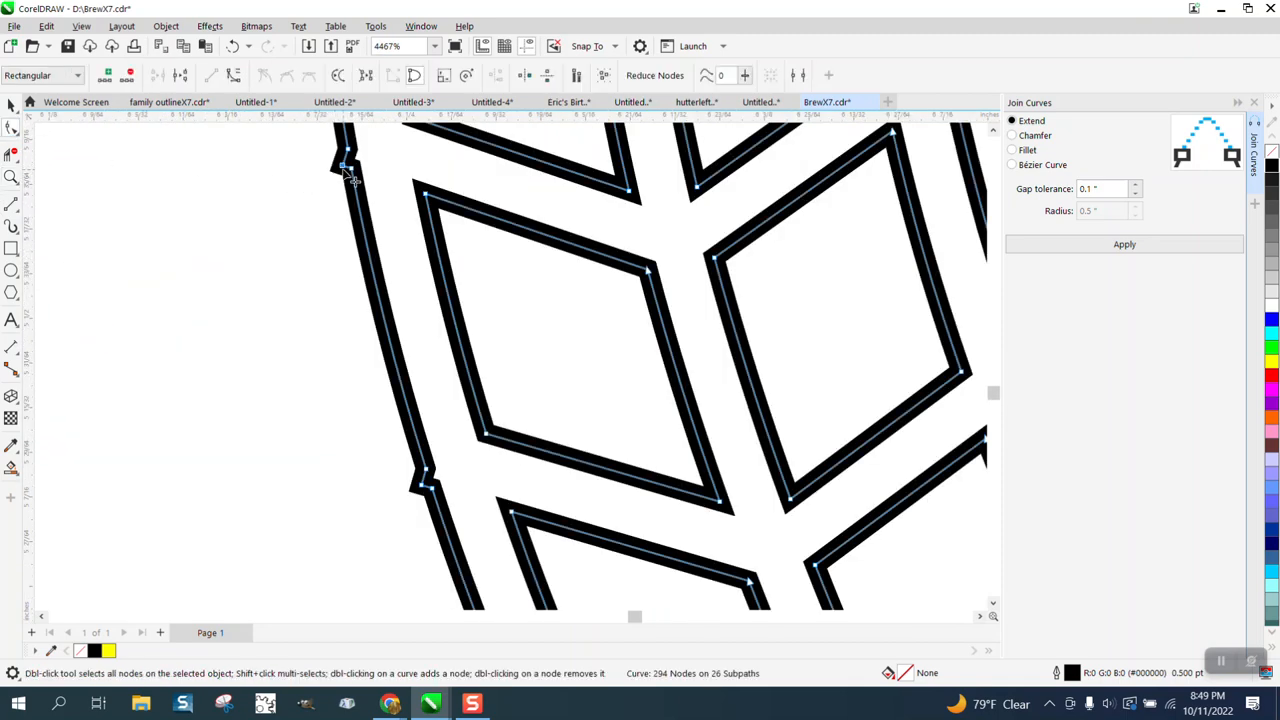
double_click(425, 490)
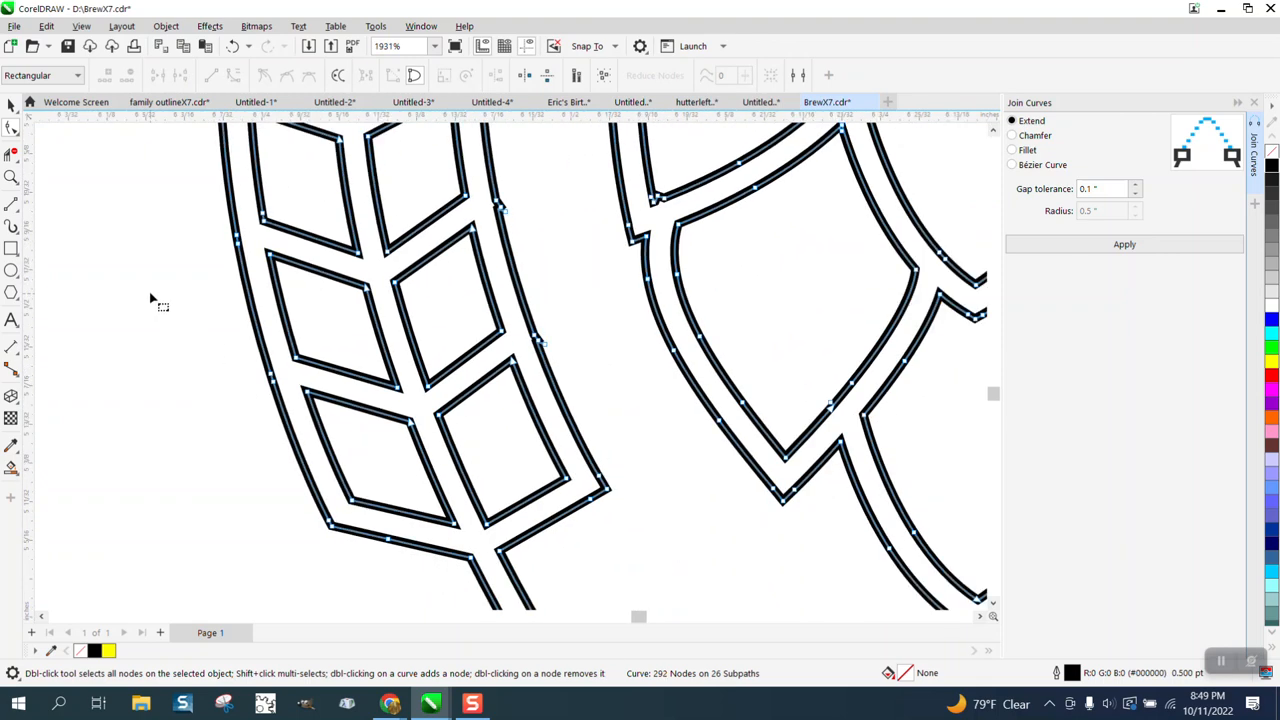
click(12, 177)
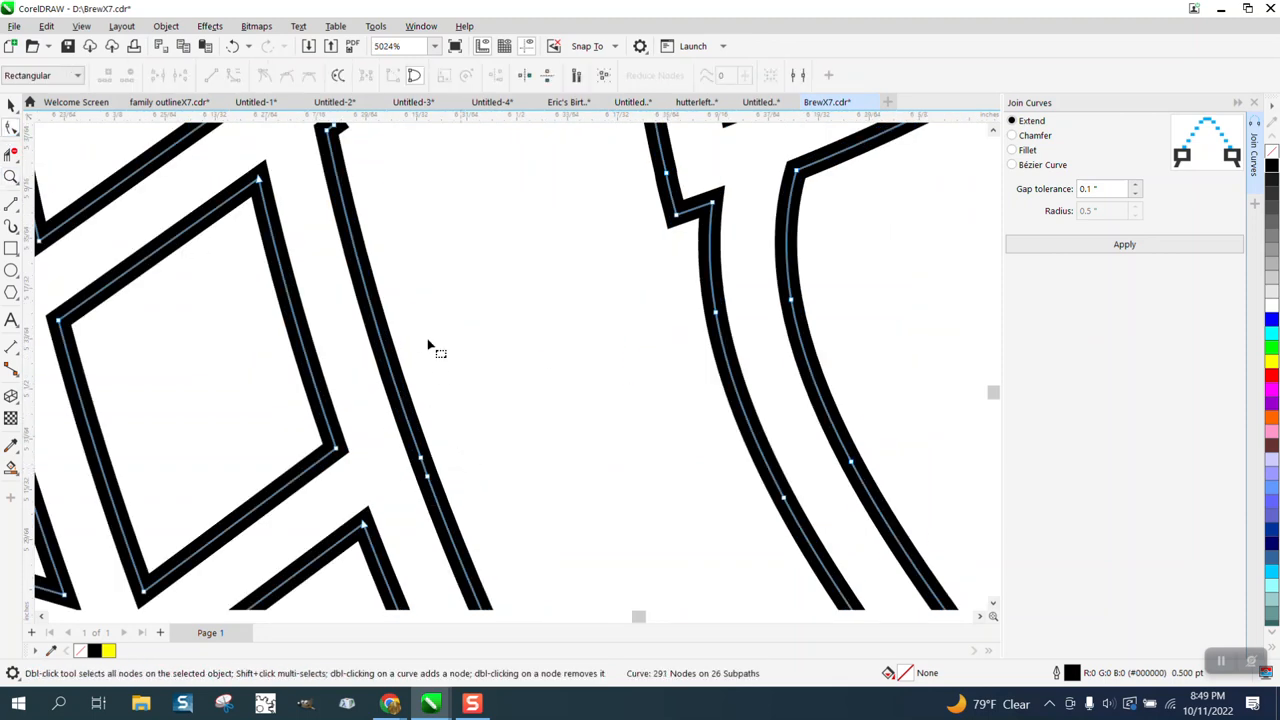
scroll(down, 3)
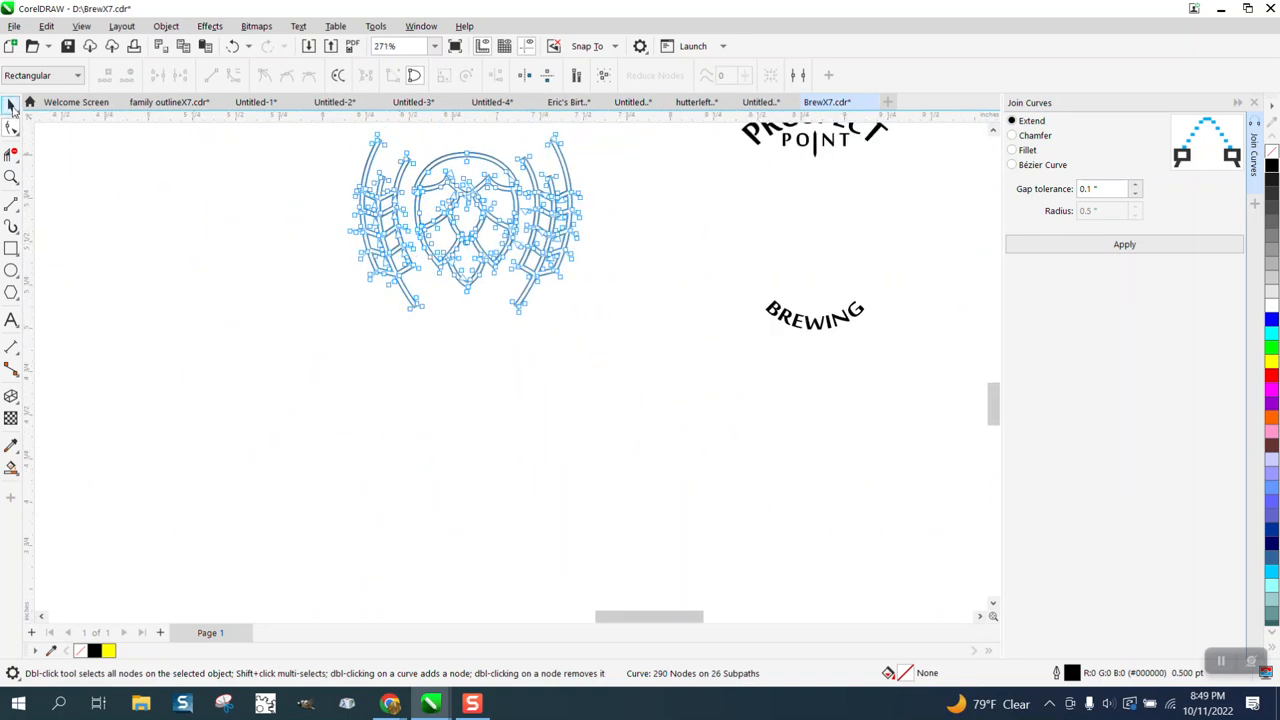
Set the emblem's outline width to Hairline
click(12, 104)
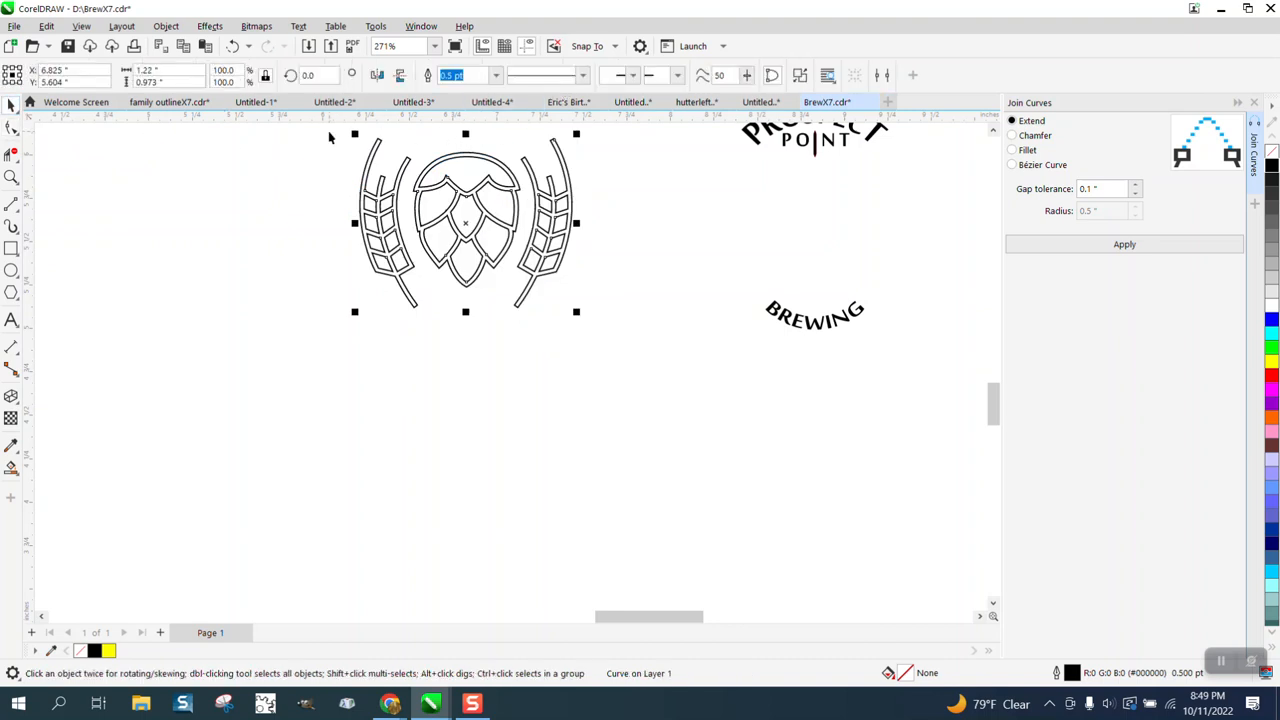
click(495, 75)
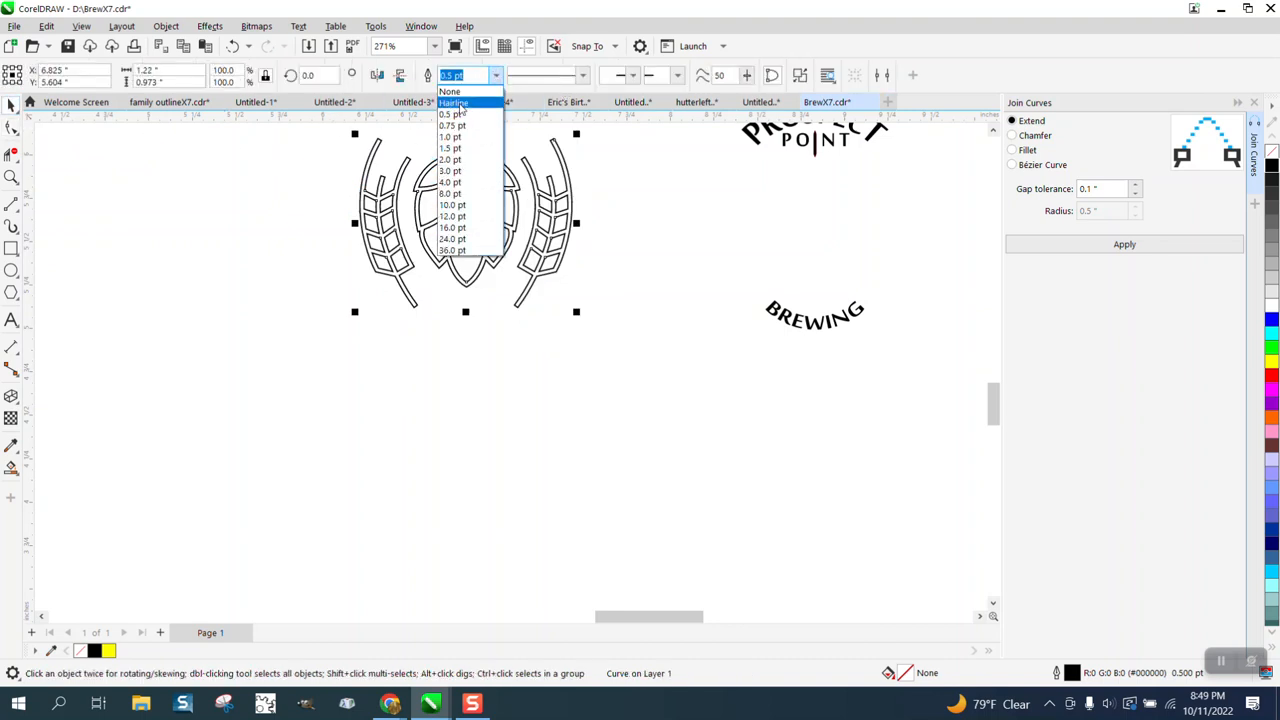
click(453, 102)
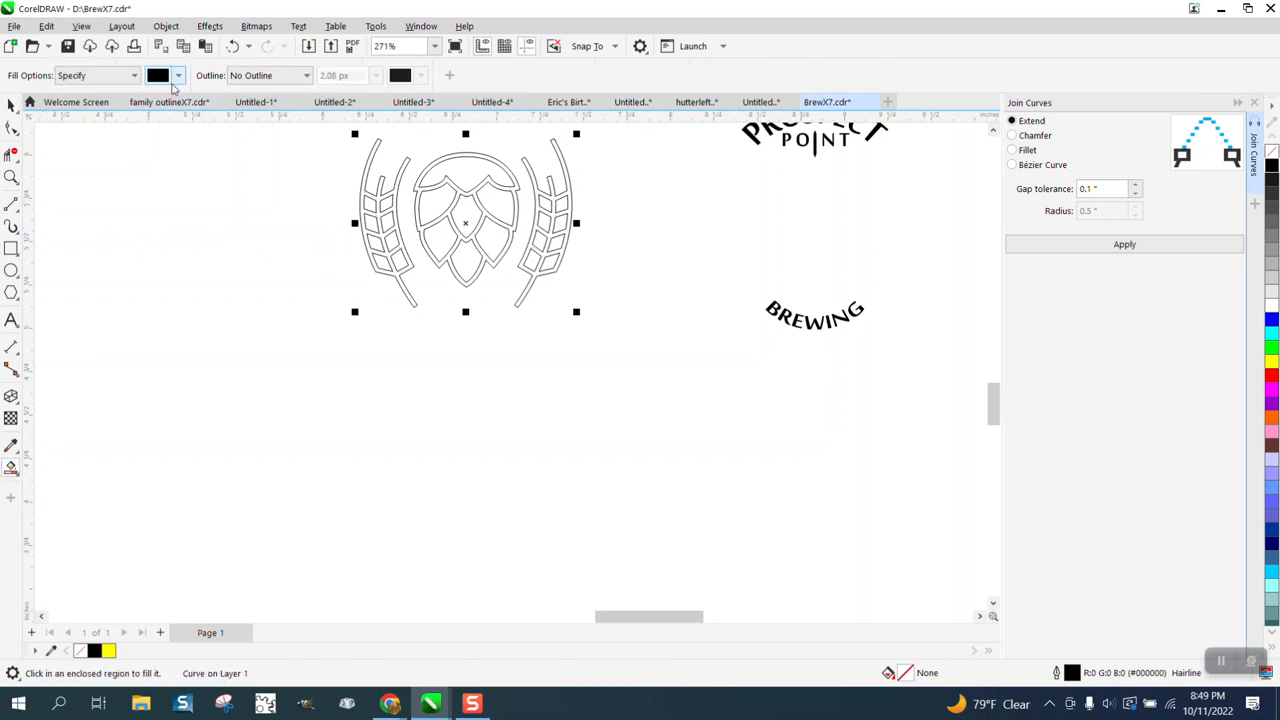
Smart Fill the emblem's enclosed regions with black, starting with the left wheat stalk
click(12, 176)
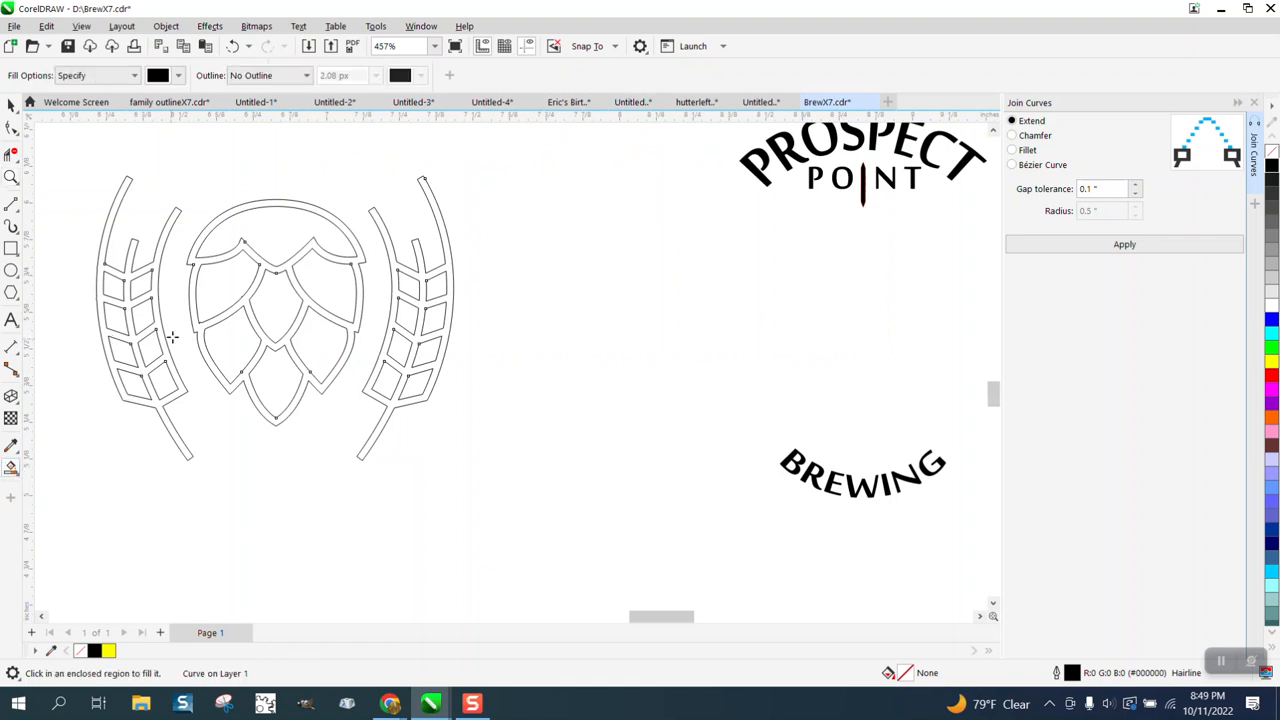
click(140, 300)
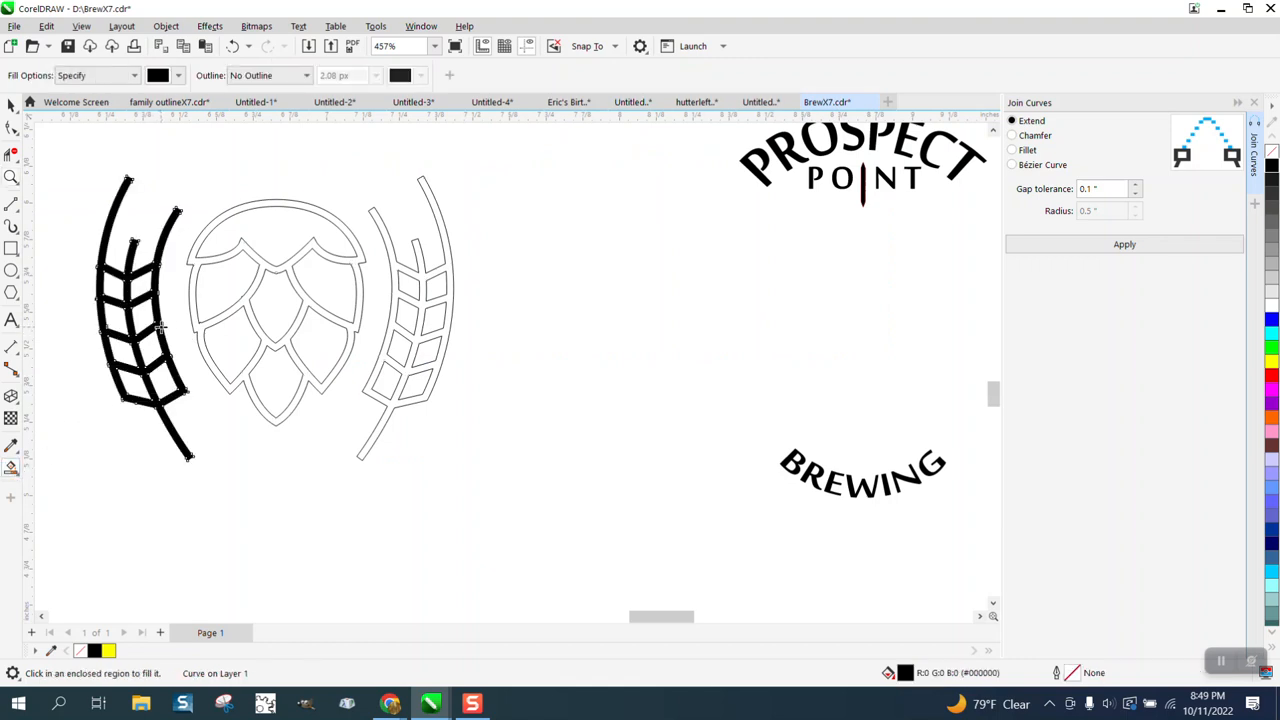
drag(140, 320, 720, 320)
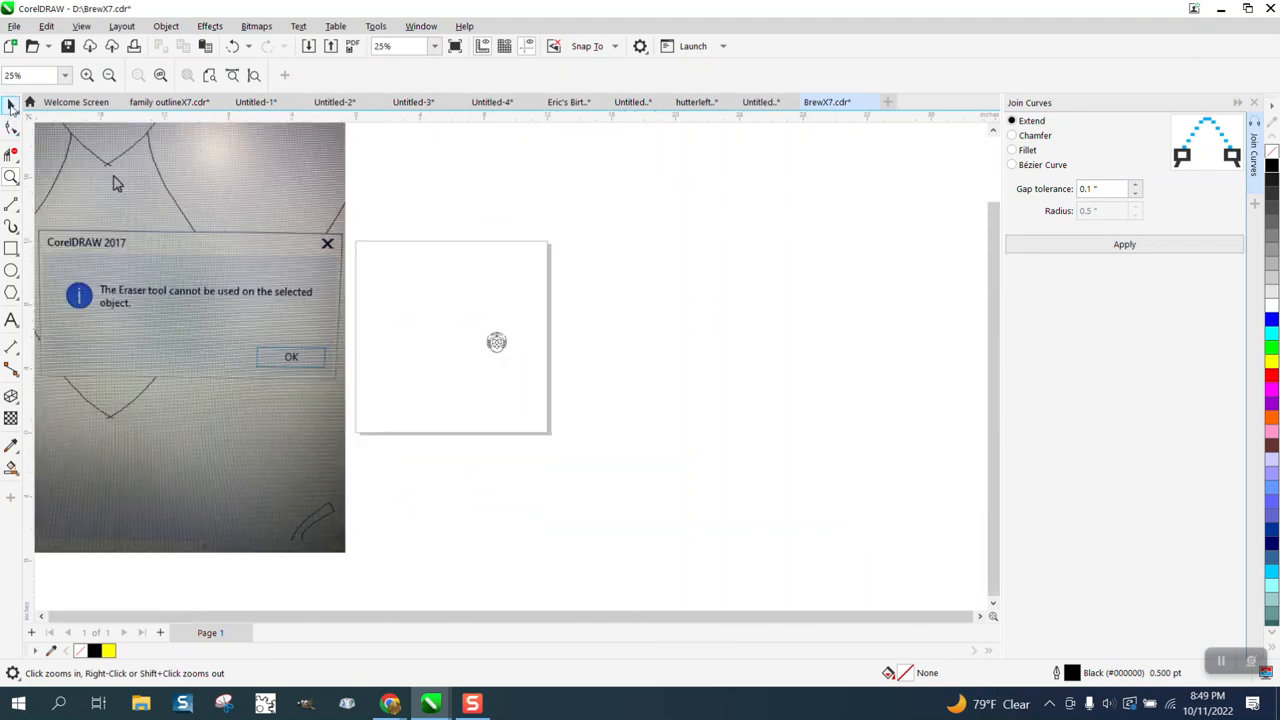
Dismiss the Eraser warning, select the 20-object logo group and zoom in on the hop cone
click(291, 357)
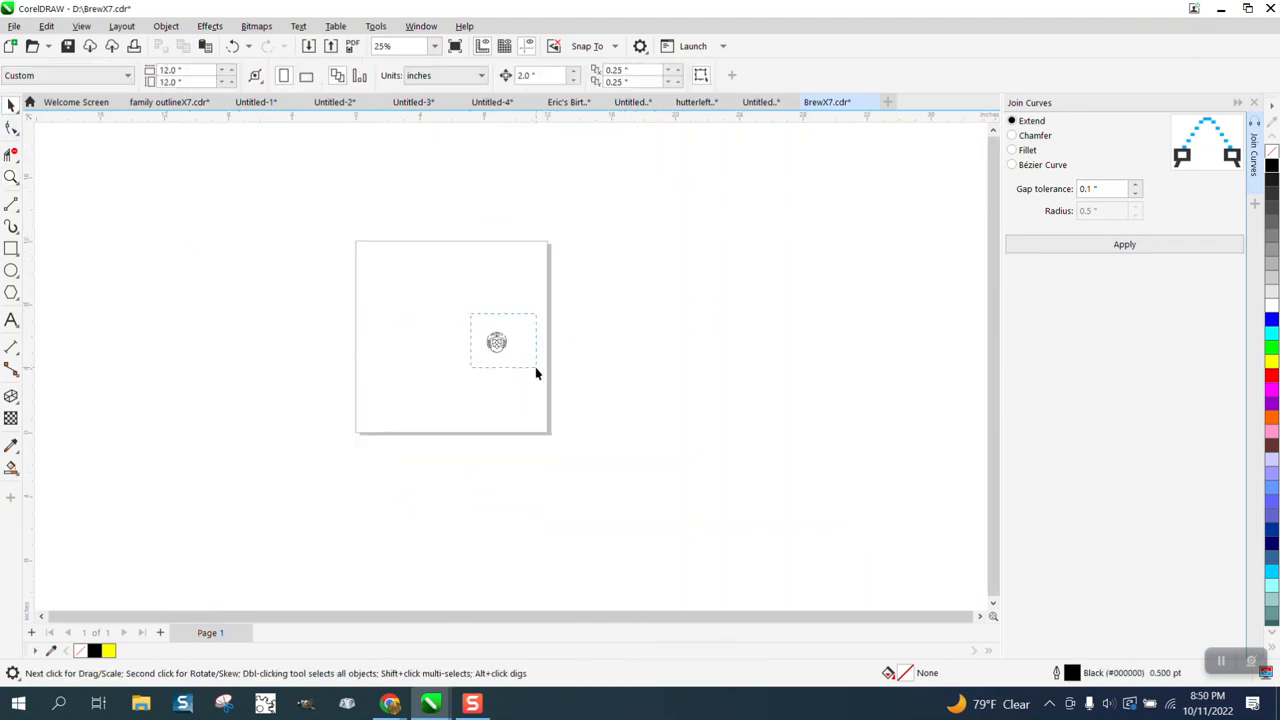
click(497, 341)
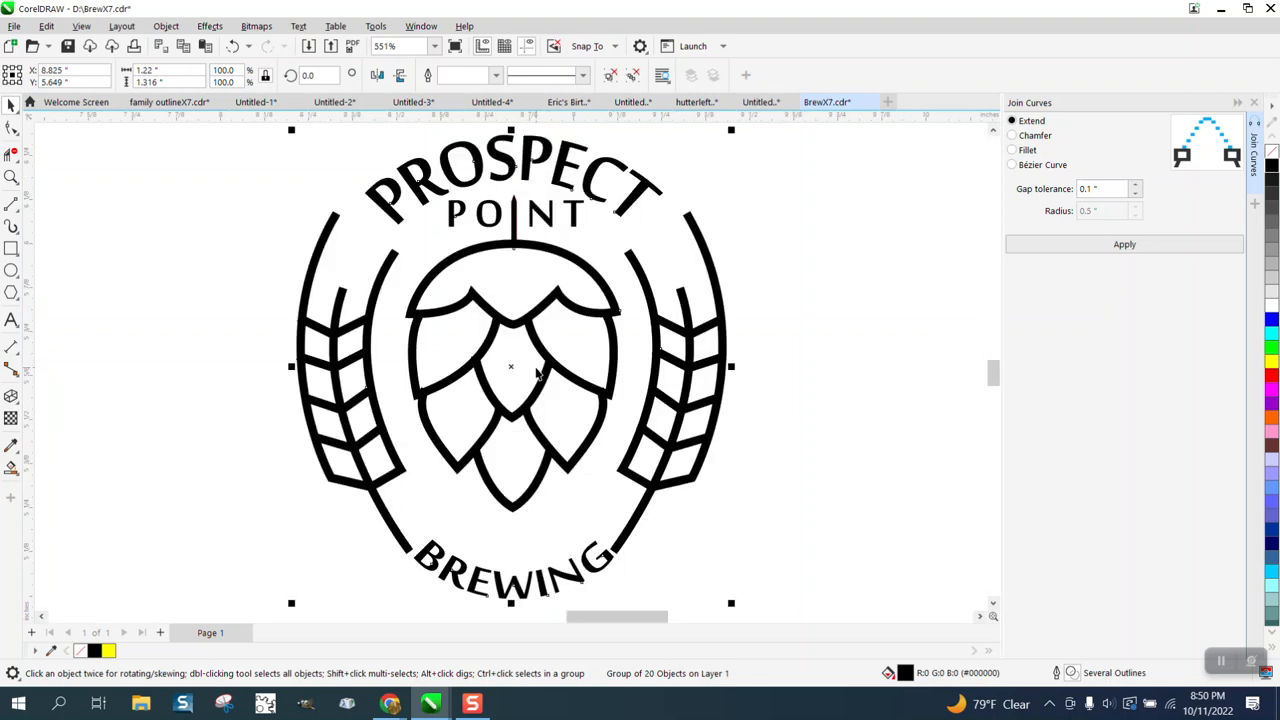
mouse_move(485, 340)
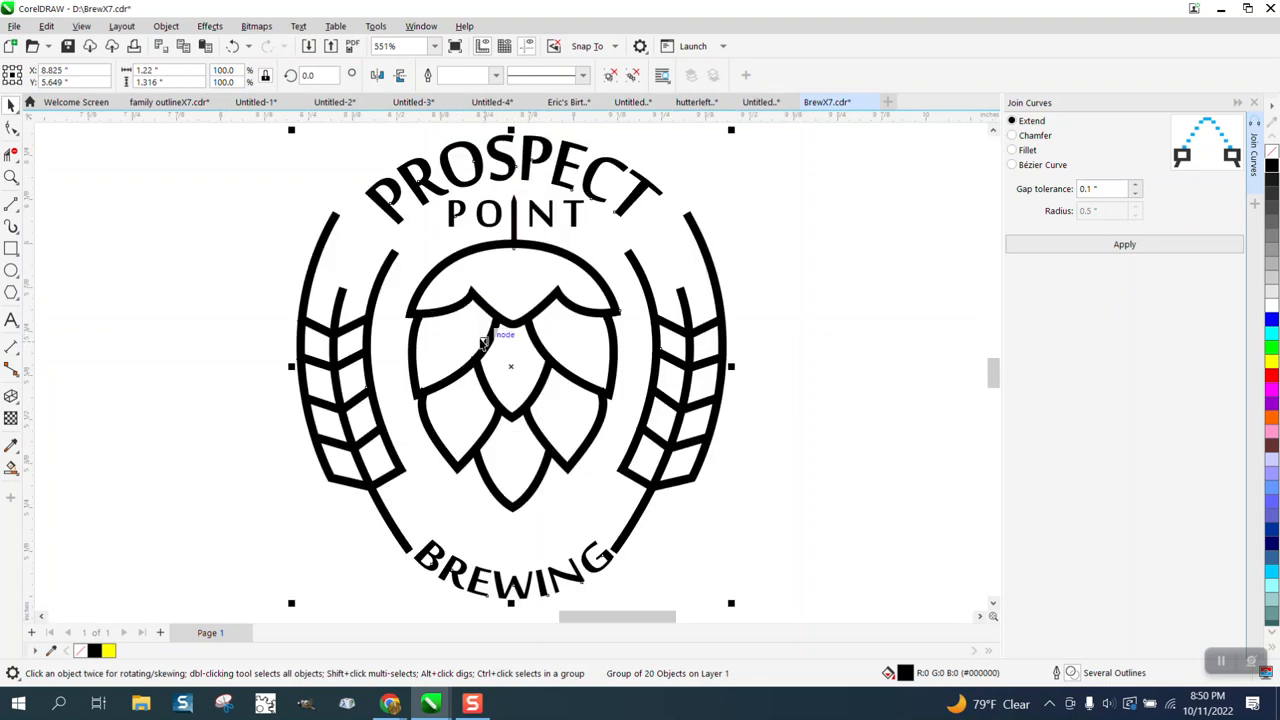
click(13, 291)
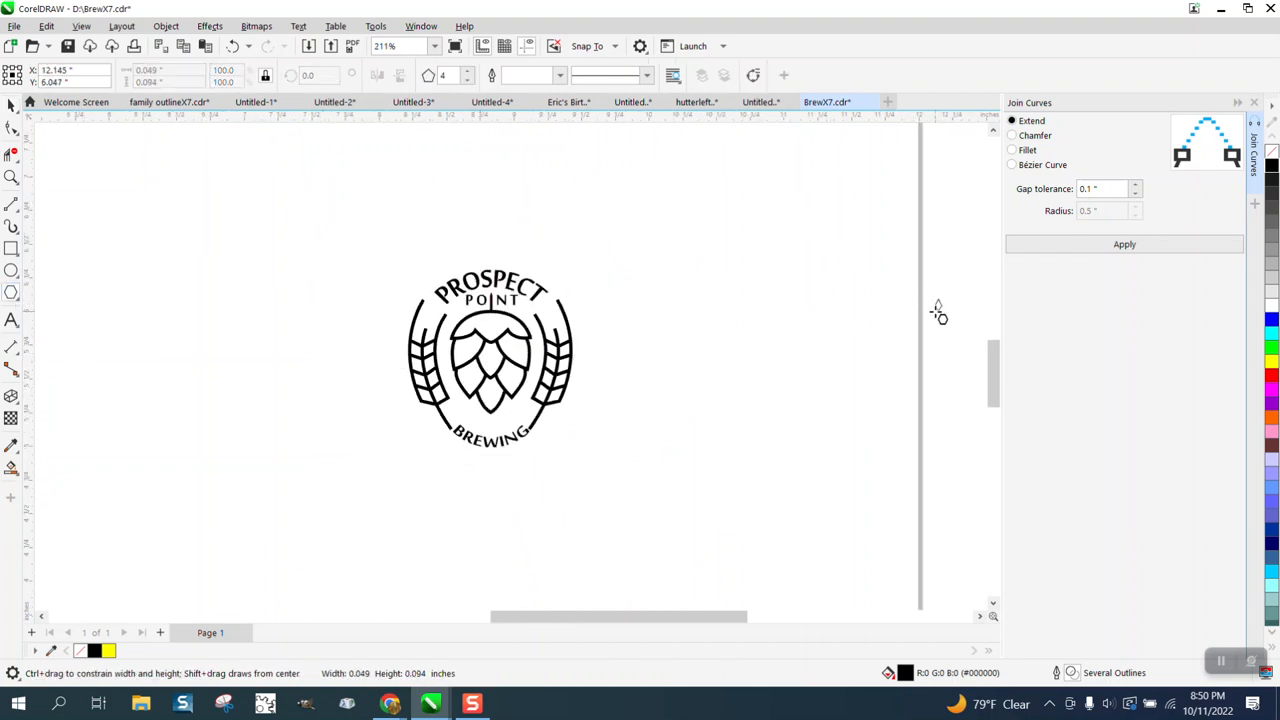
click(12, 105)
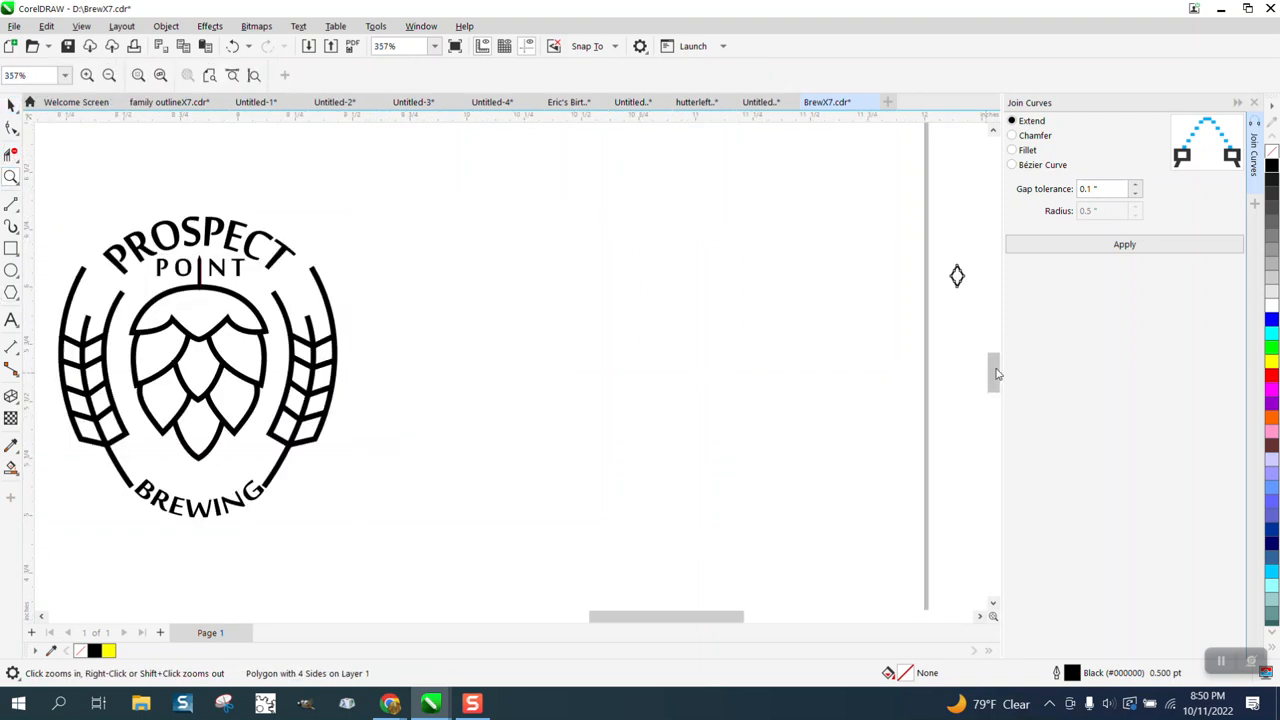
click(956, 275)
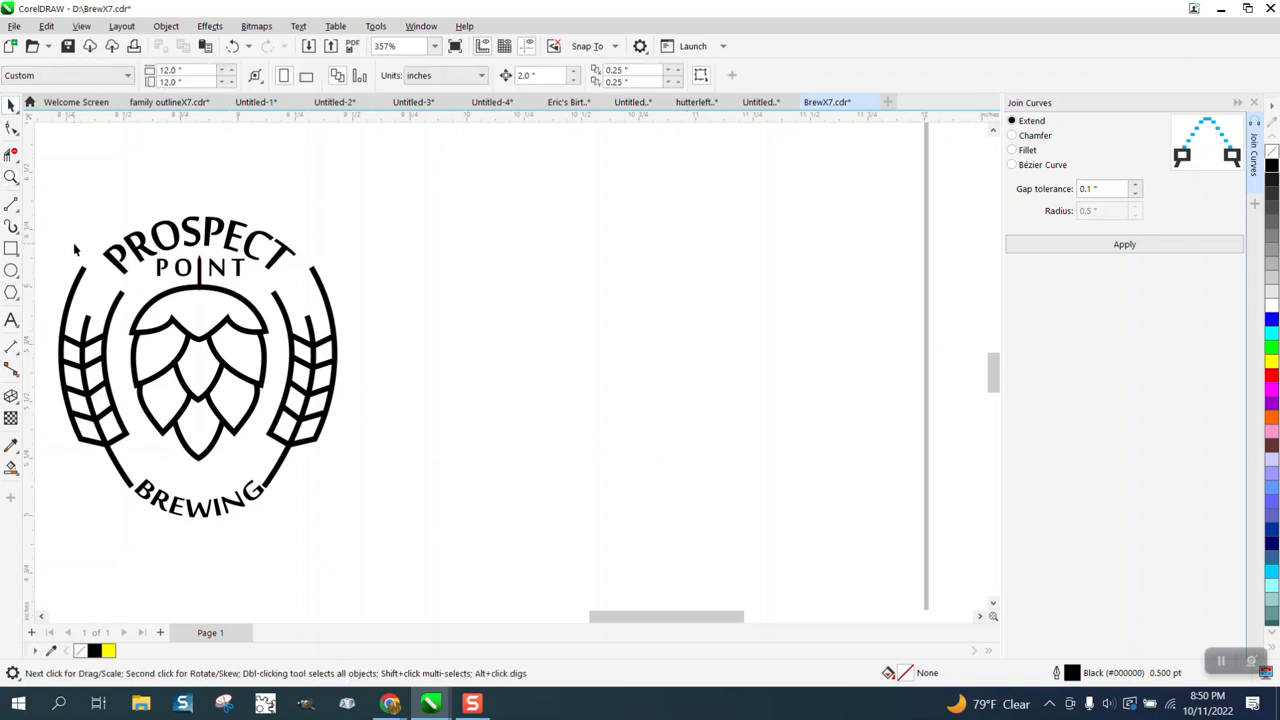
click(407, 415)
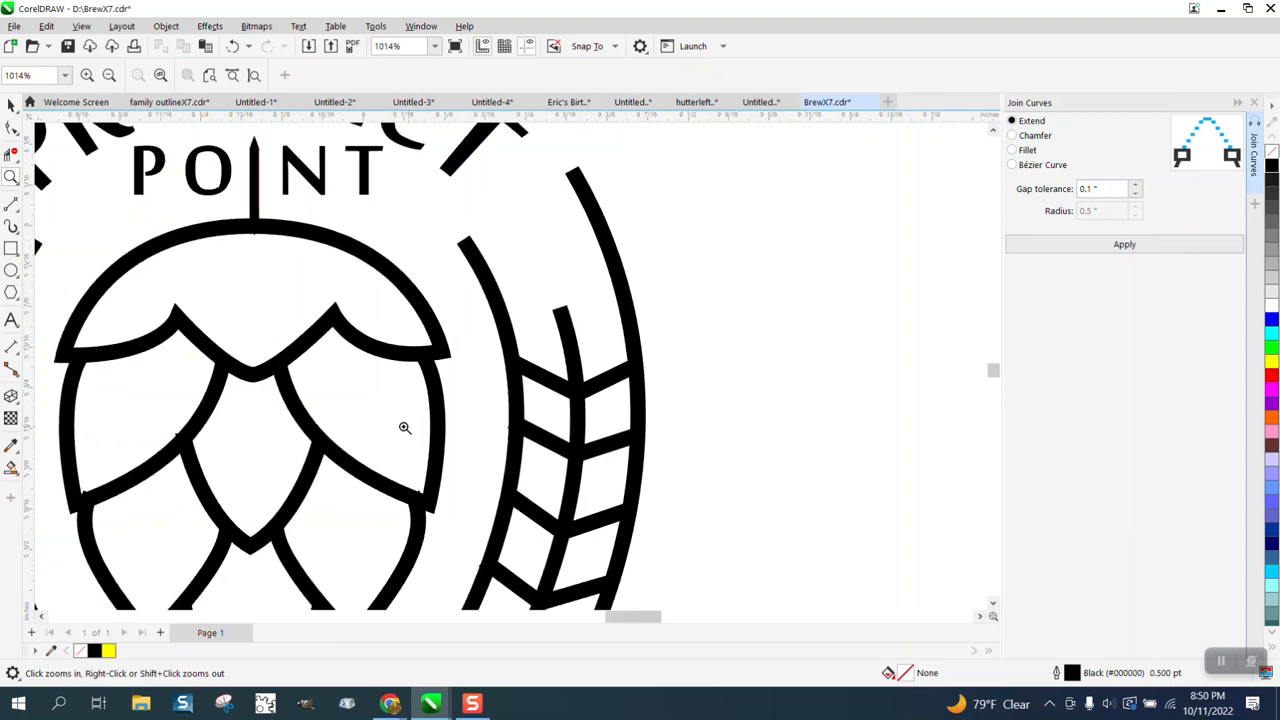
click(405, 428)
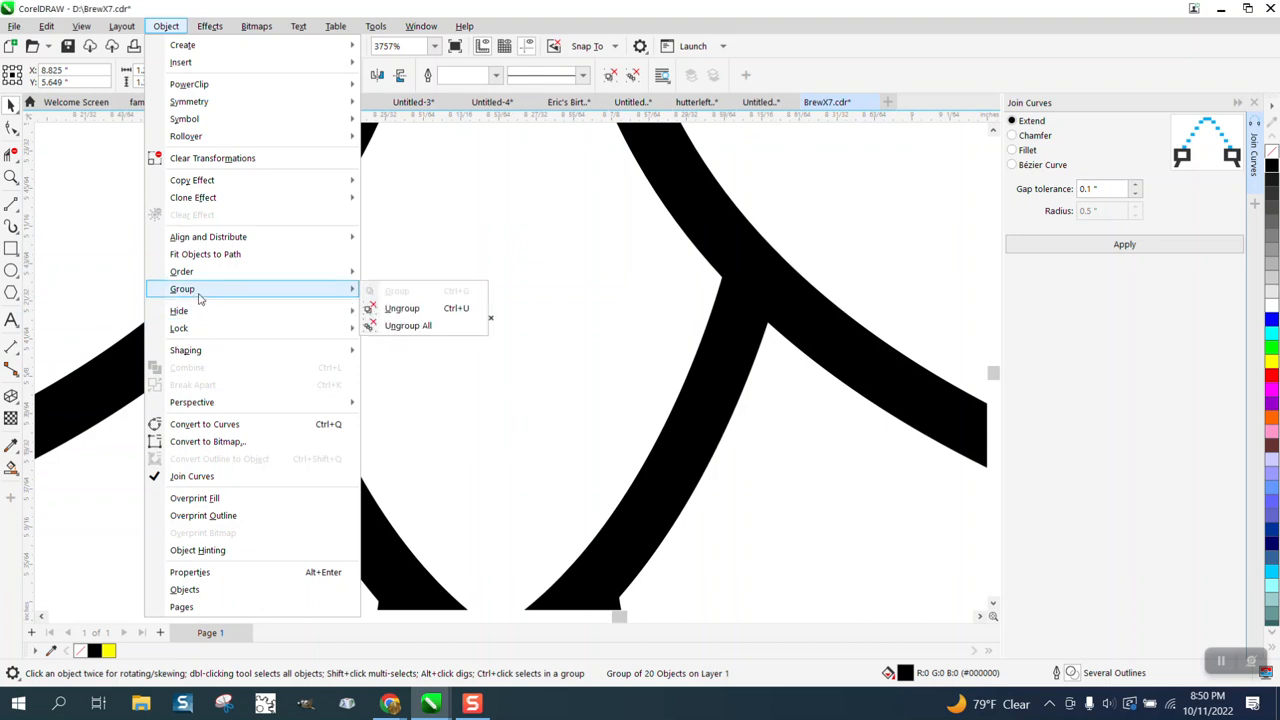
Ungroup All into 20 objects, then check stray nodes on the hop and right wheat stalk
click(402, 308)
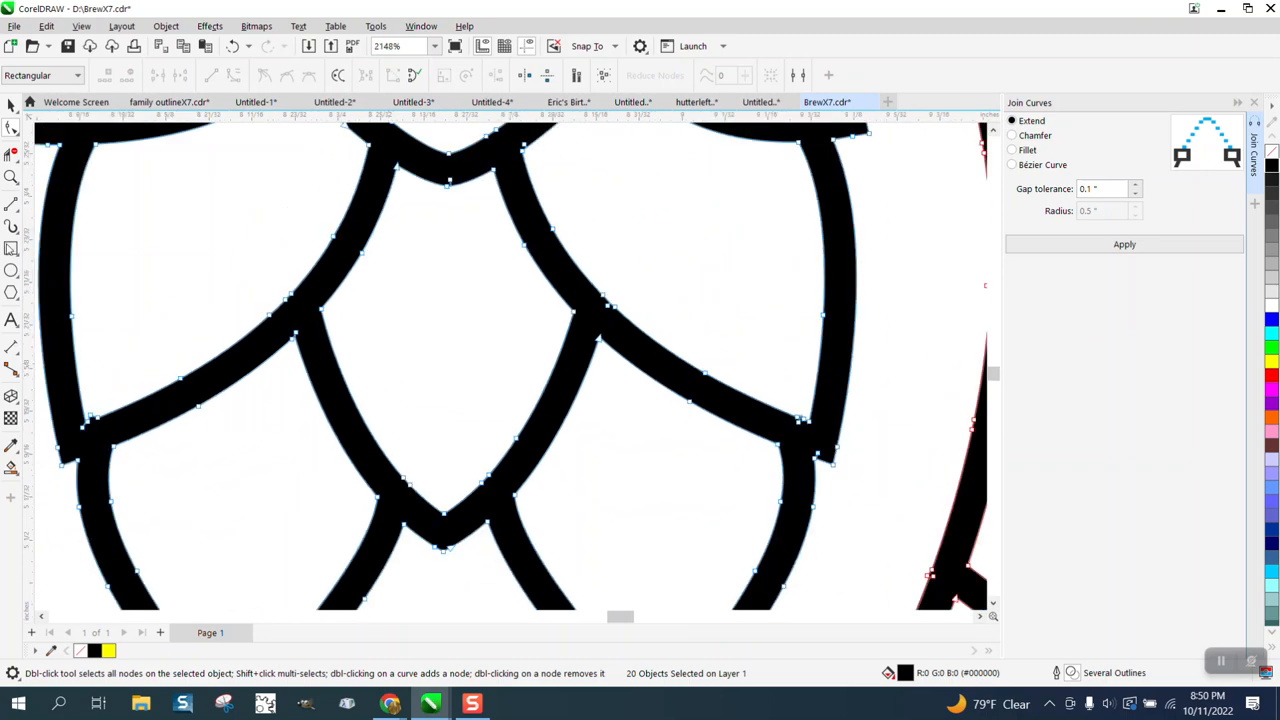
click(45, 187)
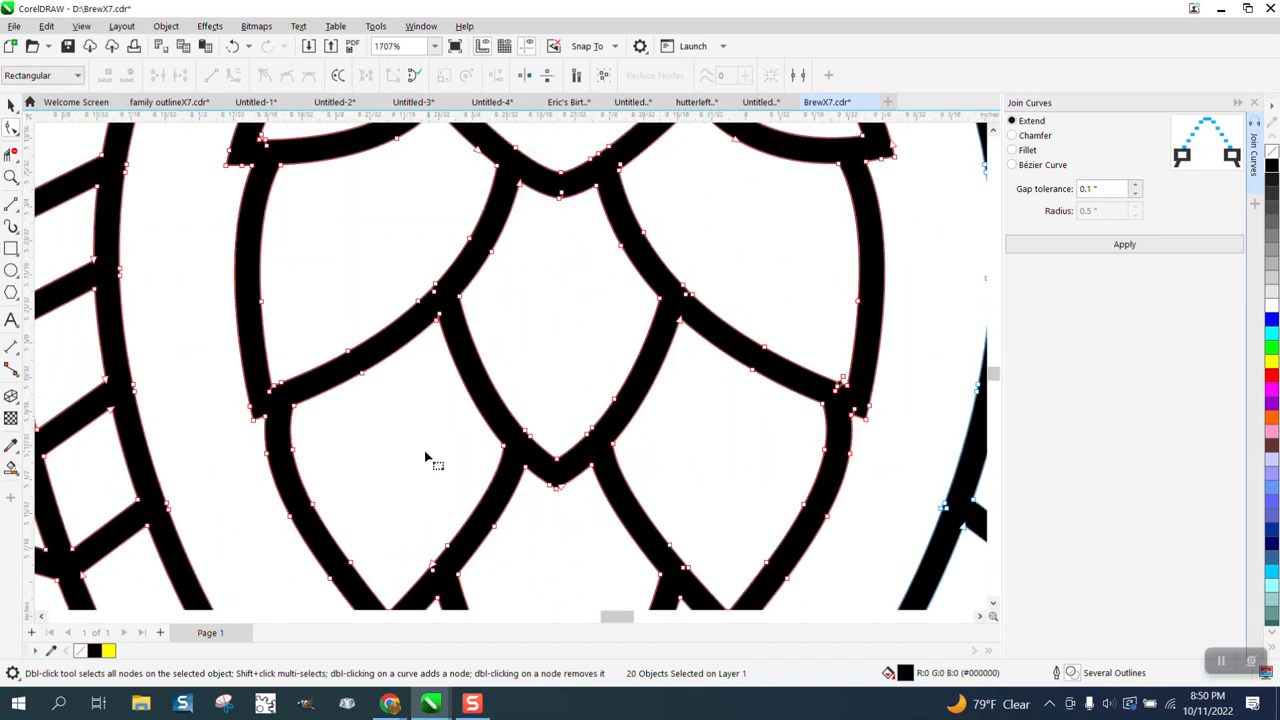
click(11, 177)
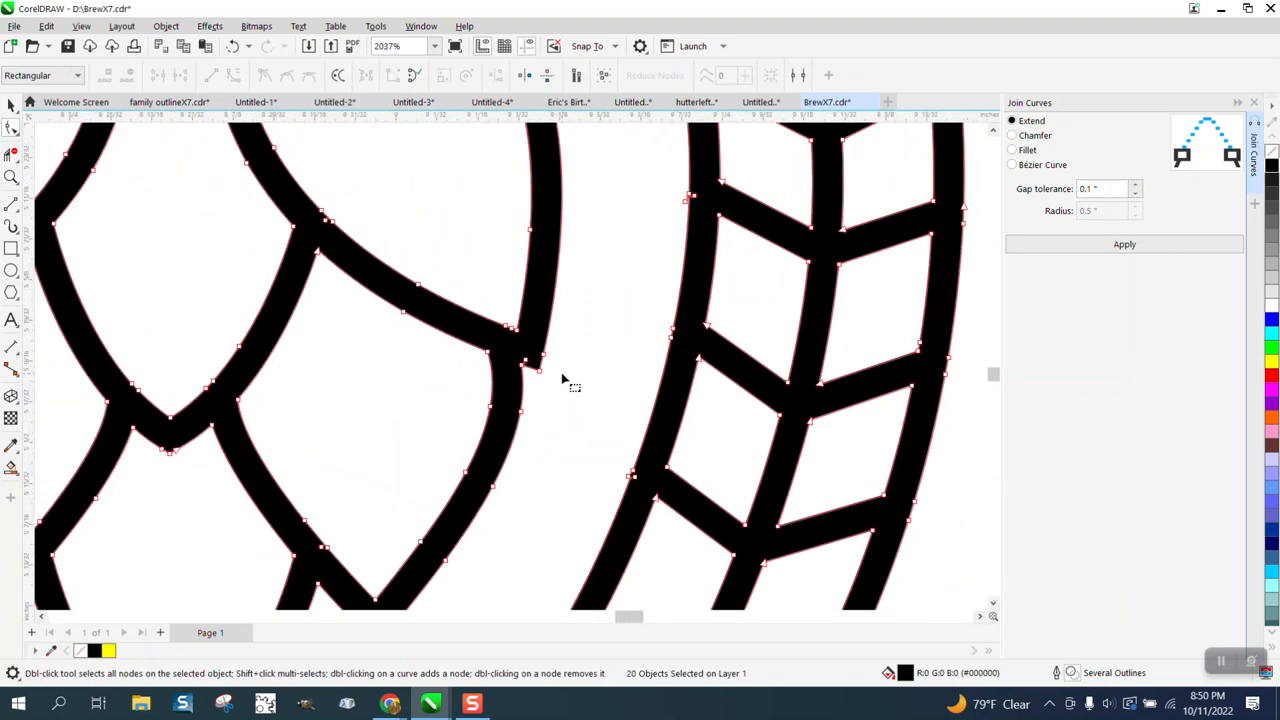
click(12, 177)
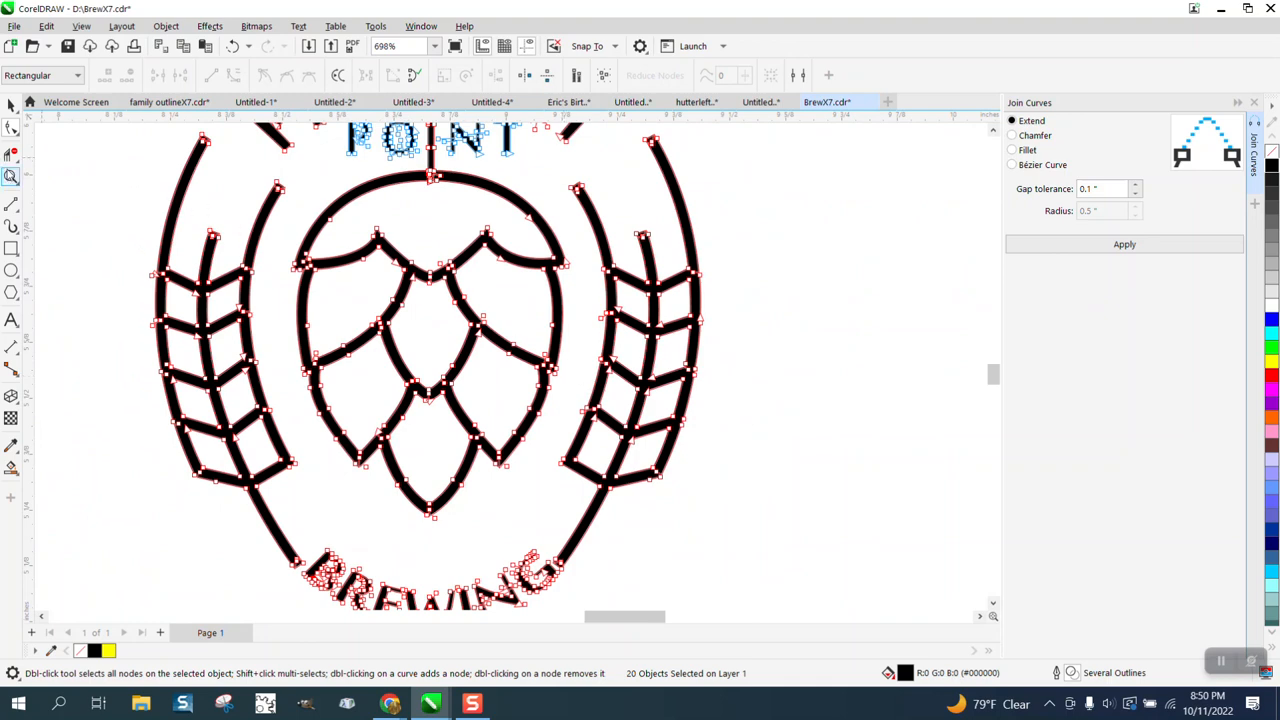
click(11, 176)
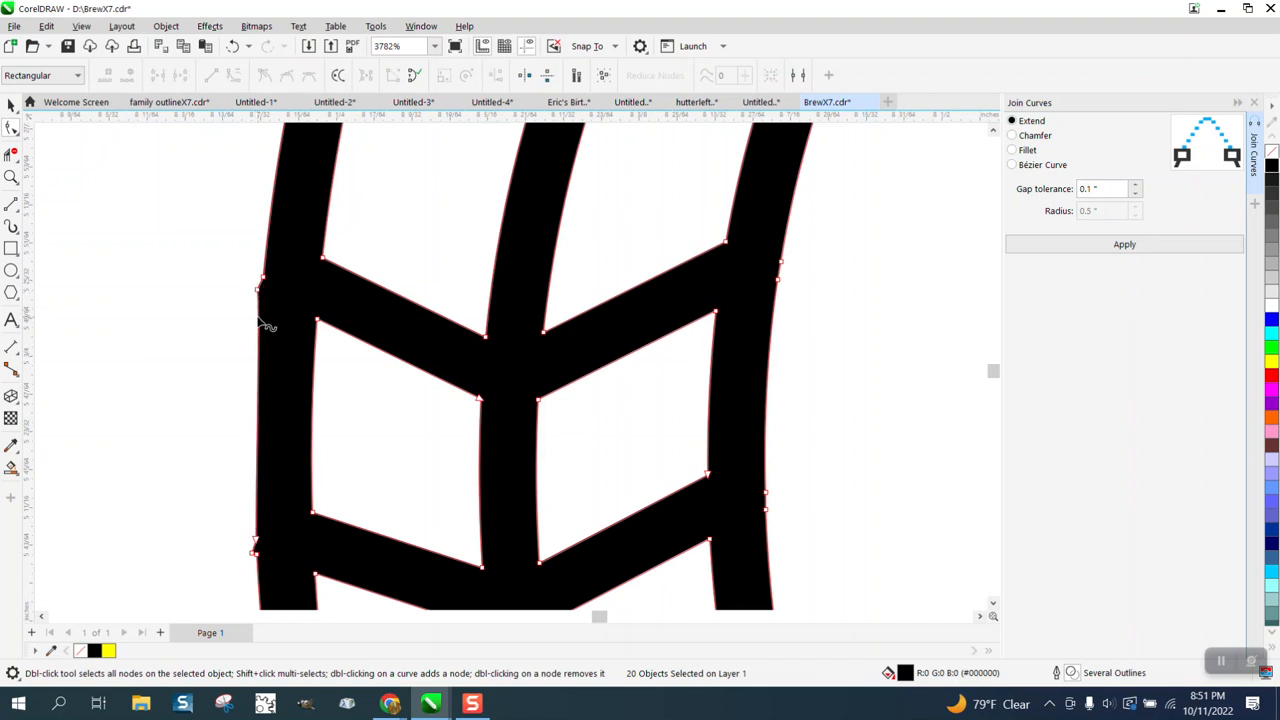
mouse_move(195, 235)
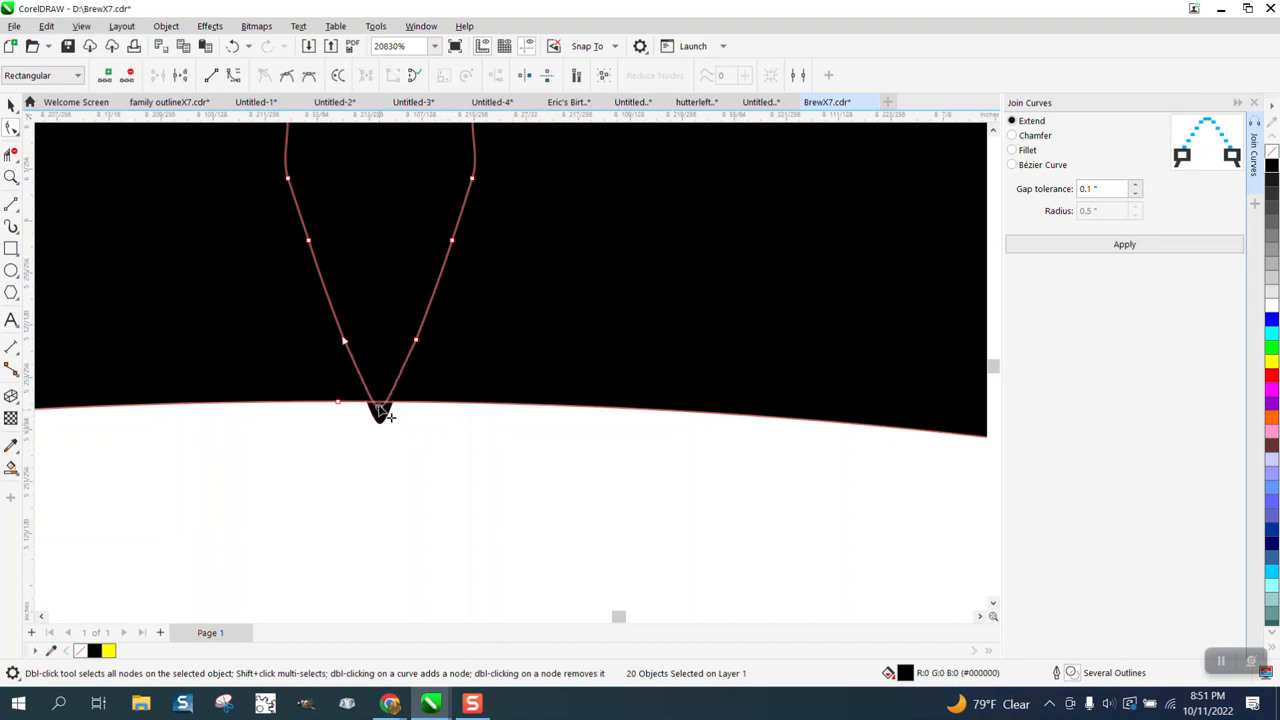
scroll(down, 3)
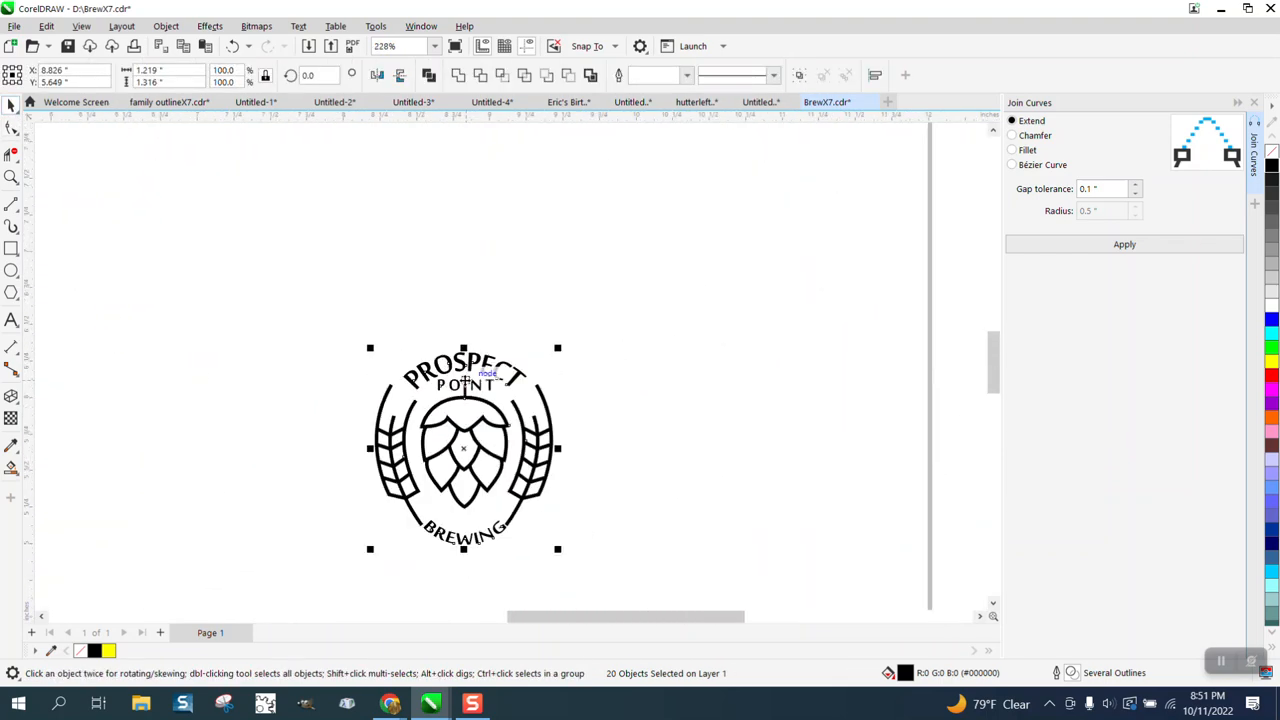
click(11, 177)
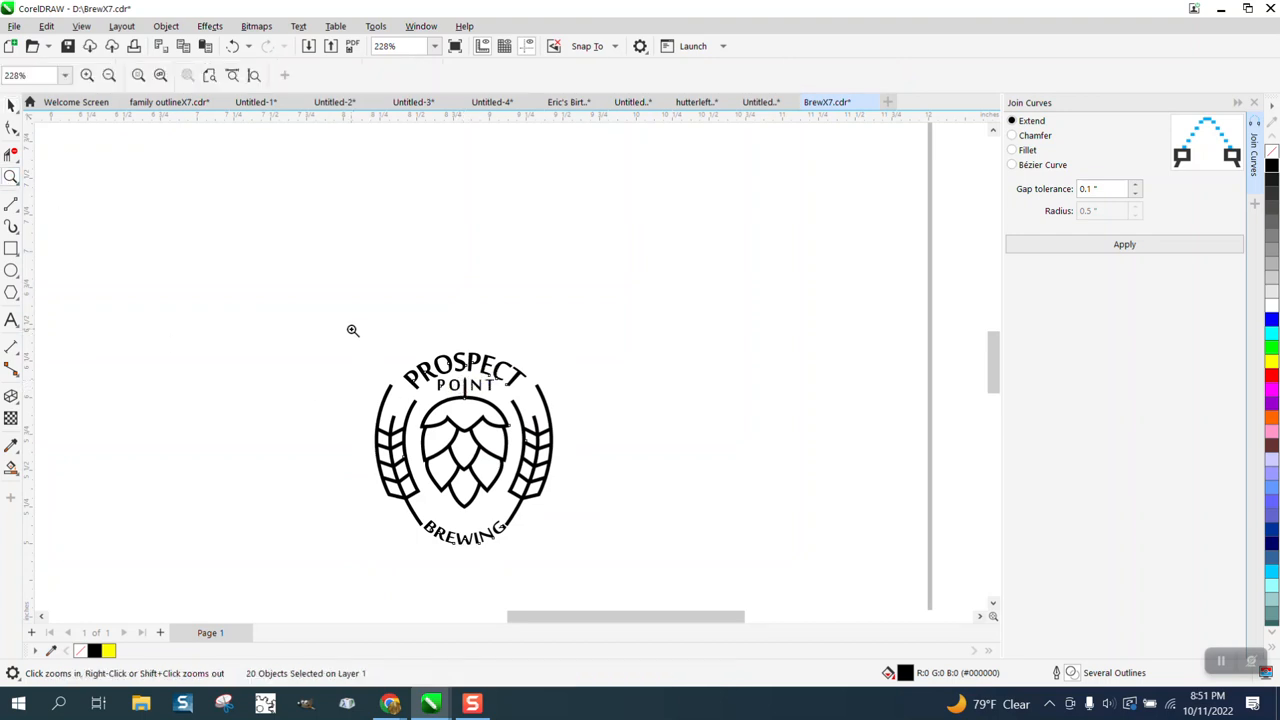
click(352, 330)
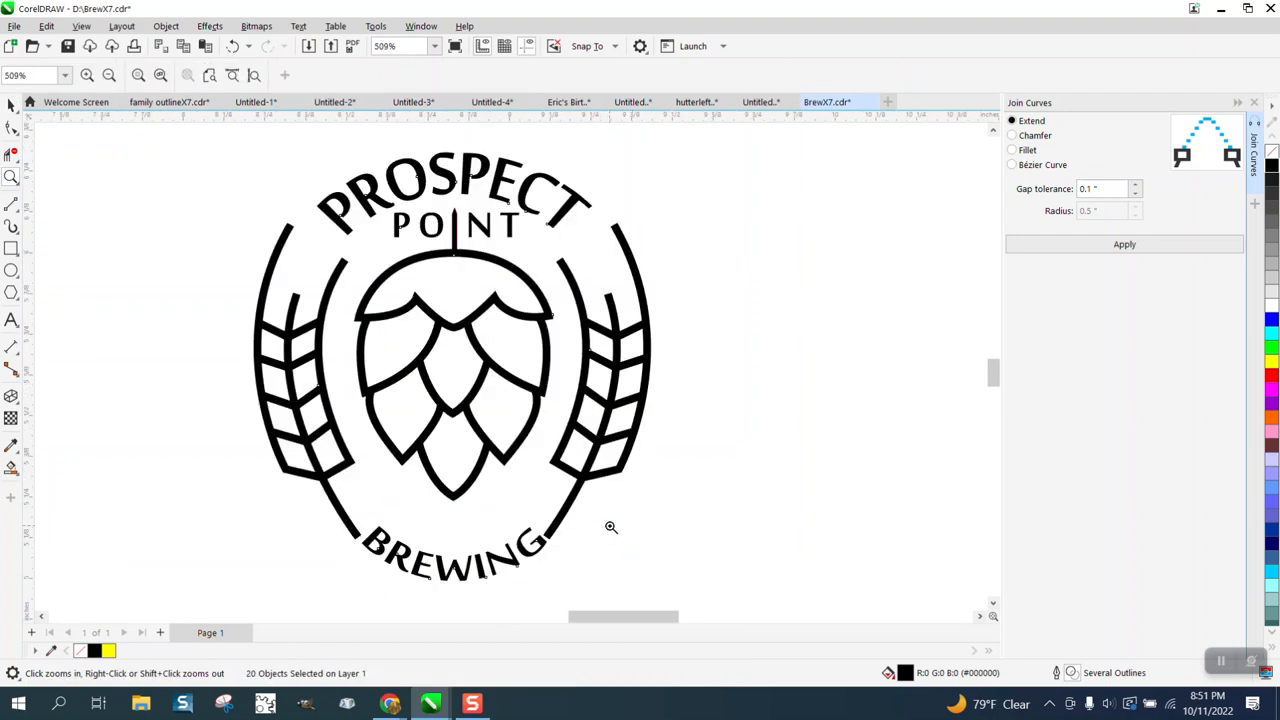